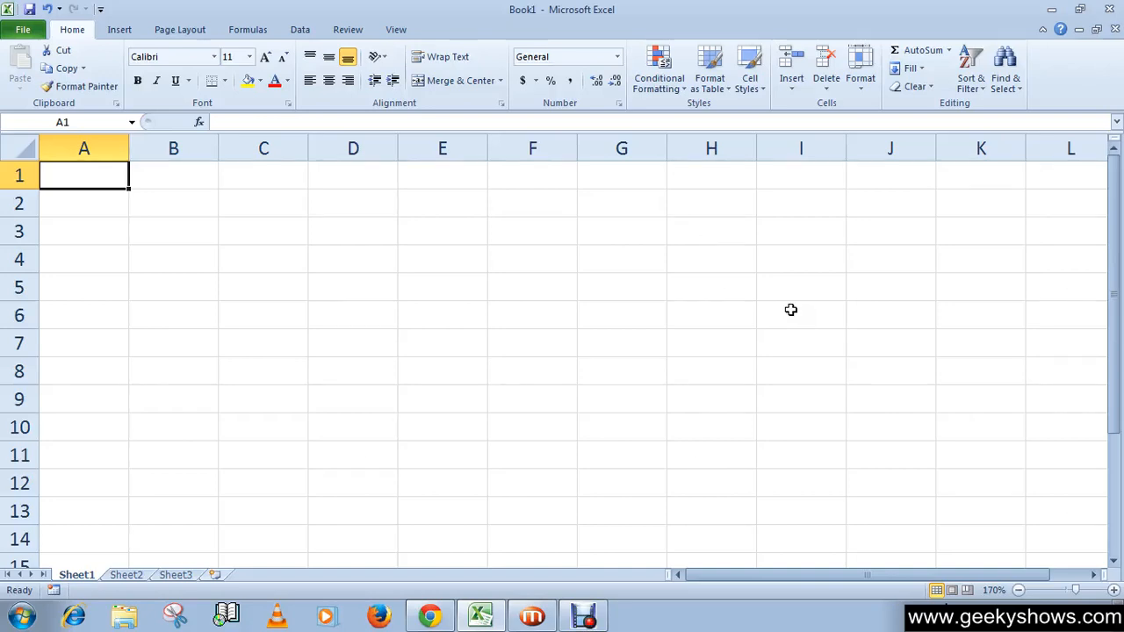
mouse_move(88, 194)
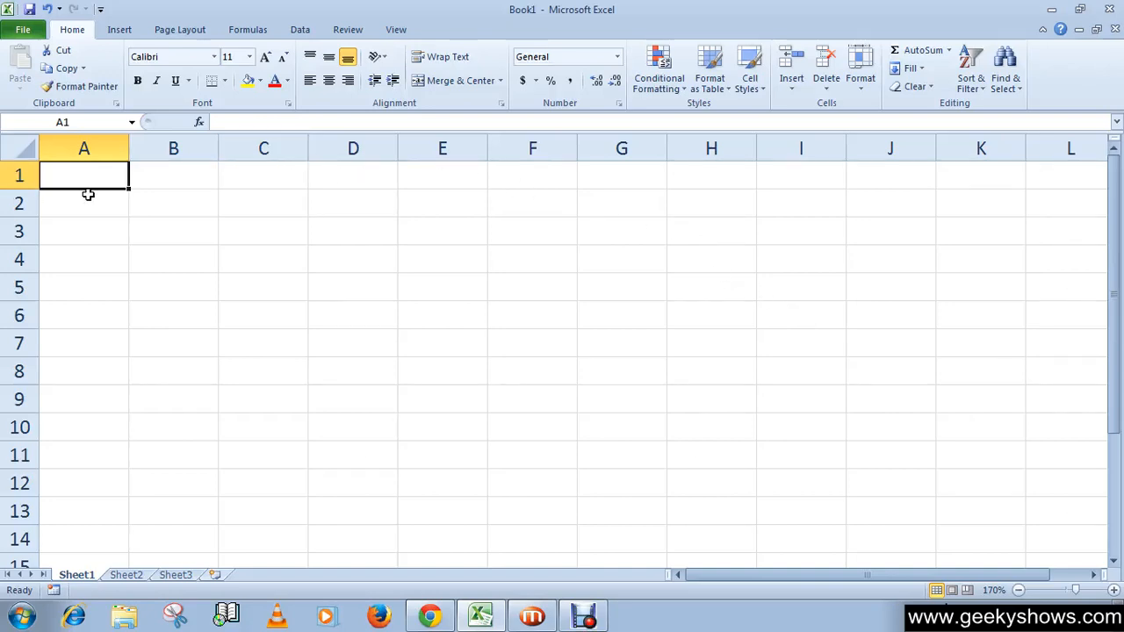
mouse_move(135, 184)
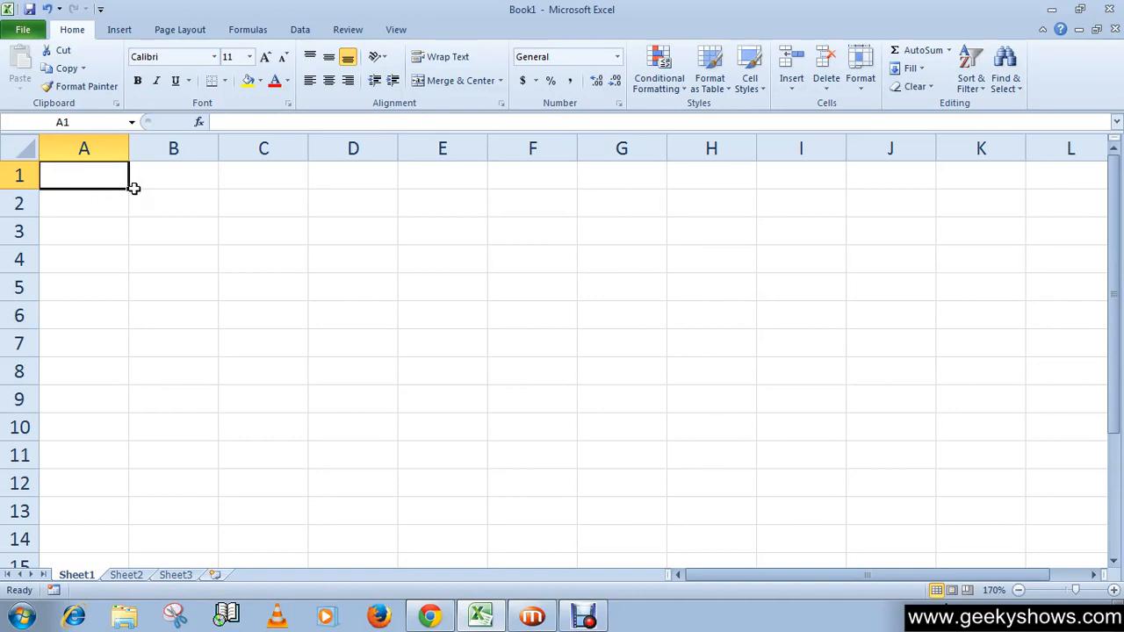
mouse_move(139, 194)
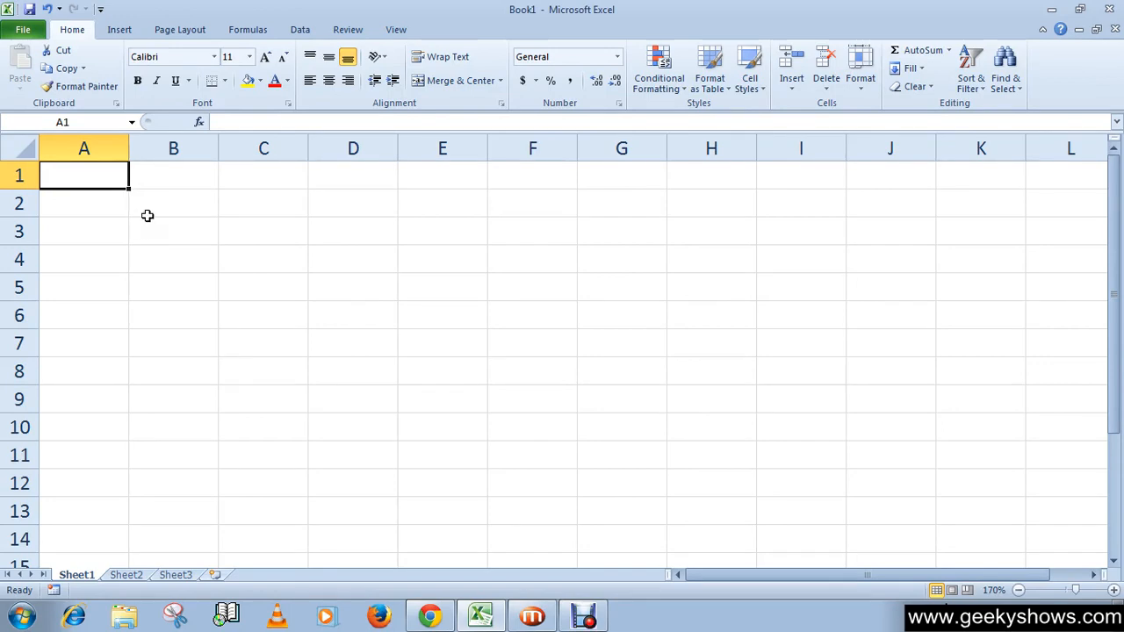
mouse_move(153, 230)
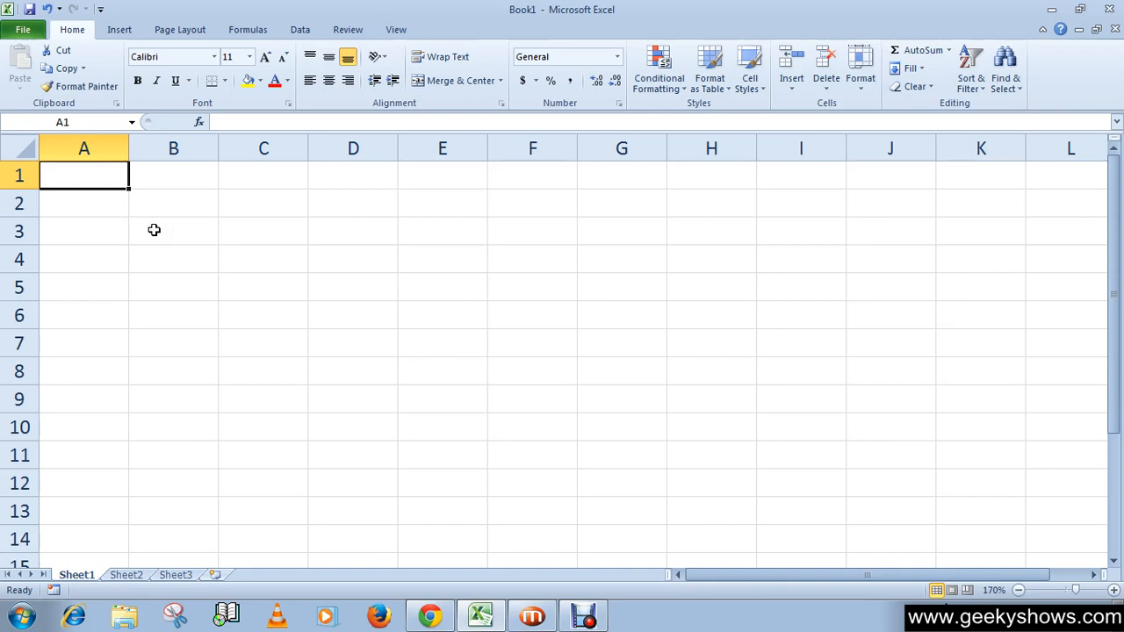
mouse_move(159, 232)
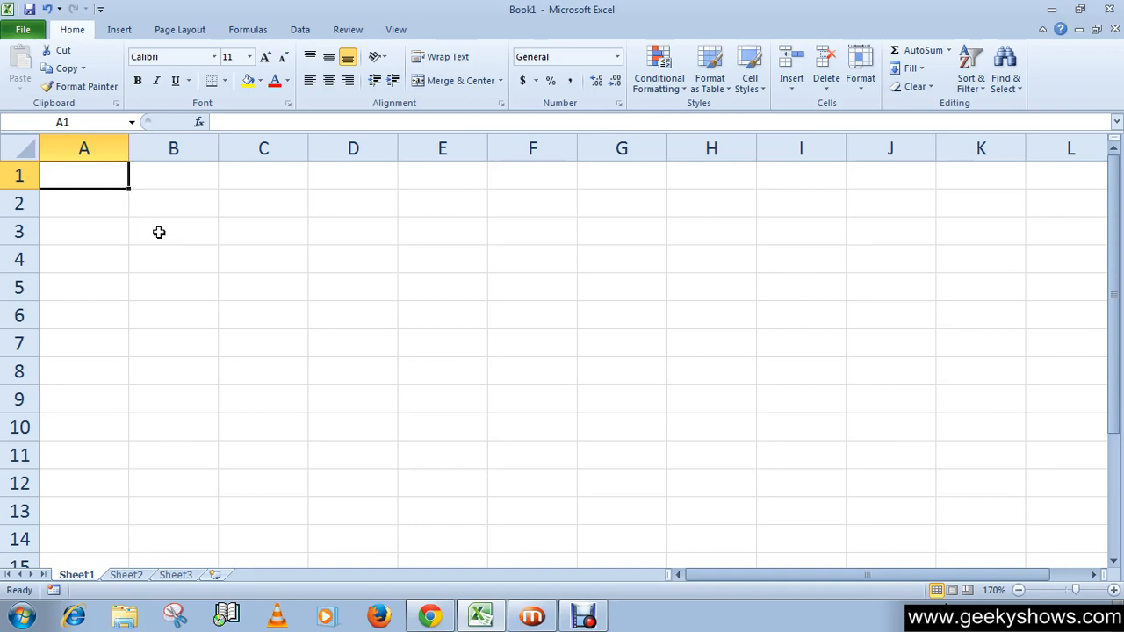
mouse_move(165, 225)
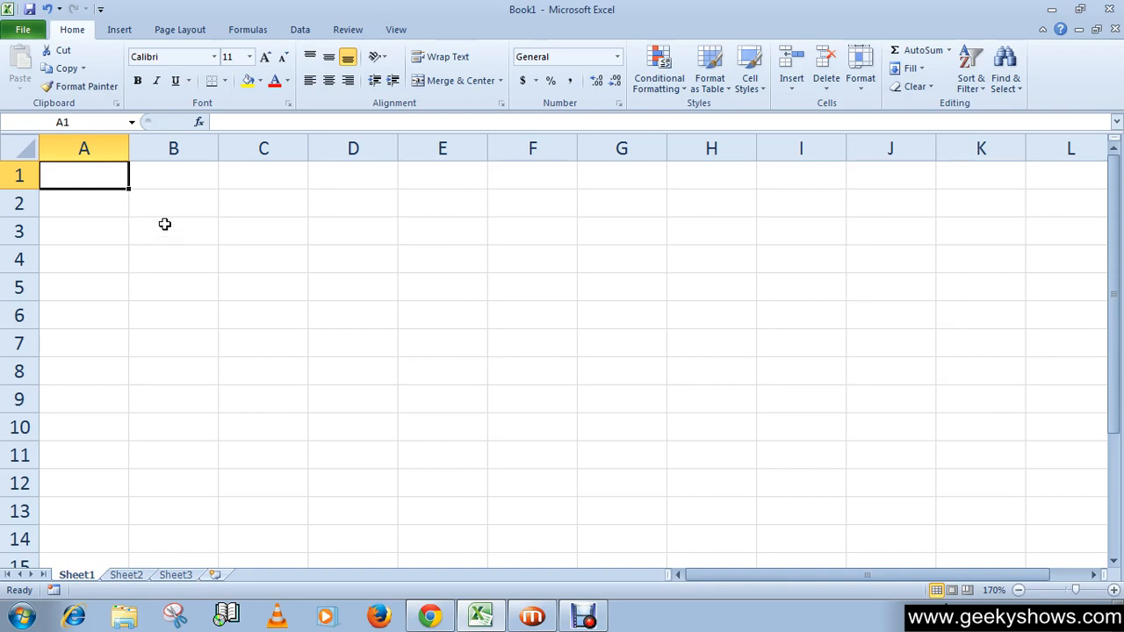
mouse_move(129, 255)
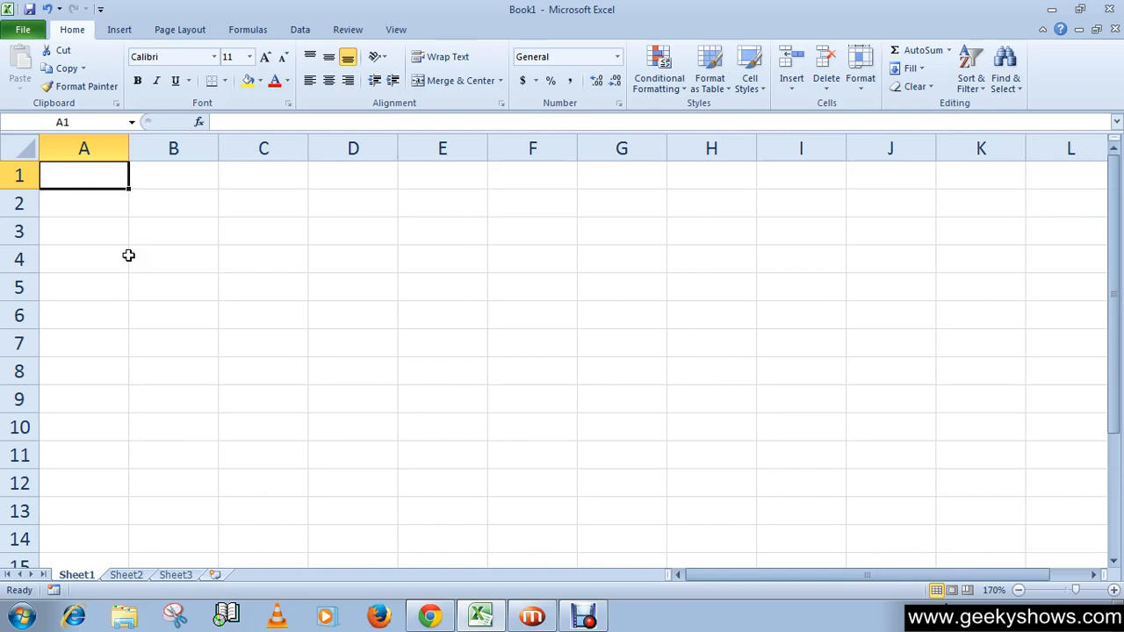
mouse_move(150, 270)
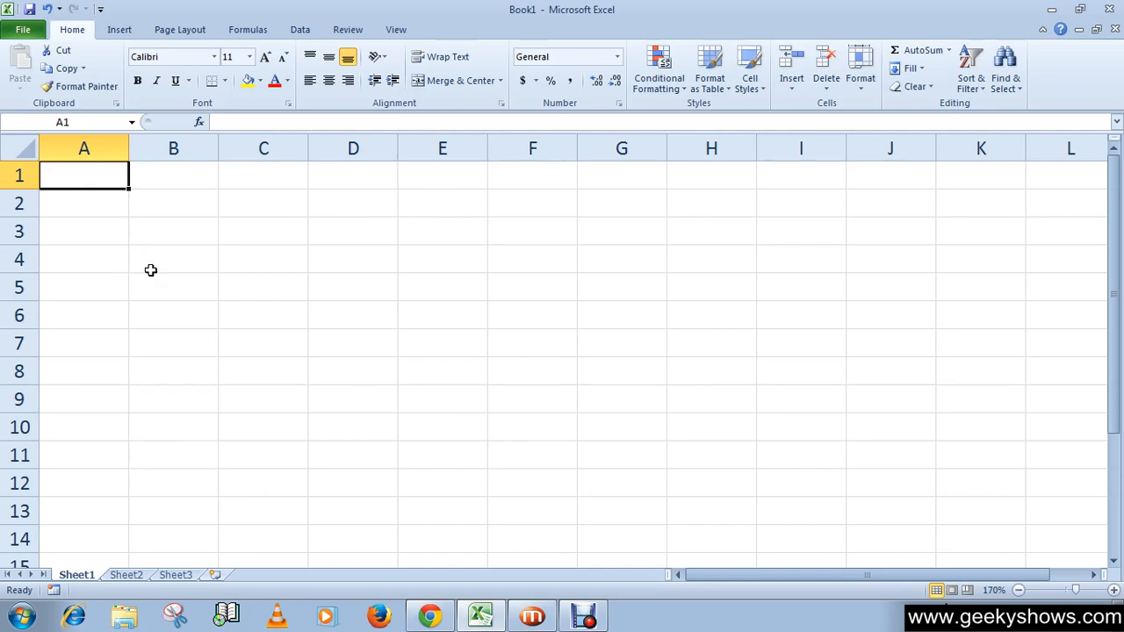
mouse_move(138, 284)
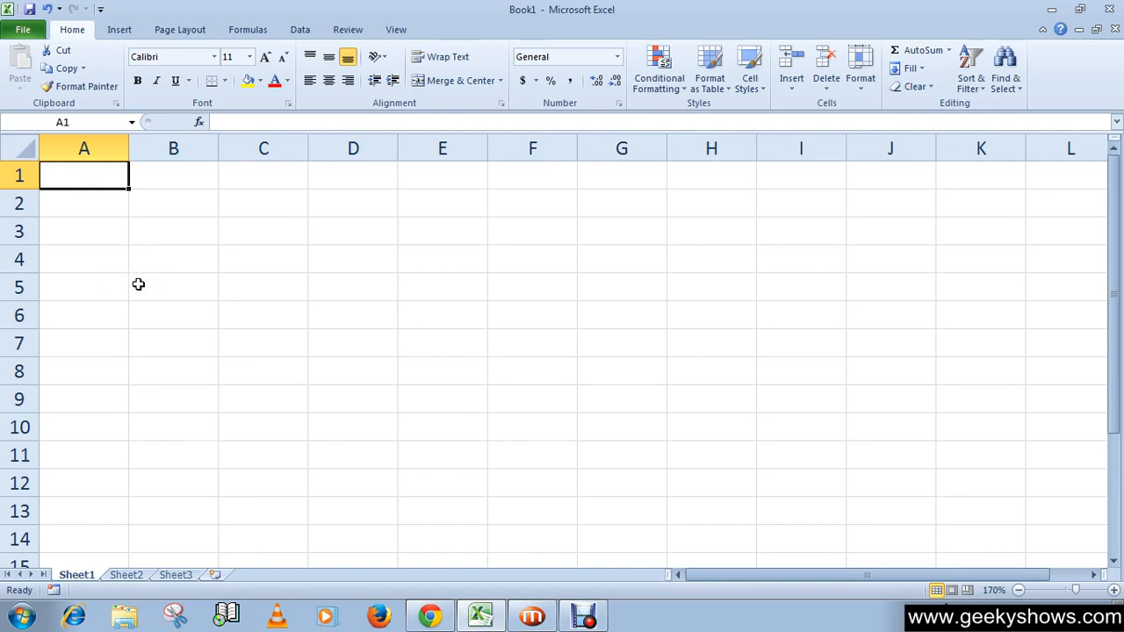
mouse_move(134, 283)
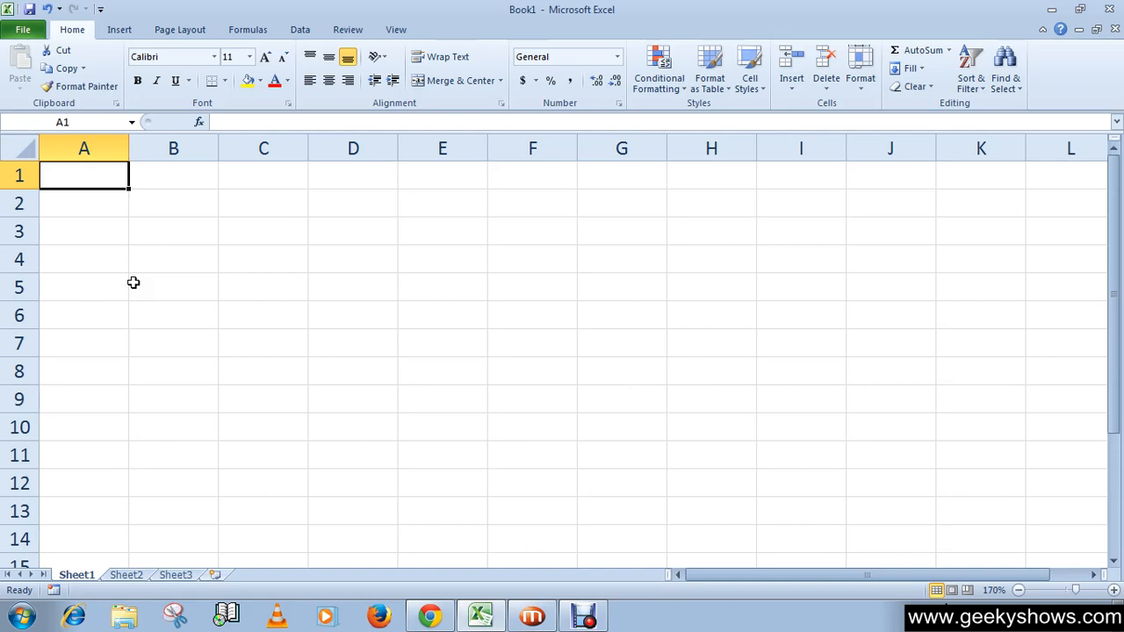
mouse_move(94, 245)
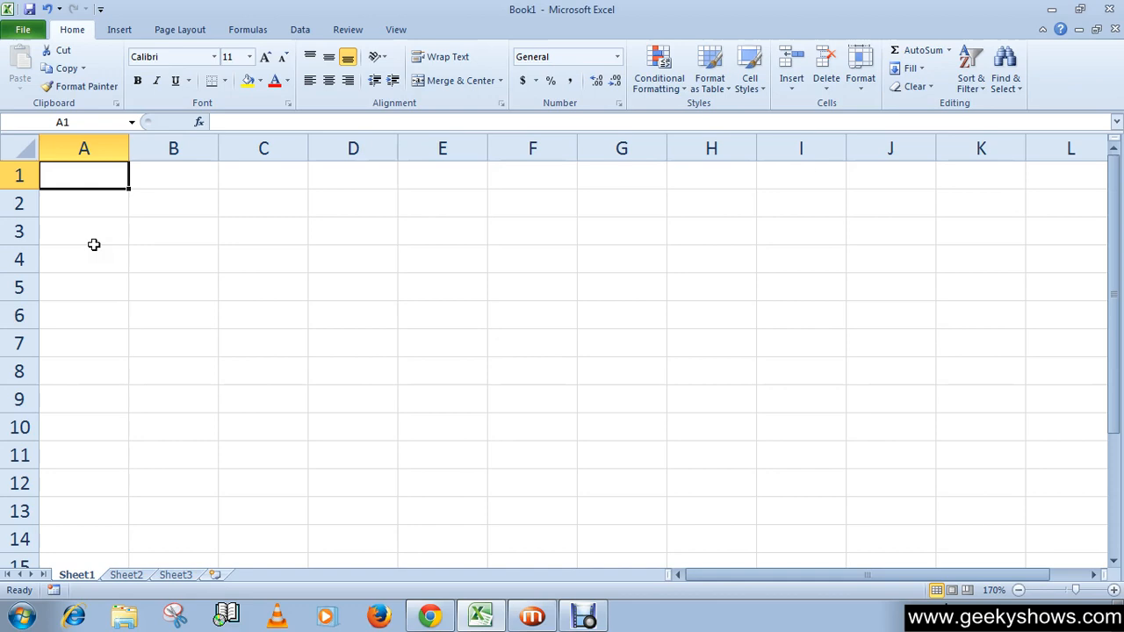
mouse_move(105, 257)
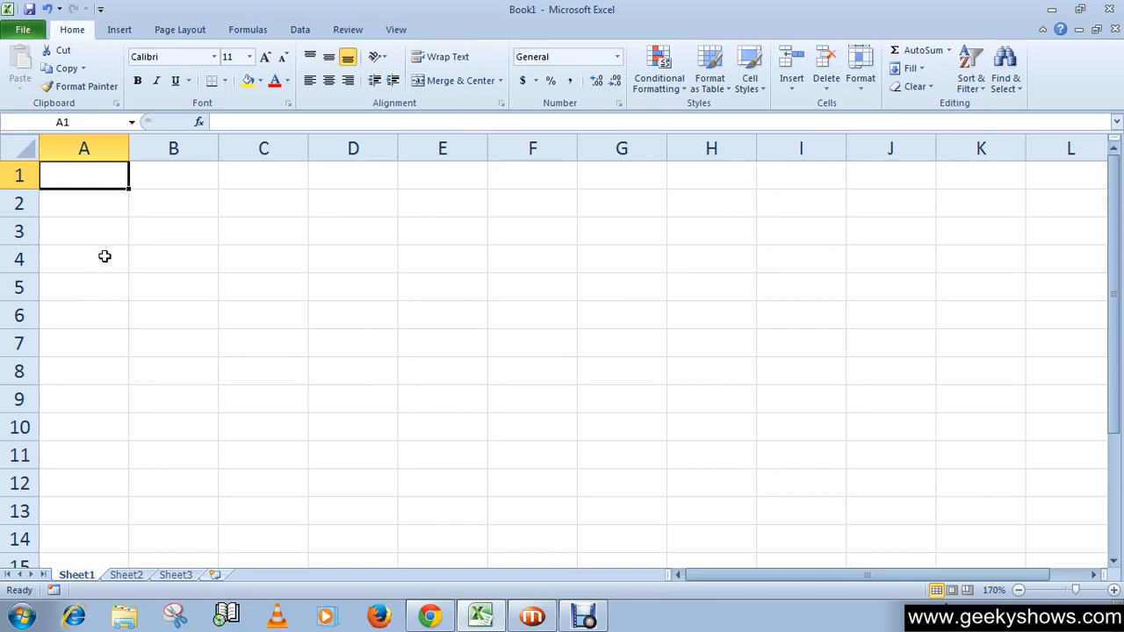
mouse_move(94, 326)
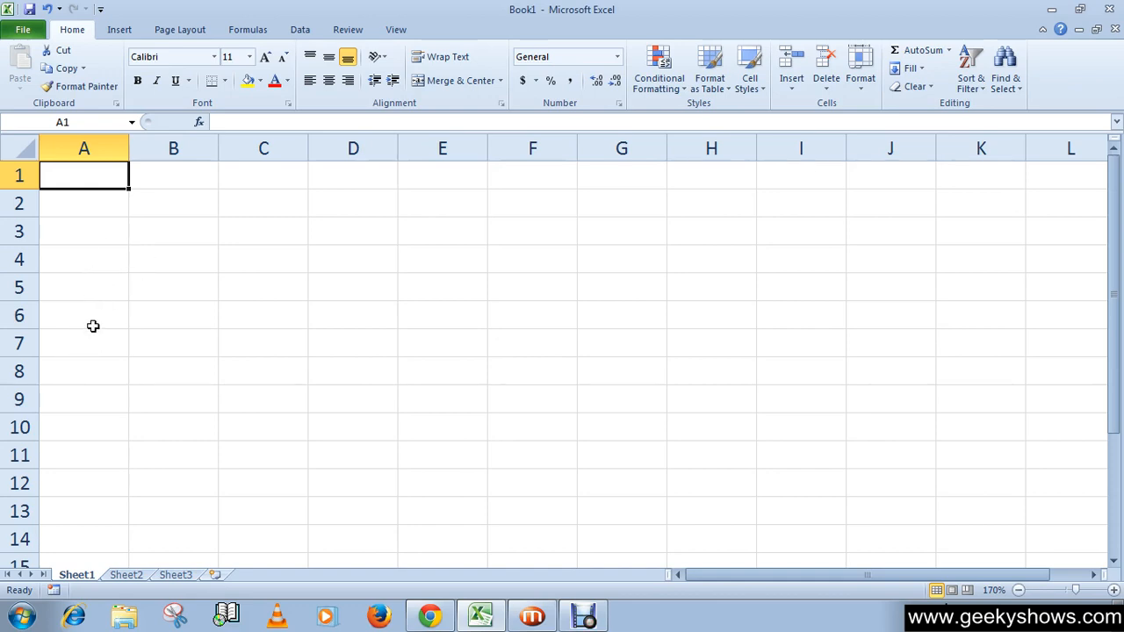
mouse_move(93, 374)
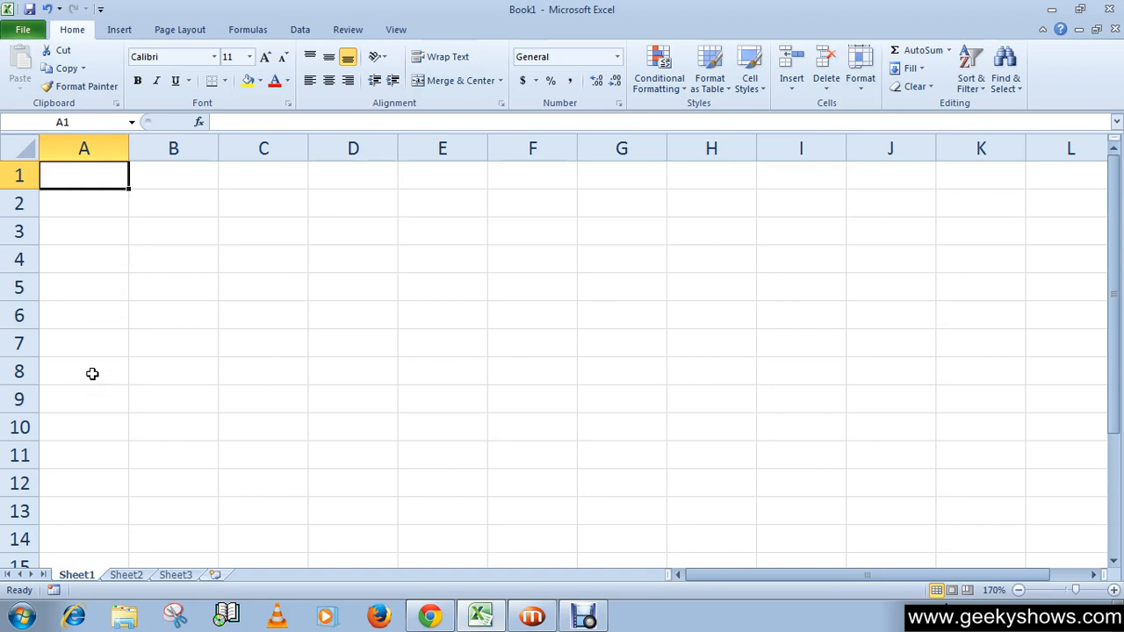
mouse_move(98, 213)
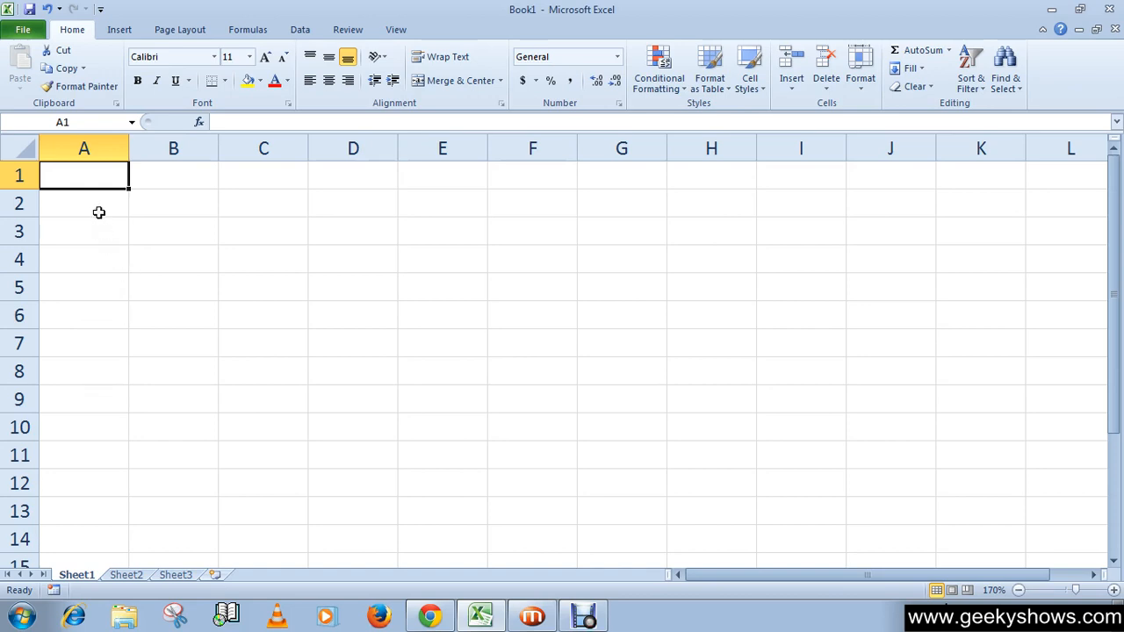
mouse_move(117, 258)
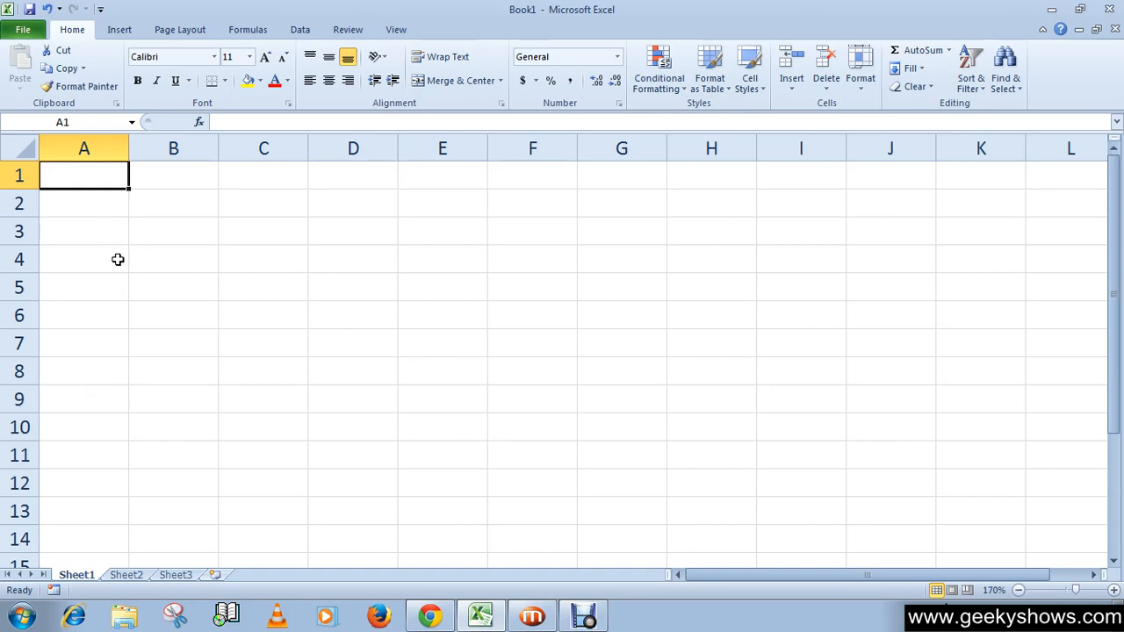
mouse_move(127, 268)
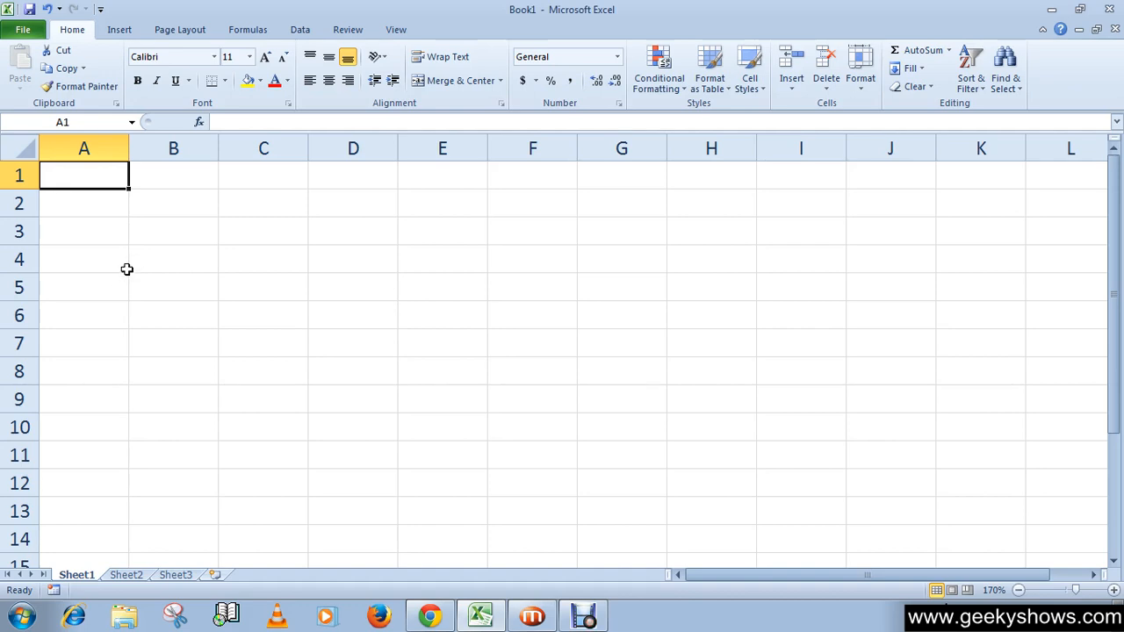
mouse_move(151, 202)
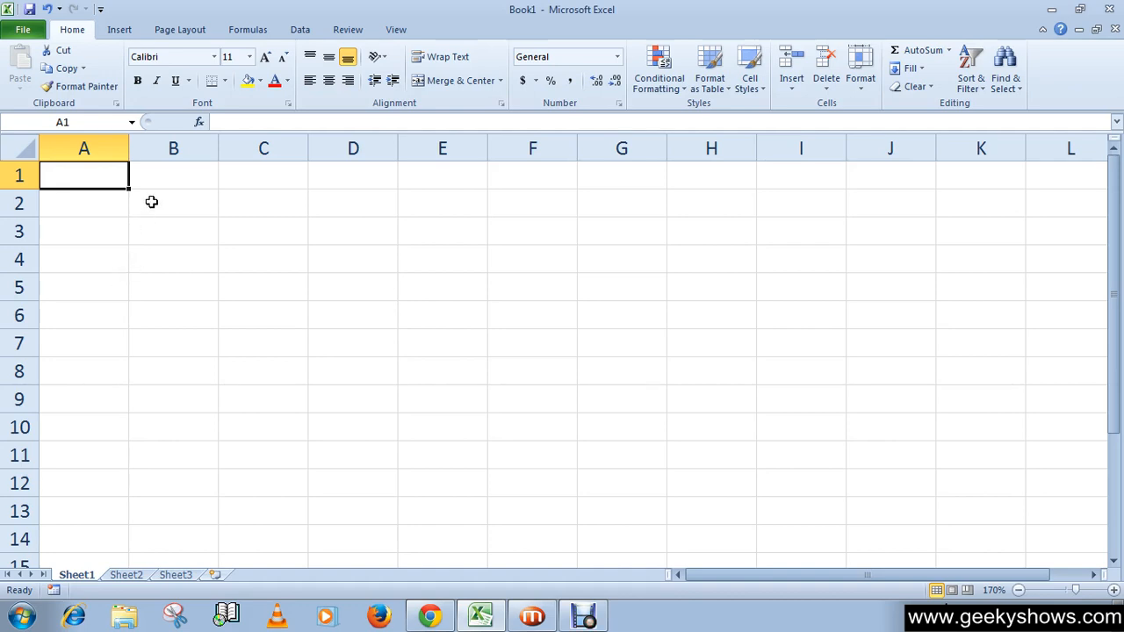
Step: Enter 1 in A1 and 2 in A2, then select A1:A2 as the series start
left_click(83, 203)
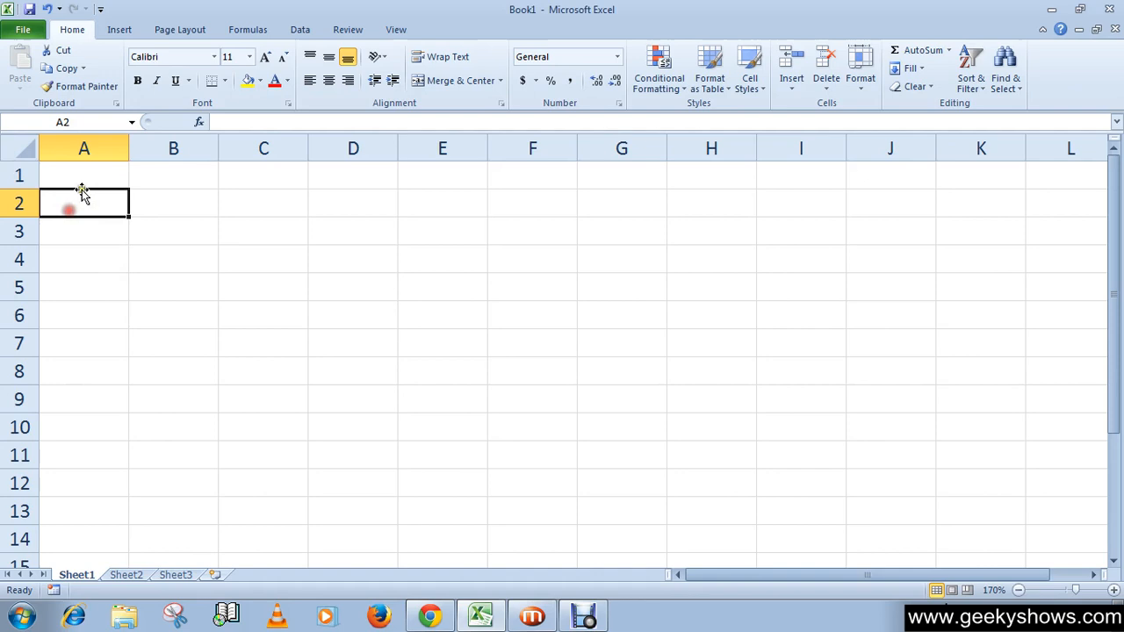
left_click(83, 174)
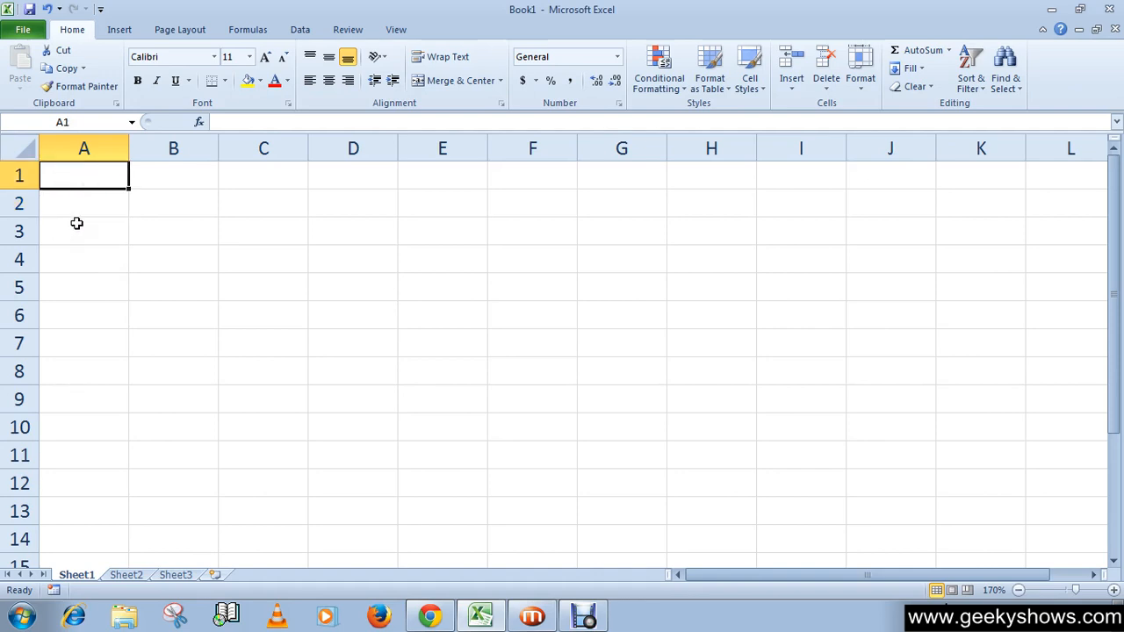
mouse_move(97, 264)
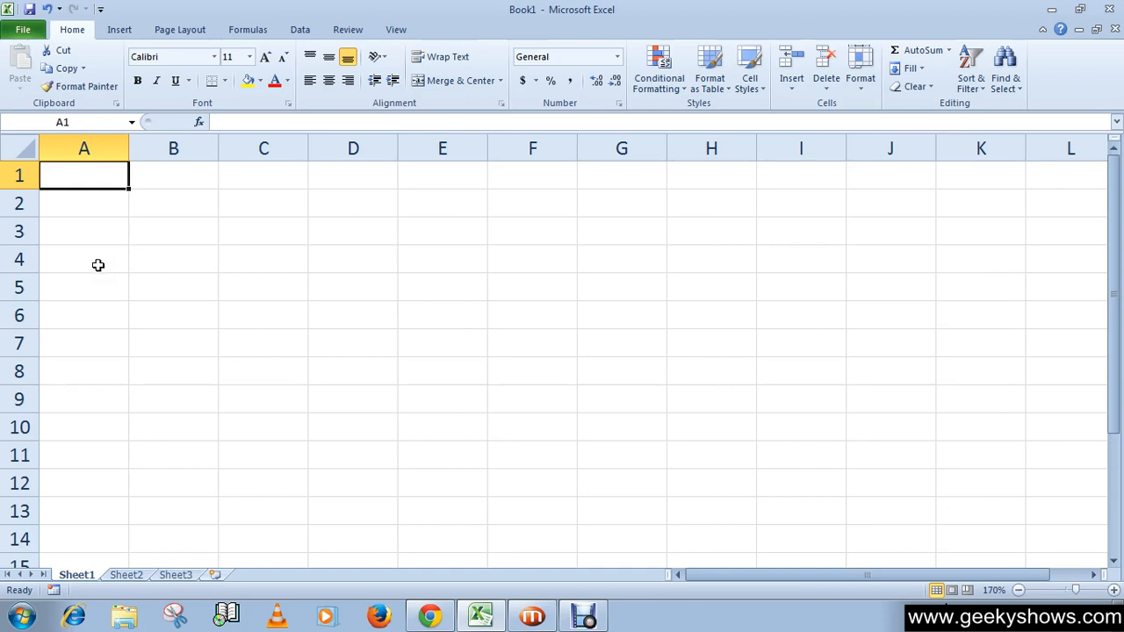
left_click(84, 202)
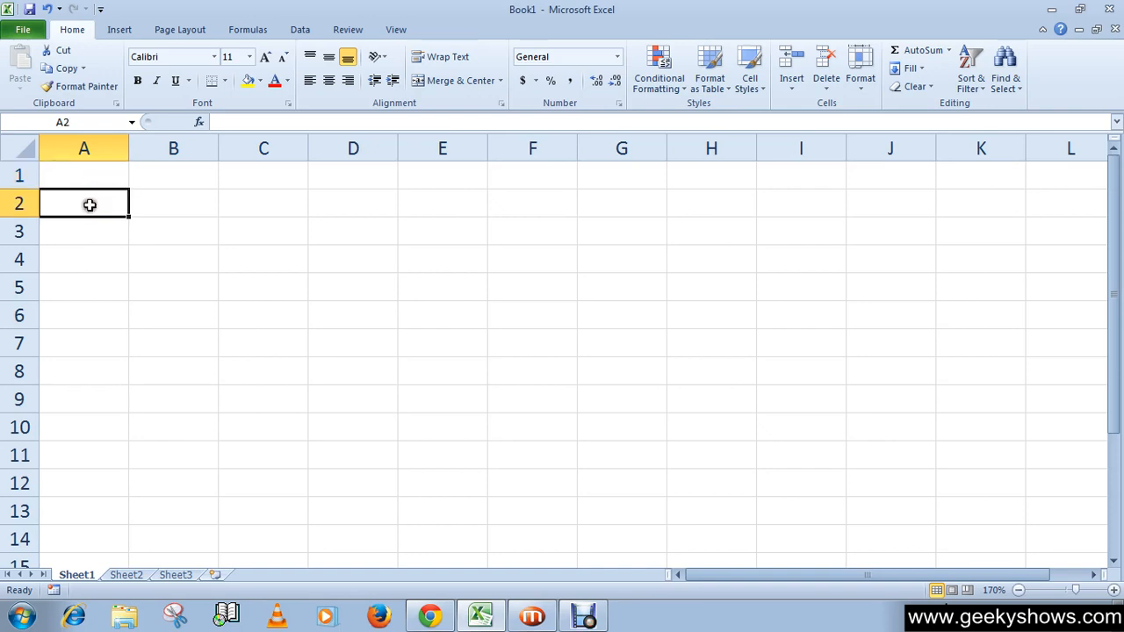
mouse_move(88, 377)
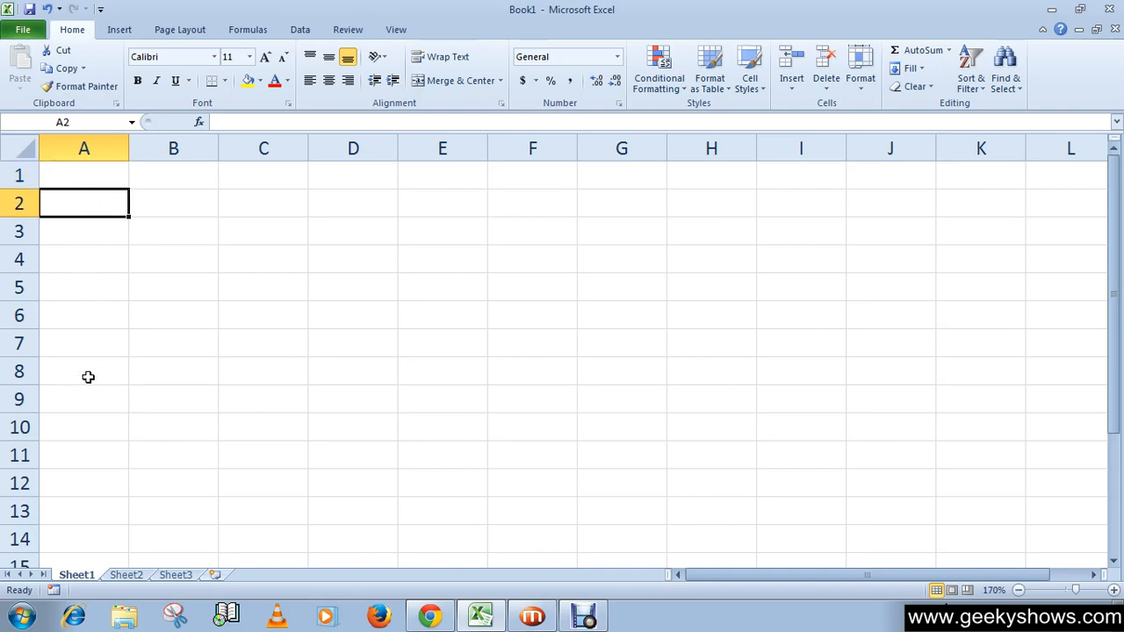
mouse_move(90, 197)
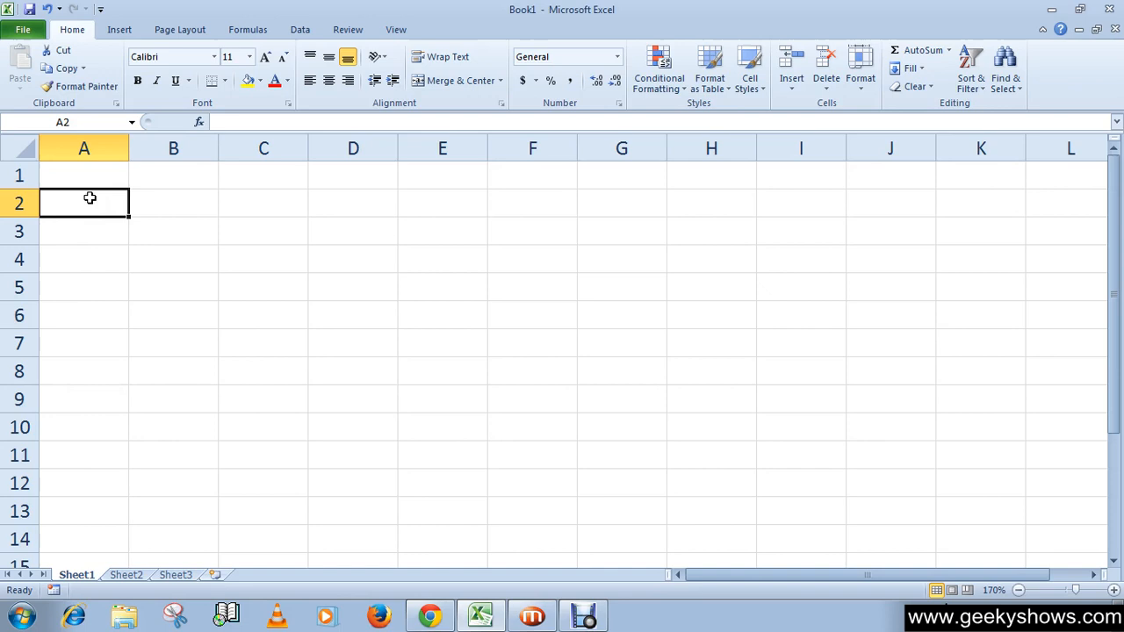
left_click(84, 175)
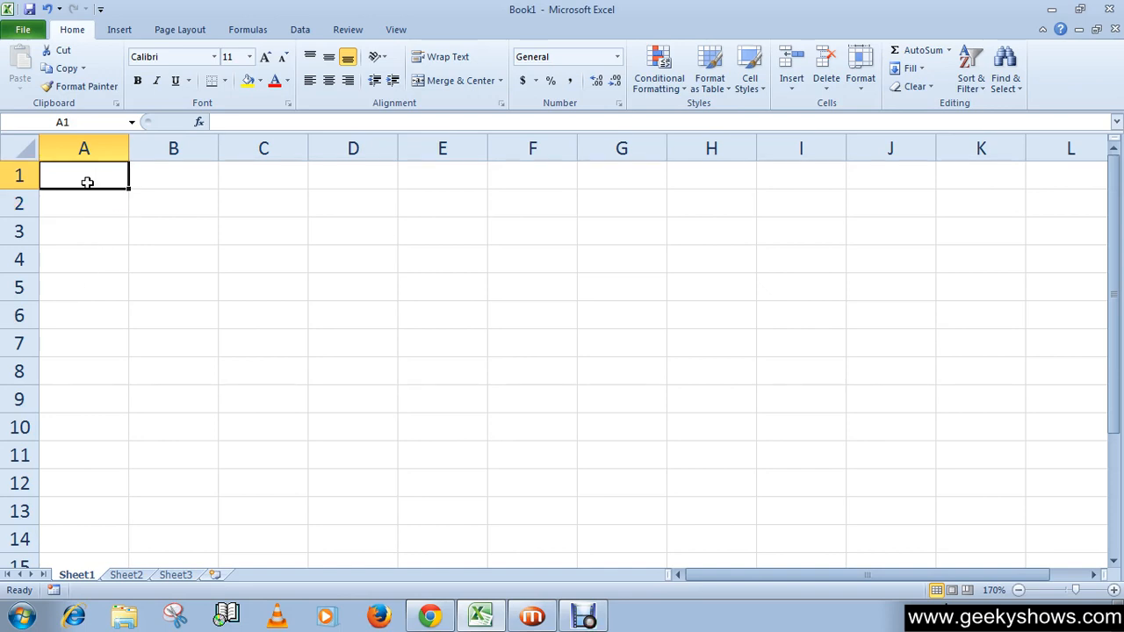
mouse_move(100, 216)
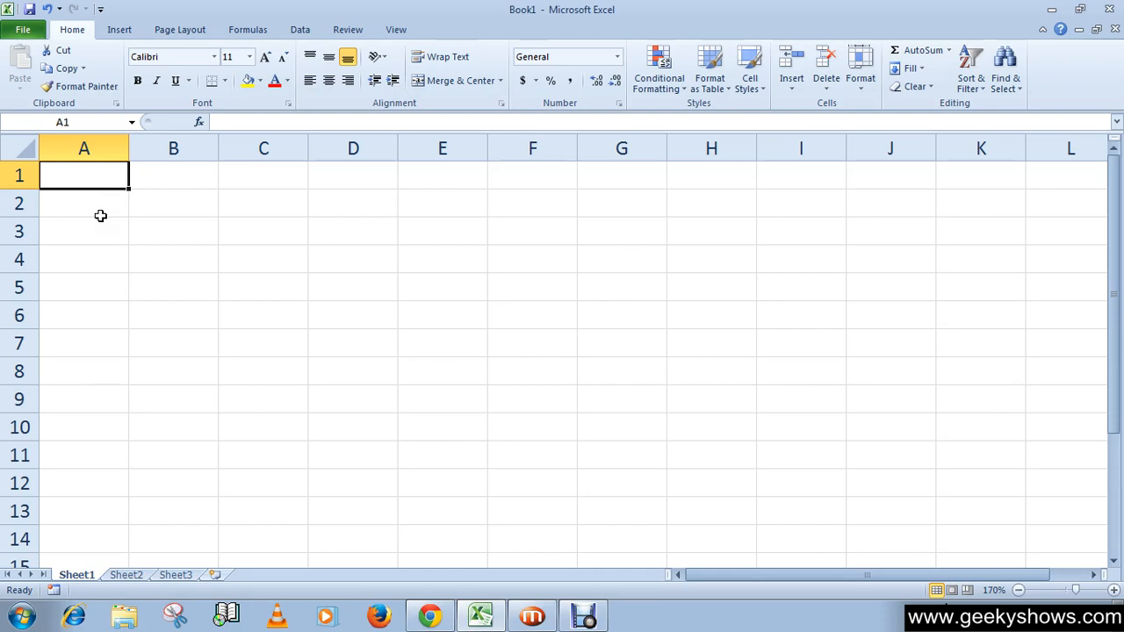
type("1")
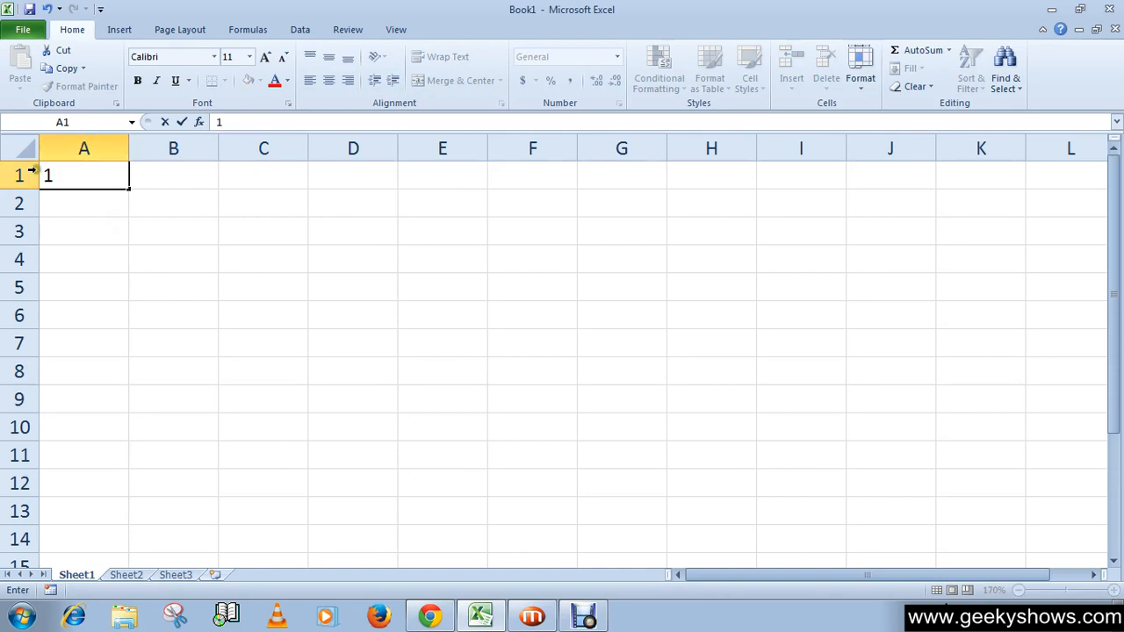
type("2")
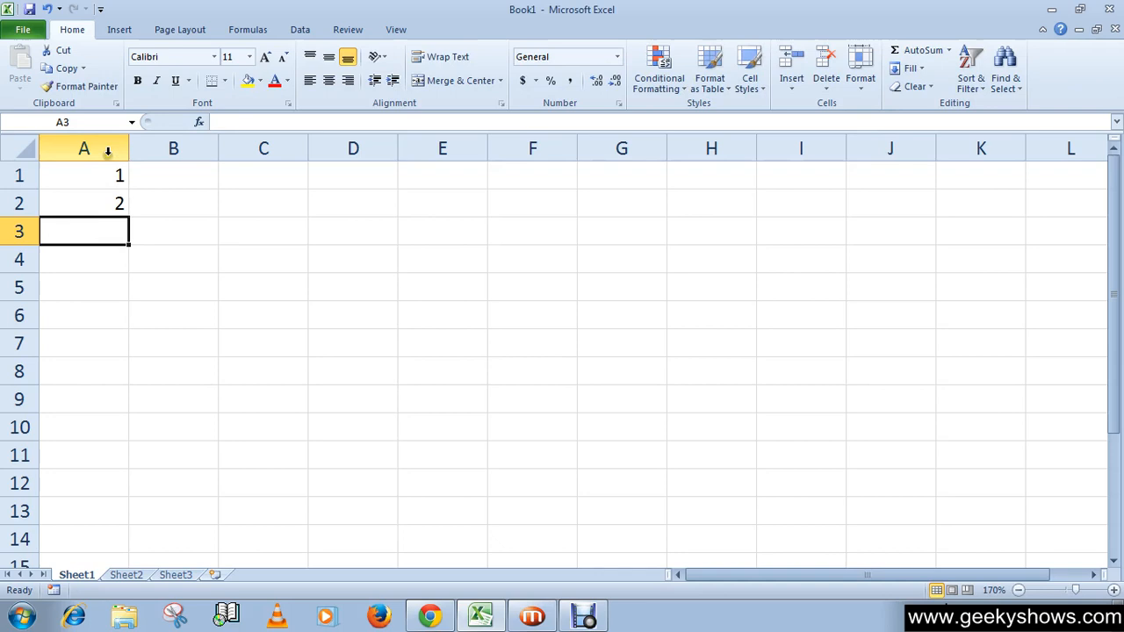
left_click_drag(84, 174, 84, 203)
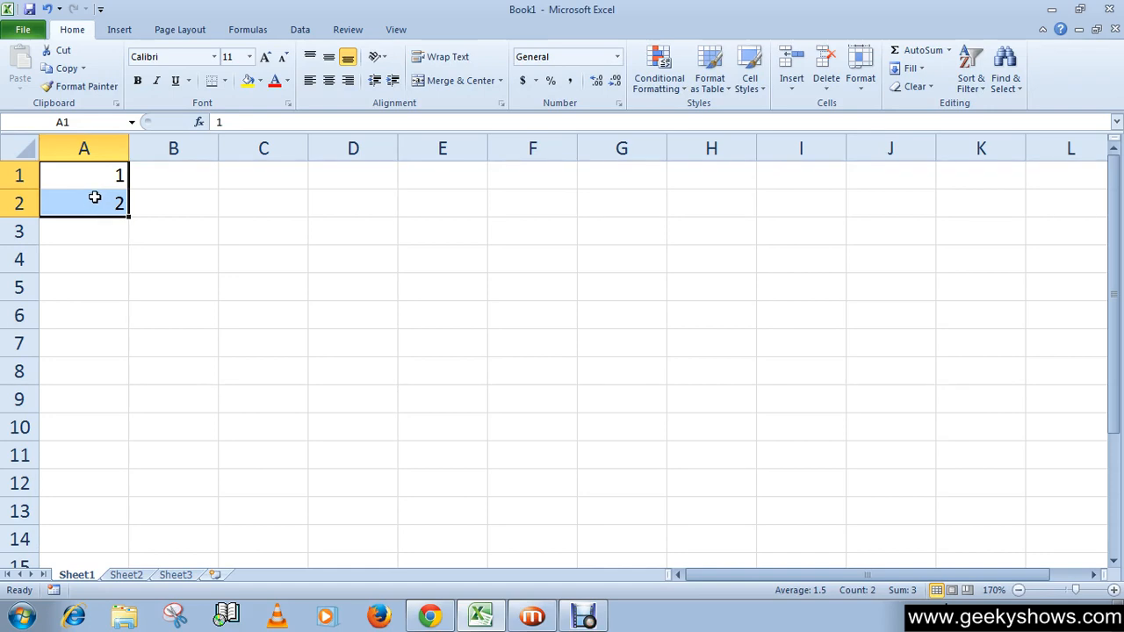
mouse_move(99, 197)
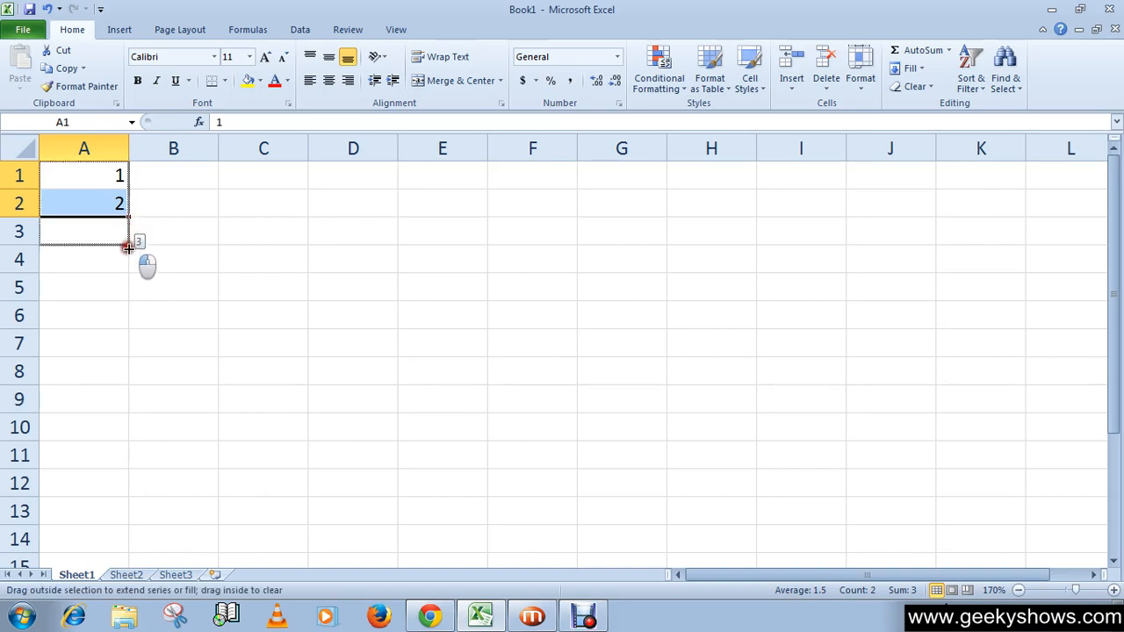
Step: AutoFill A1:A2 down to row 10 so column A counts 1 through 10
left_click_drag(128, 248, 126, 341)
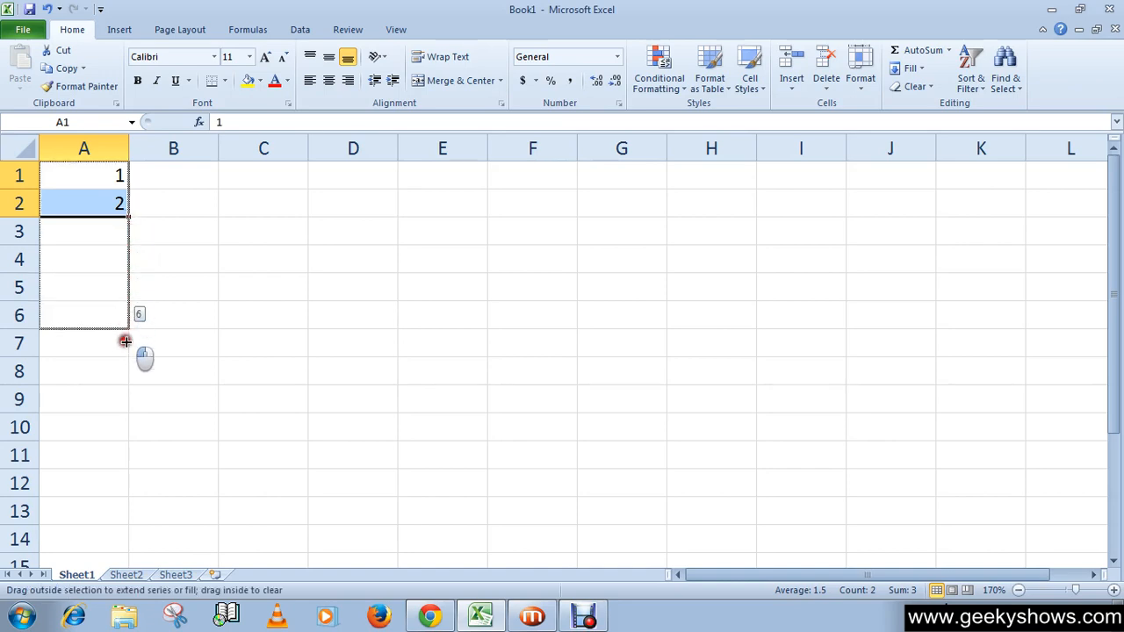
left_click_drag(125, 341, 116, 492)
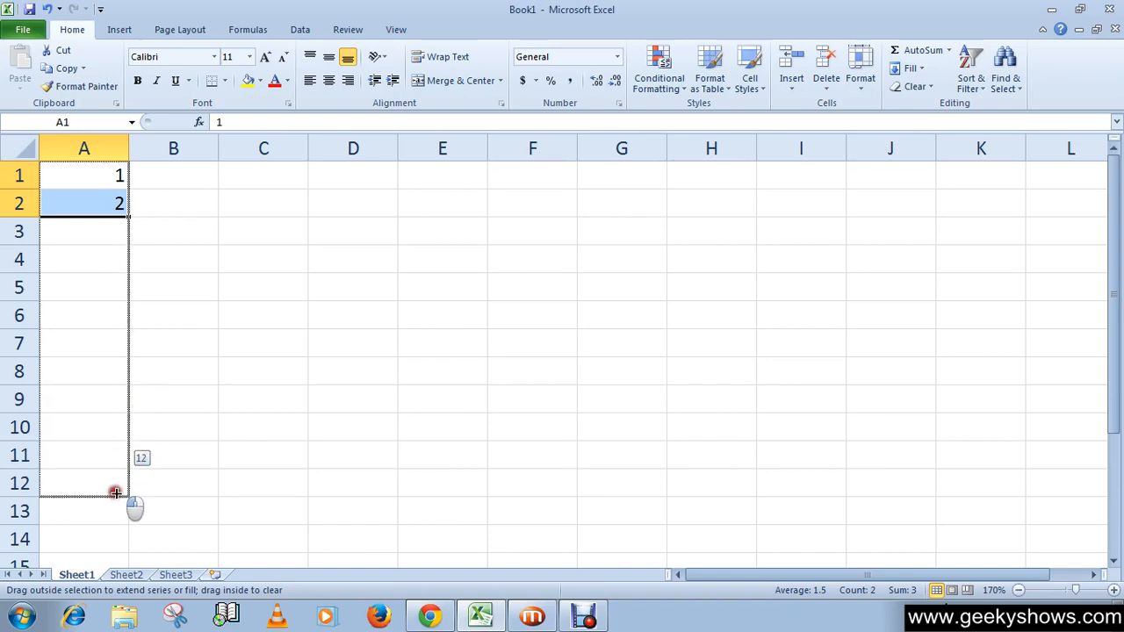
left_click_drag(116, 492, 121, 443)
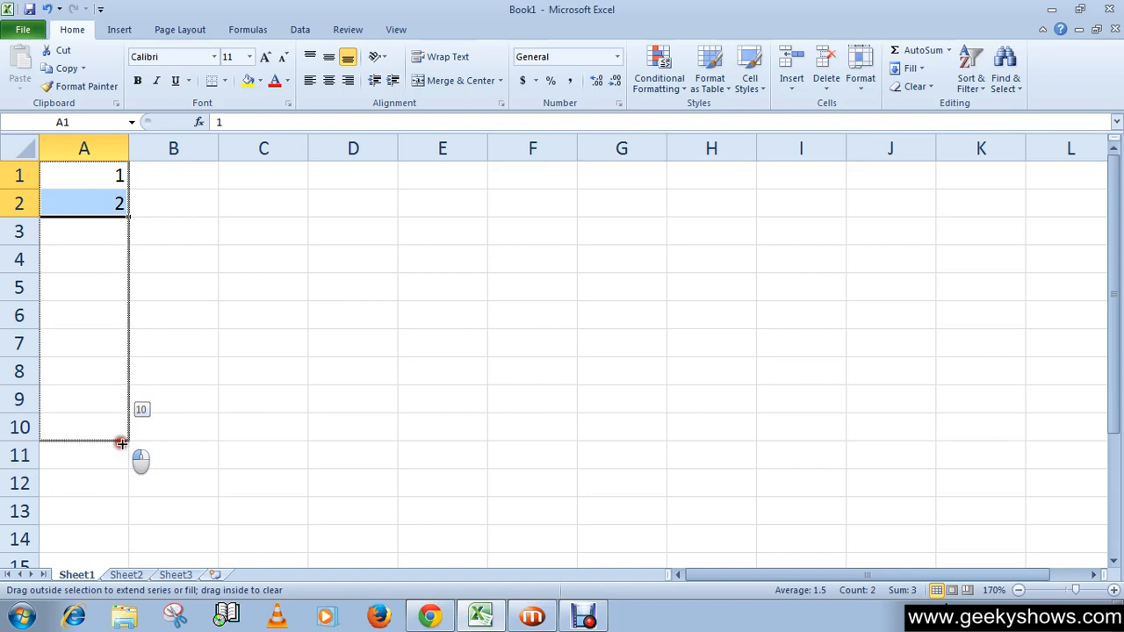
left_click_drag(121, 203, 118, 427)
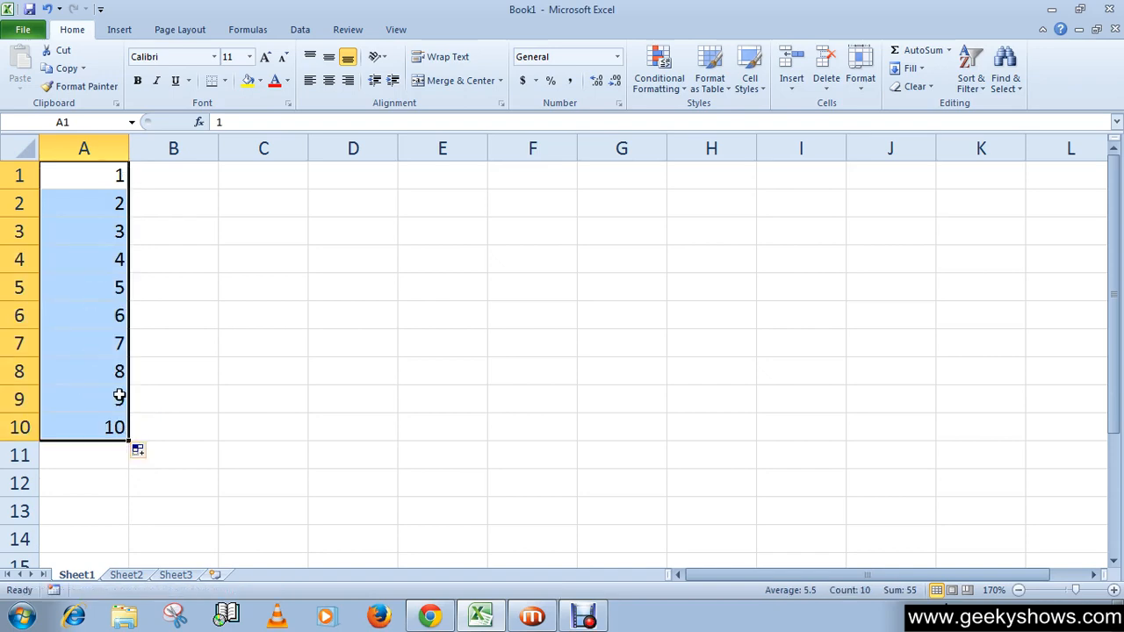
left_click(83, 427)
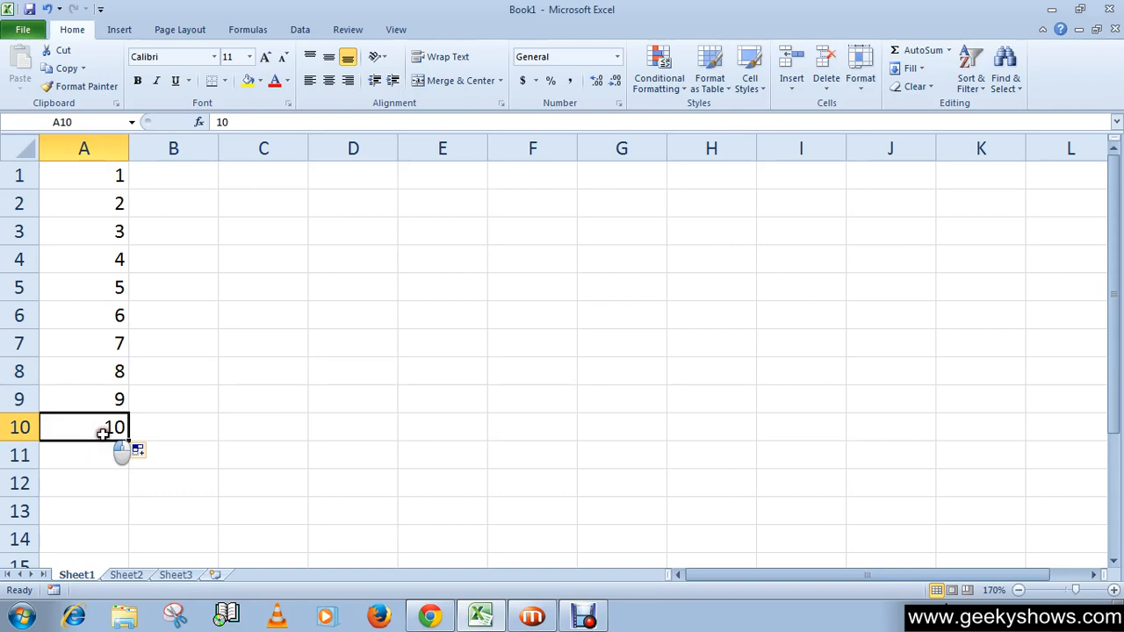
mouse_move(125, 343)
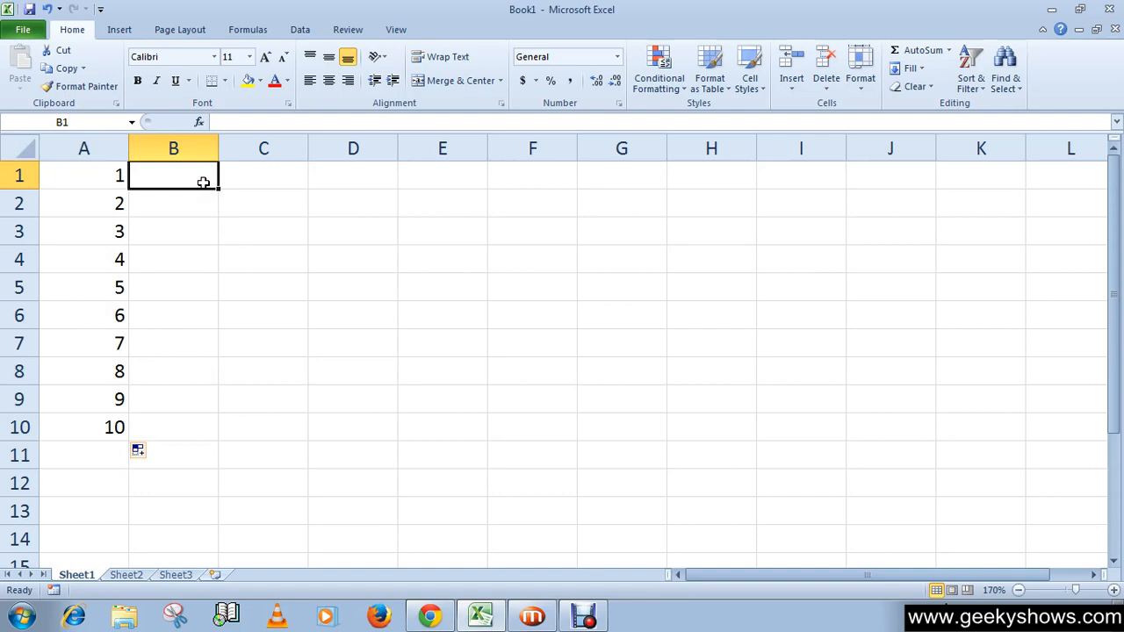
Step: Enter Jan in cell B1
type("Jan")
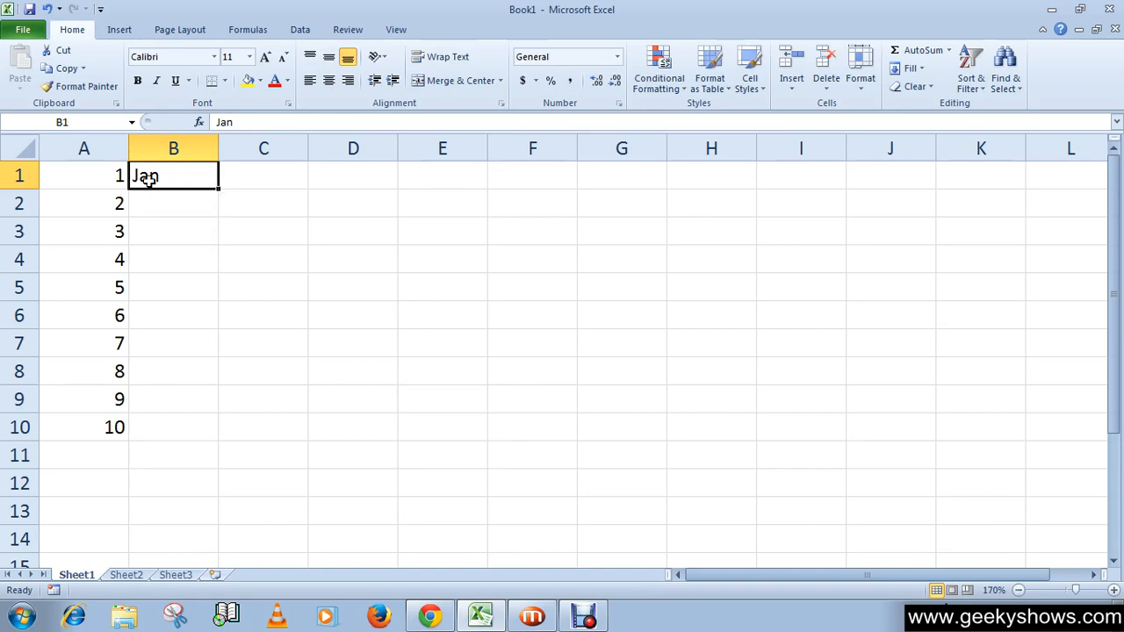
left_click(173, 231)
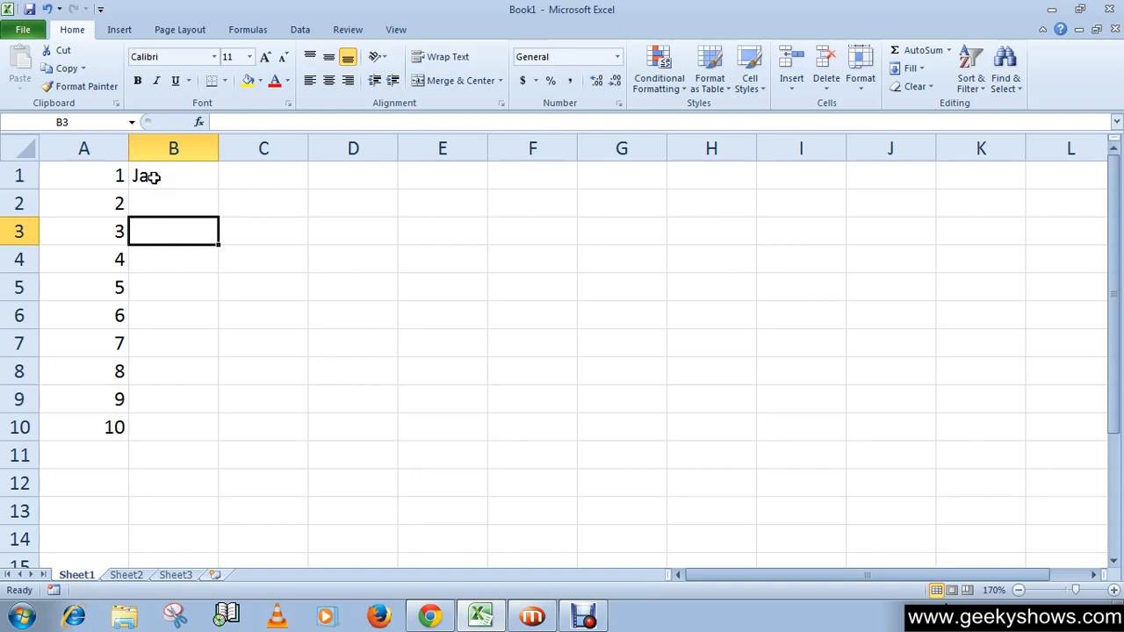
left_click(173, 176)
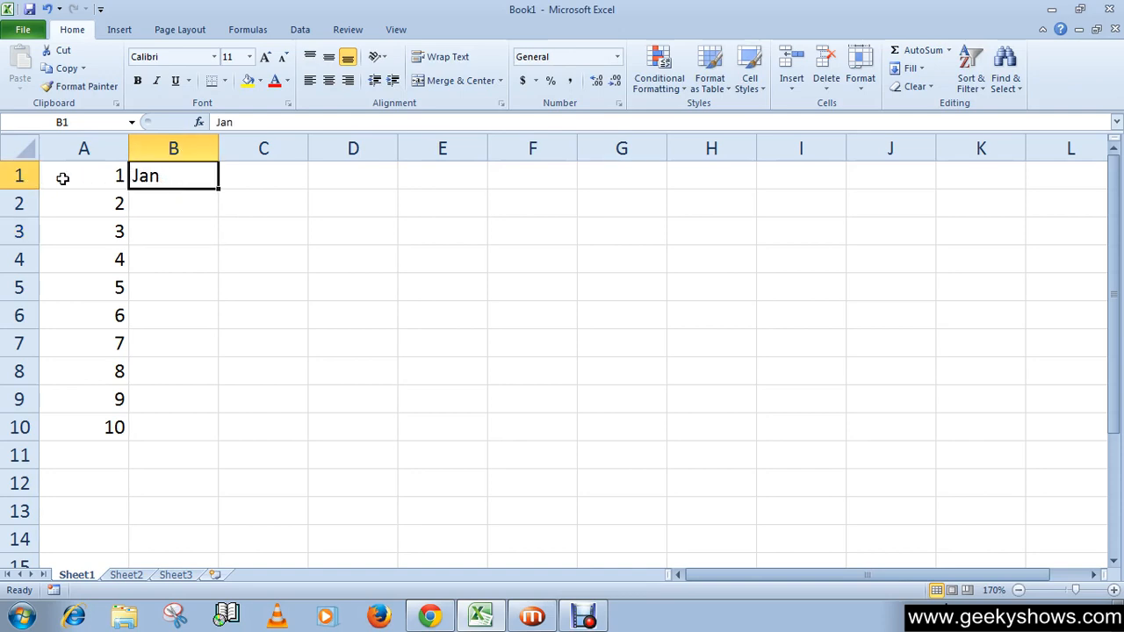
mouse_move(220, 191)
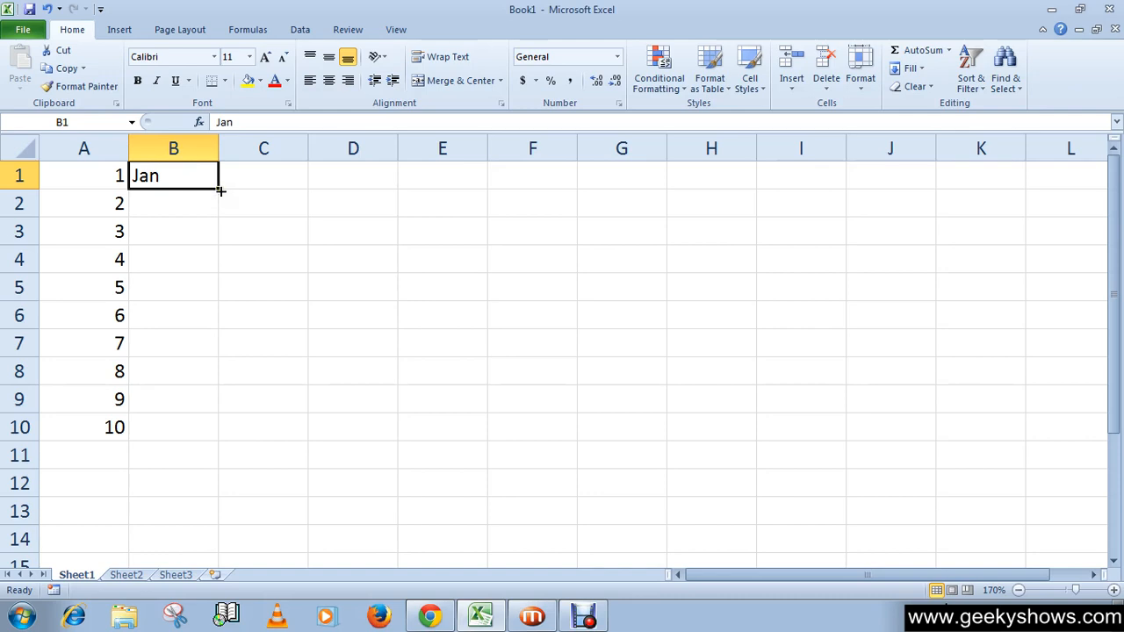
mouse_move(219, 191)
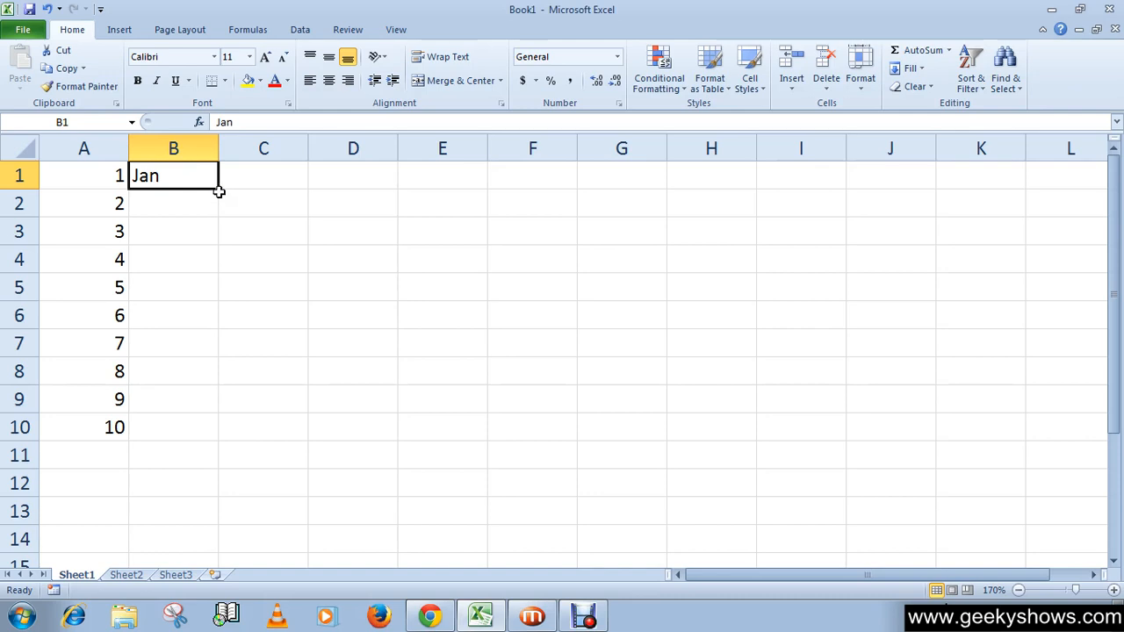
mouse_move(220, 192)
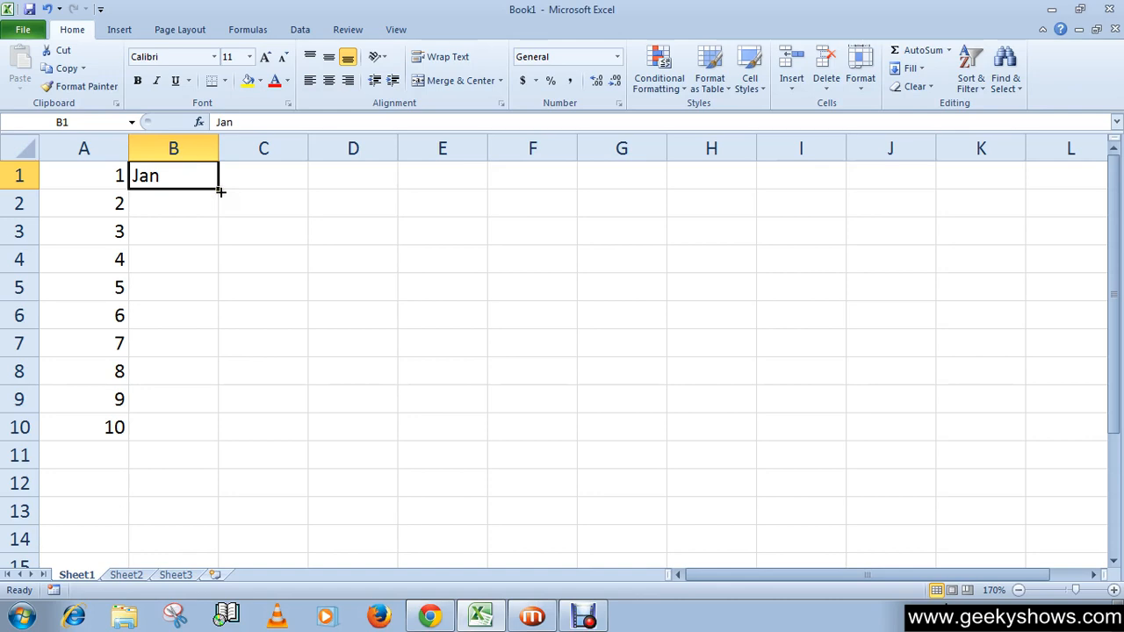
mouse_move(220, 191)
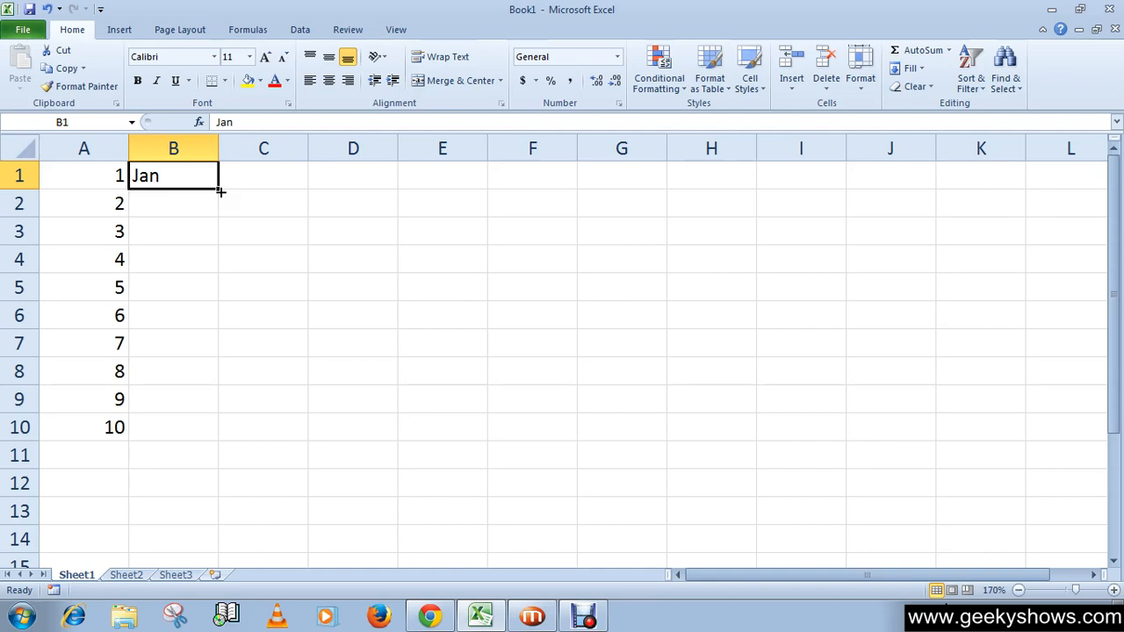
mouse_move(220, 189)
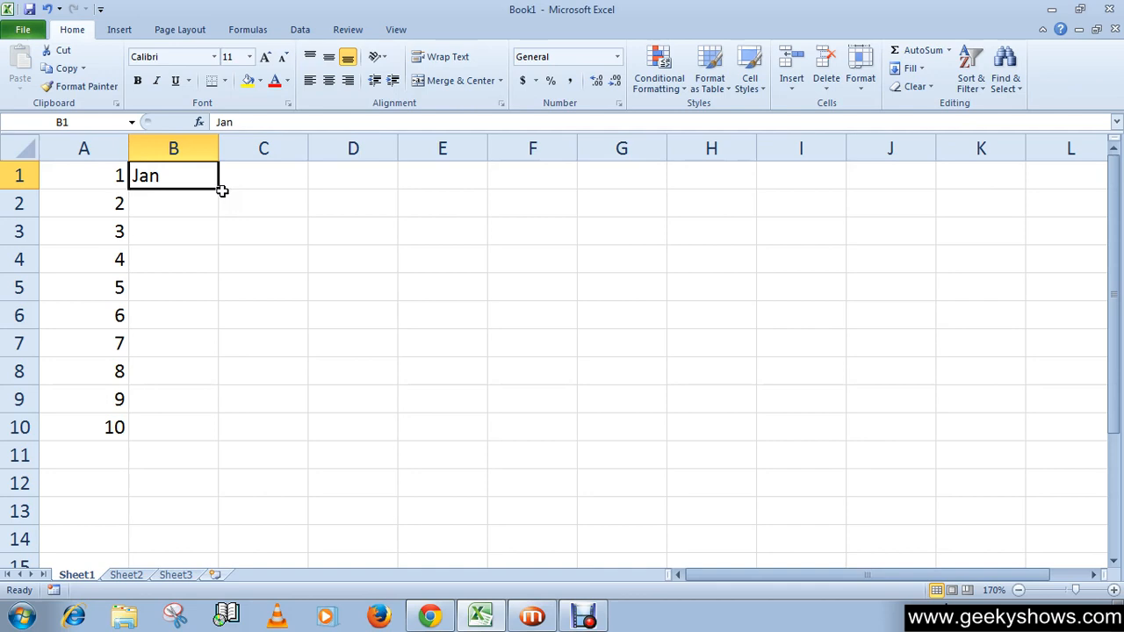
mouse_move(179, 269)
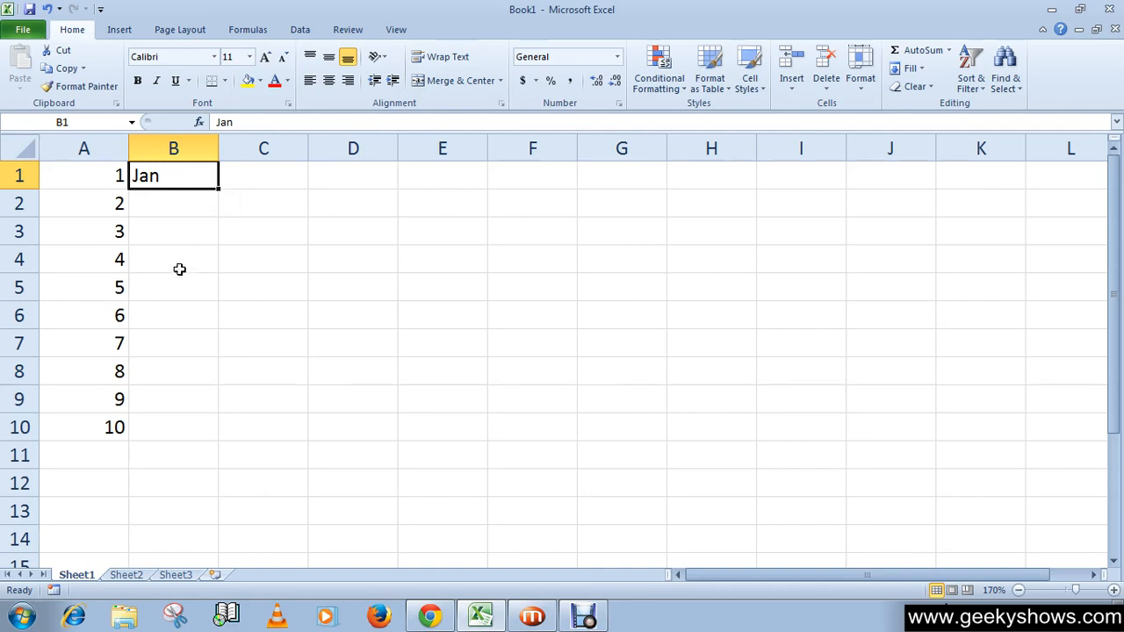
Step: Try selecting ranges below Jan in column B, ending with B1 selected alone
left_click_drag(173, 174, 173, 203)
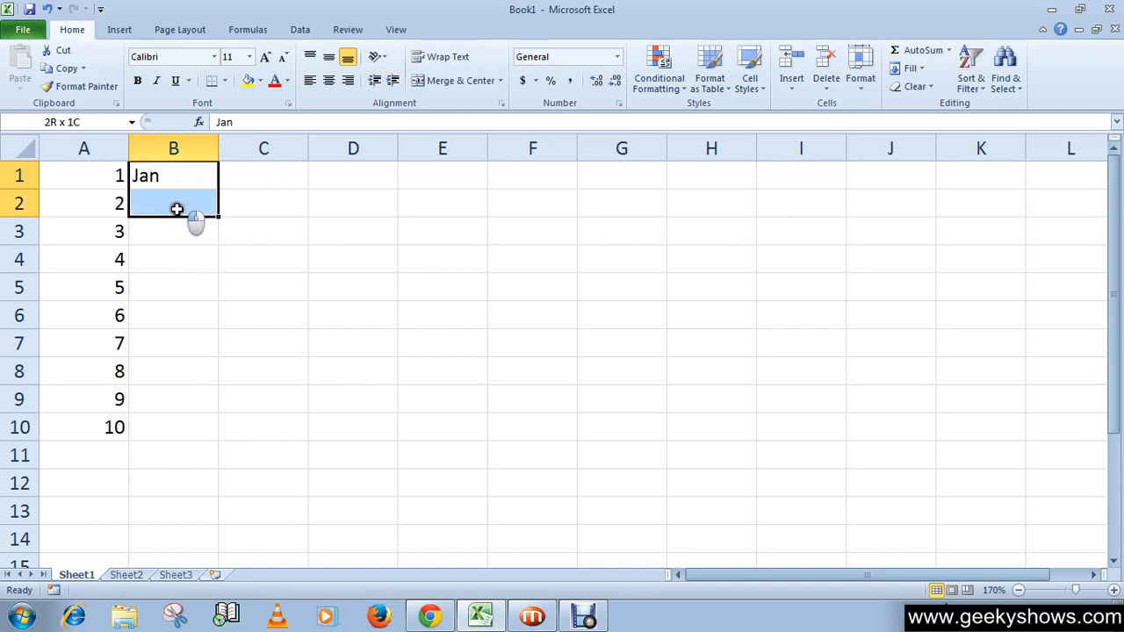
left_click_drag(177, 209, 177, 402)
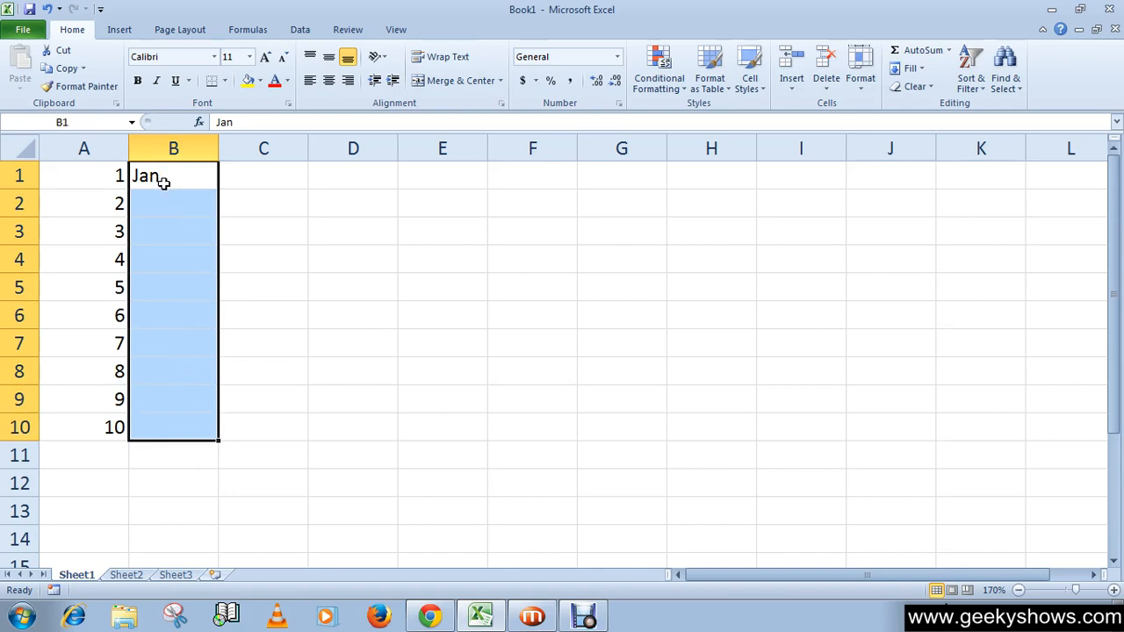
mouse_move(172, 263)
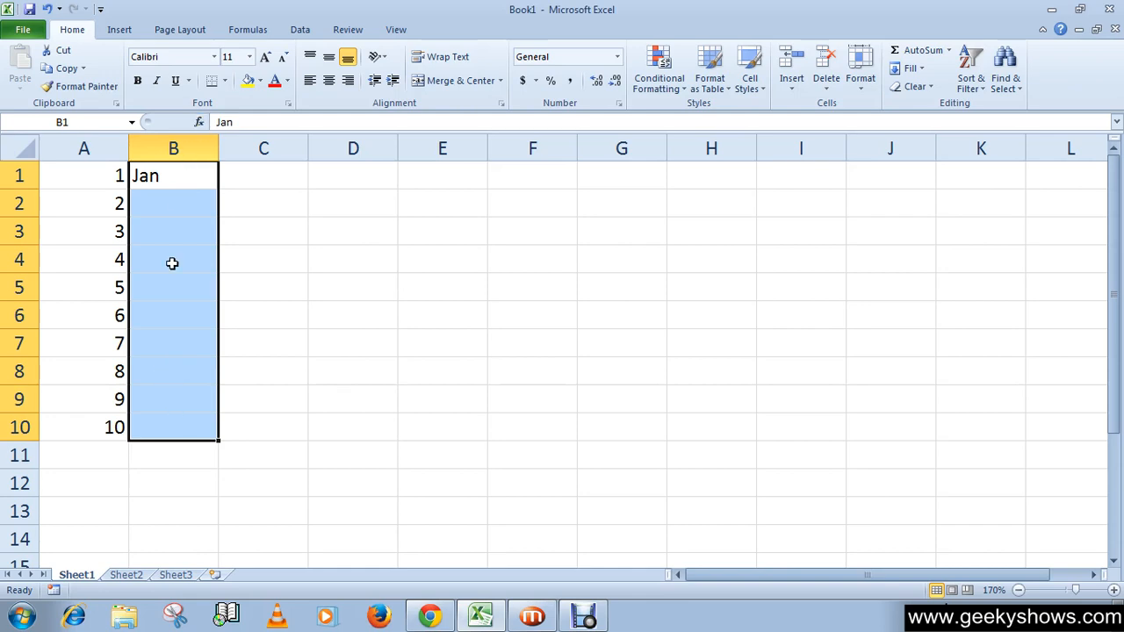
left_click(173, 176)
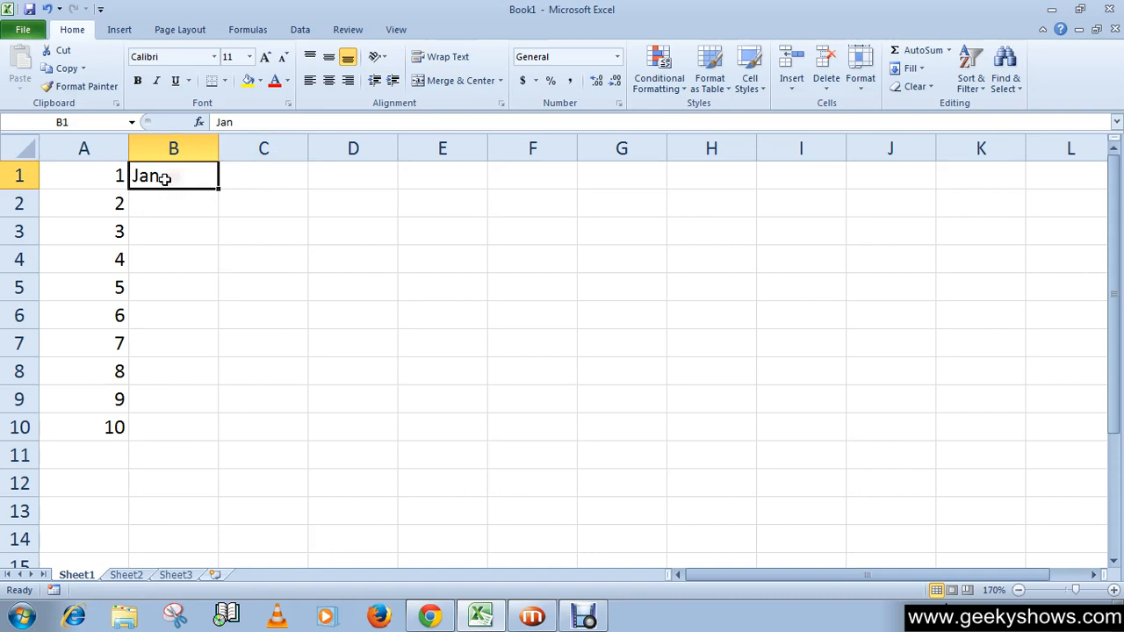
left_click_drag(173, 175, 173, 343)
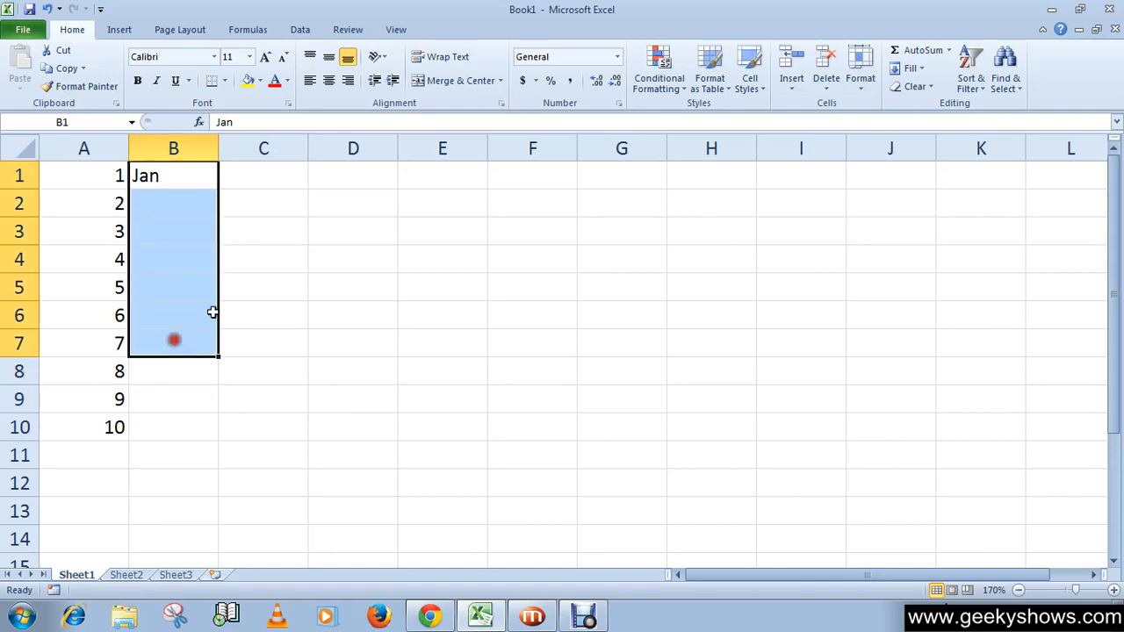
left_click(173, 175)
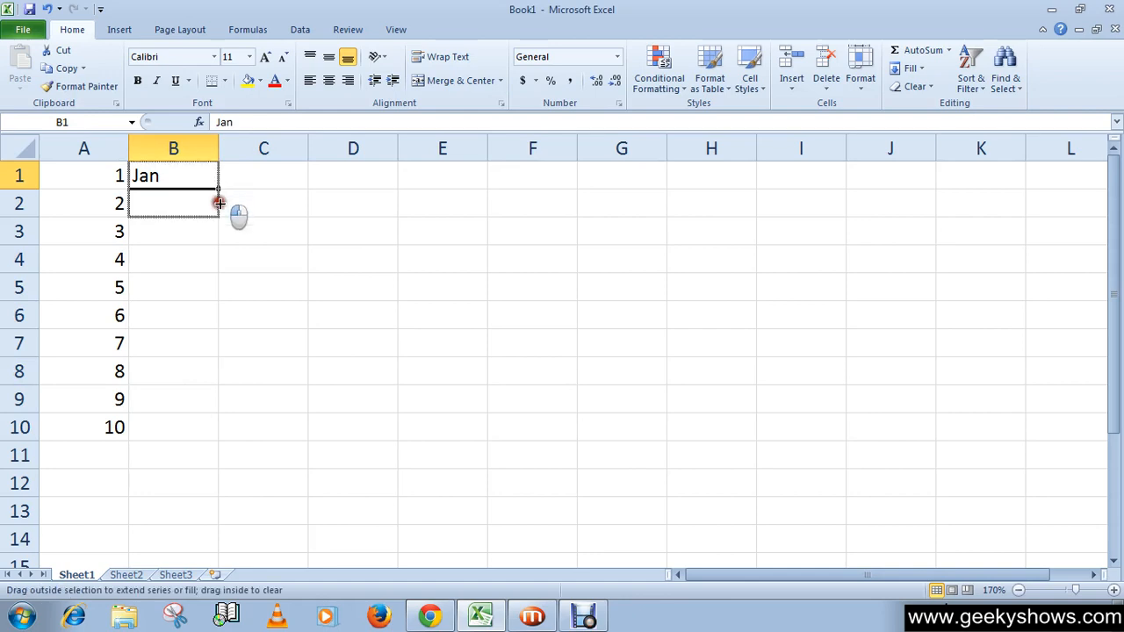
left_click_drag(217, 189, 206, 430)
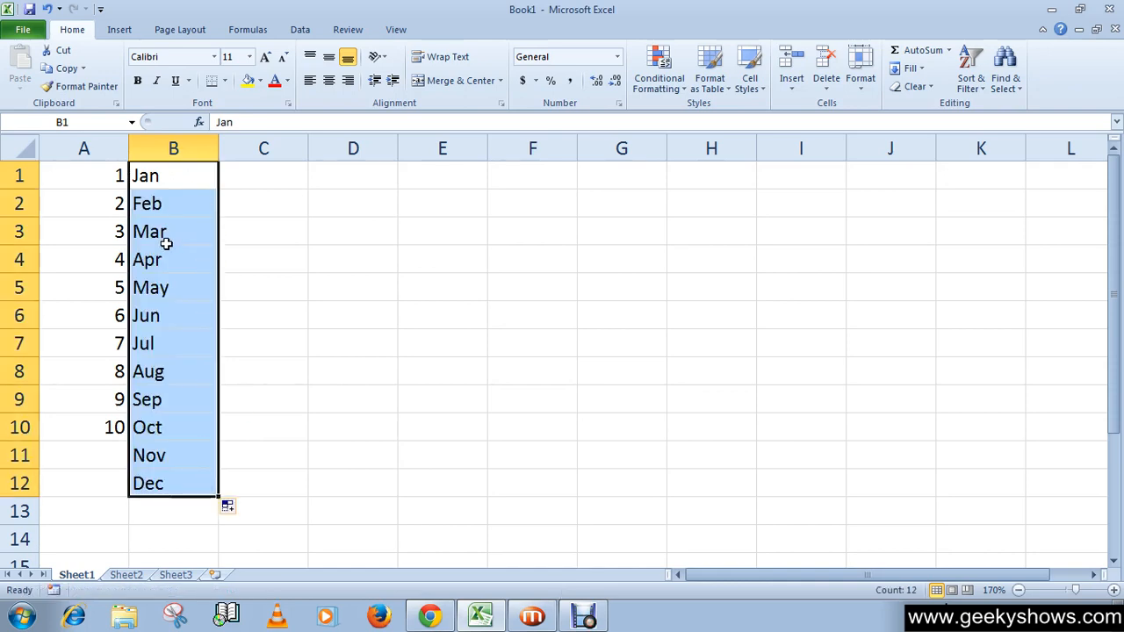
mouse_move(167, 348)
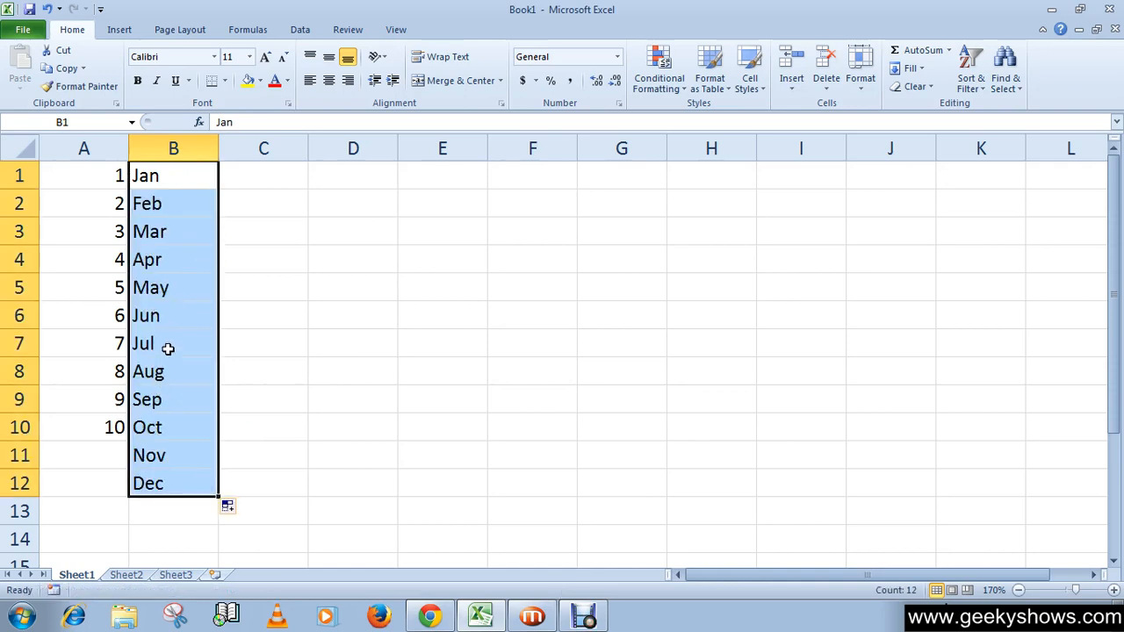
left_click(173, 176)
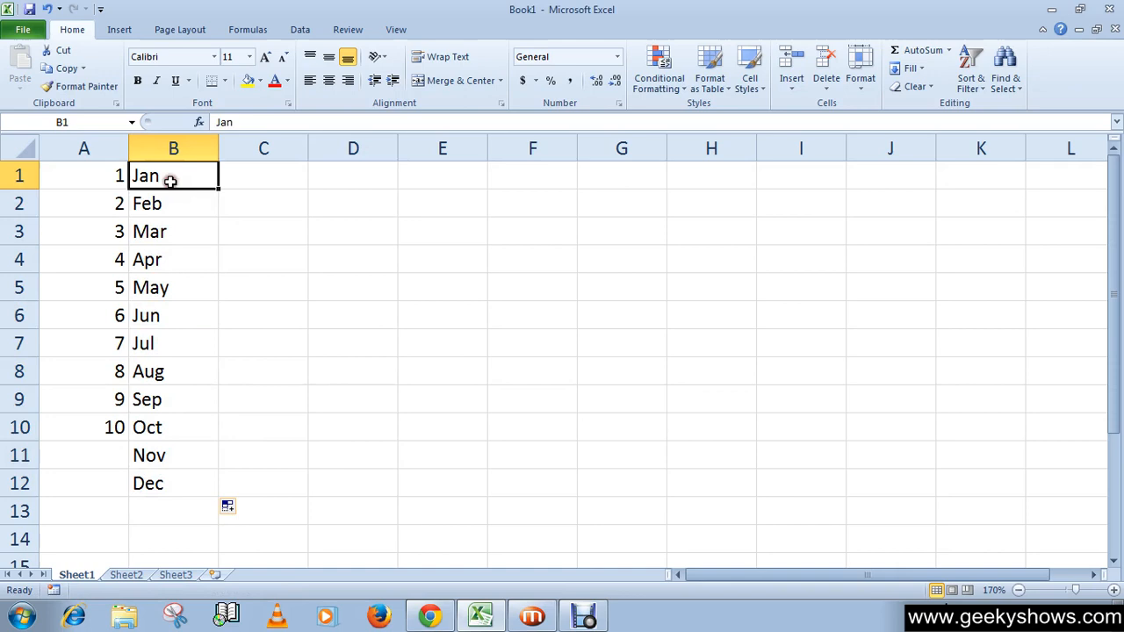
mouse_move(166, 197)
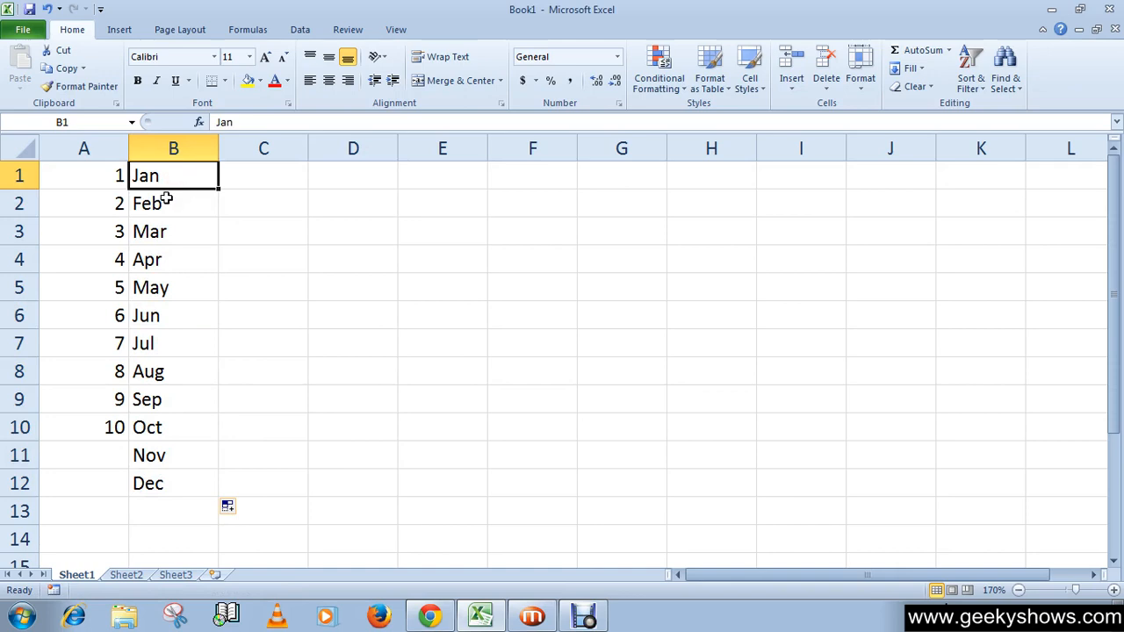
mouse_move(170, 196)
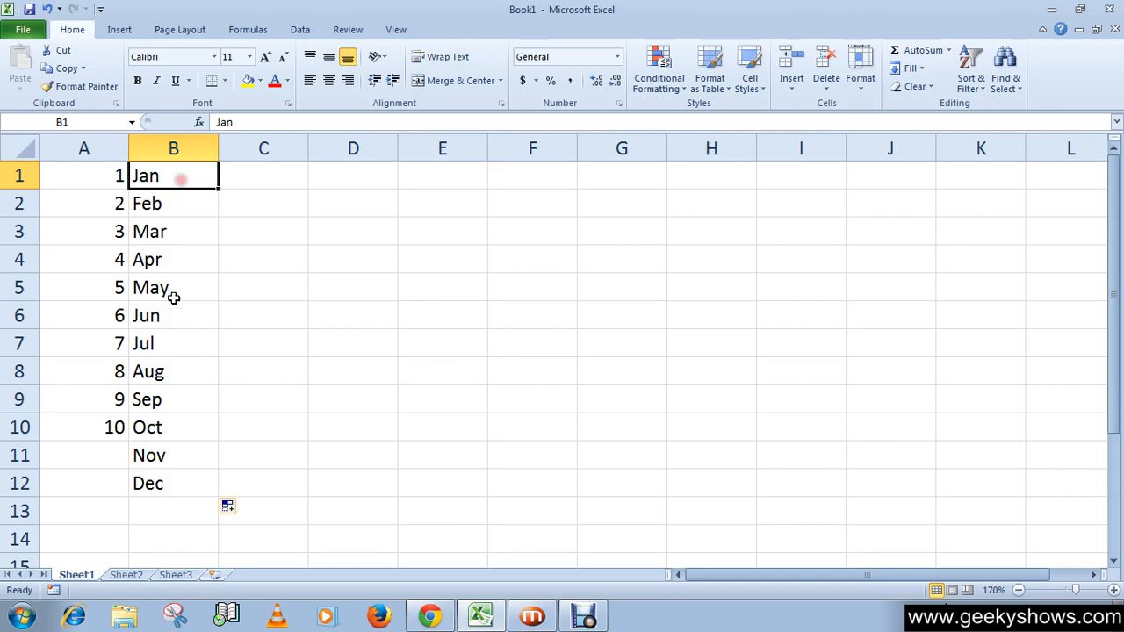
mouse_move(183, 208)
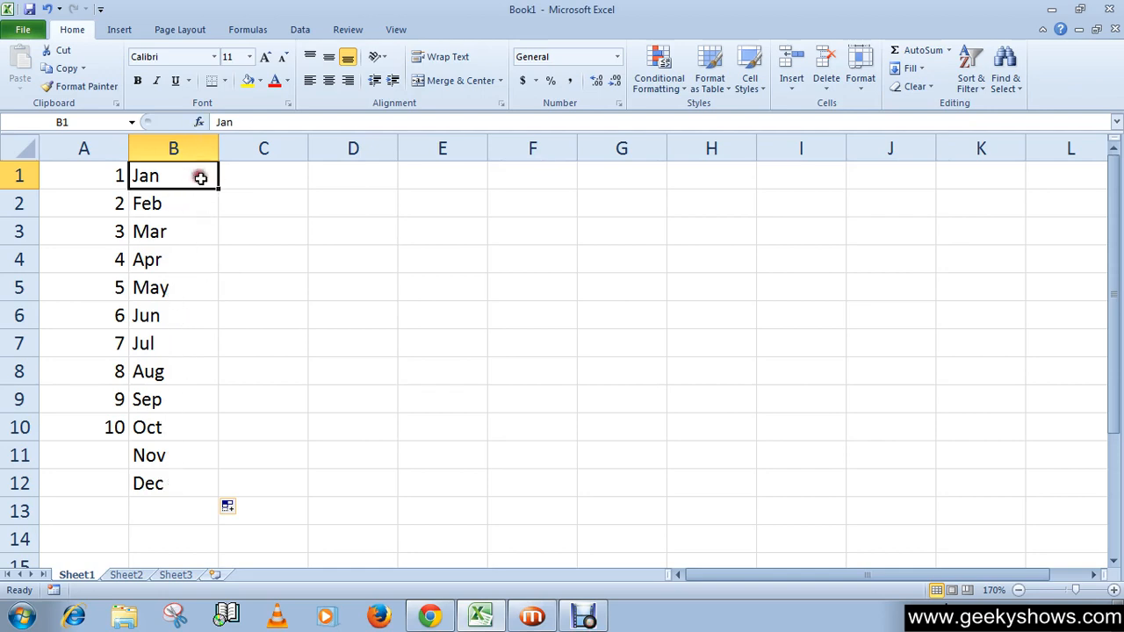
Step: Fill Jan across row 1 to K1, then clear the A1:K12 block
left_click_drag(200, 175, 293, 187)
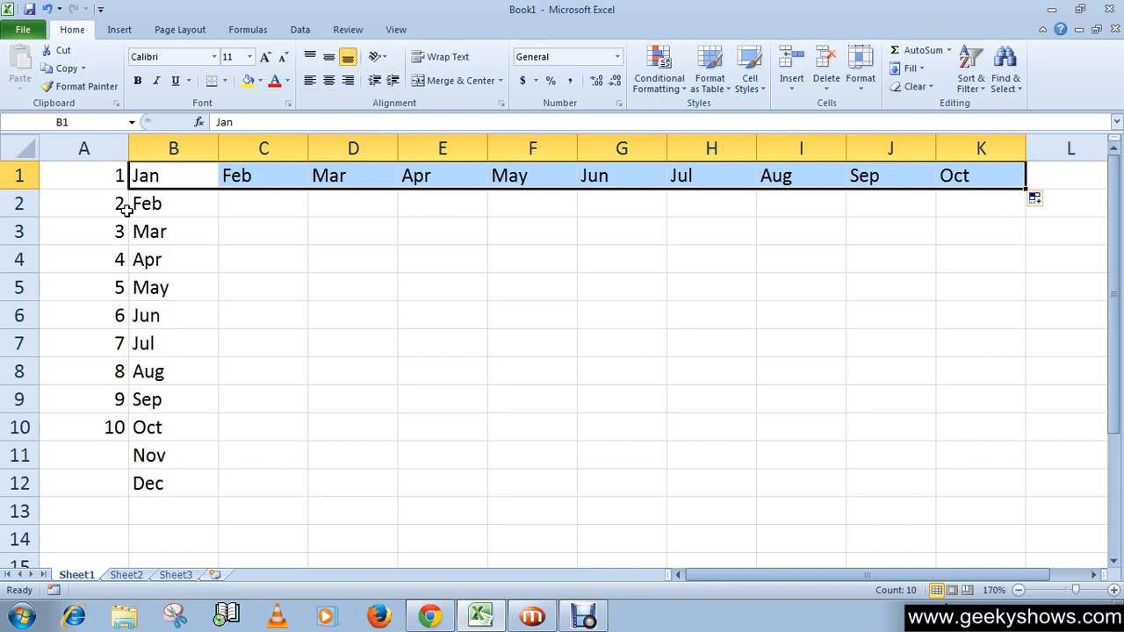
mouse_move(237, 208)
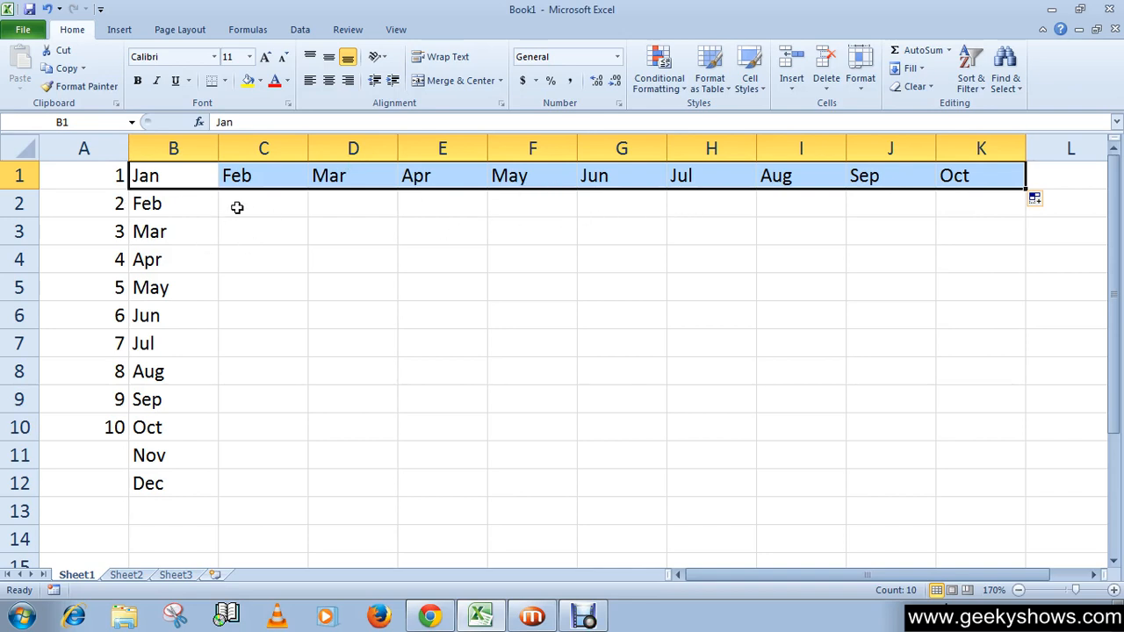
left_click(173, 203)
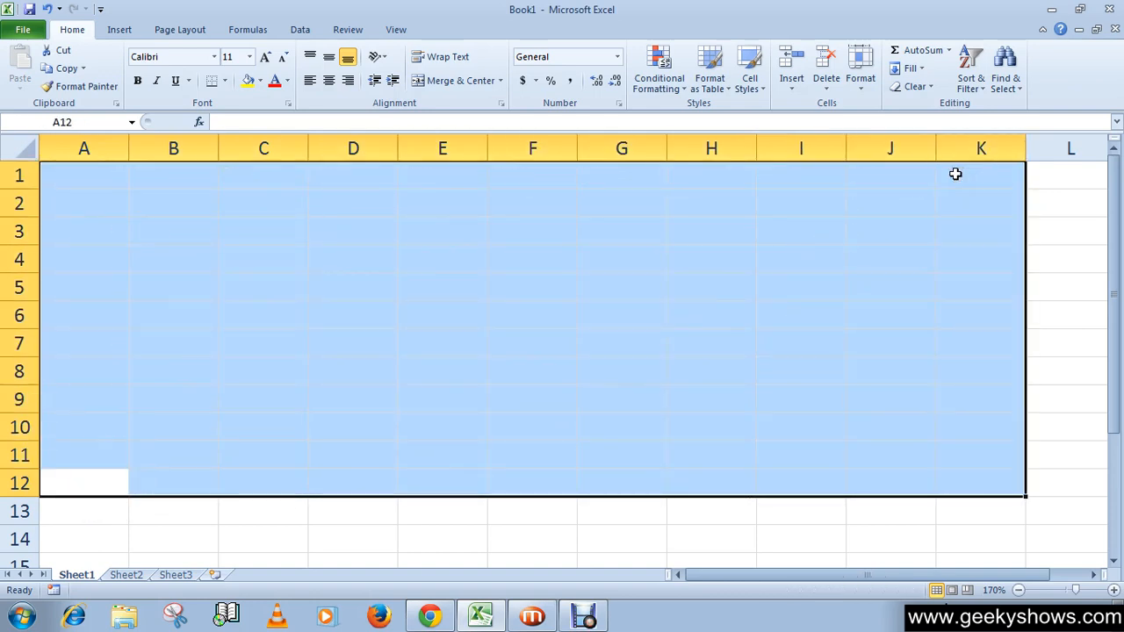
Step: Enter Mon in A1 and fill it down to A7 for Mon through Sun
left_click(84, 175)
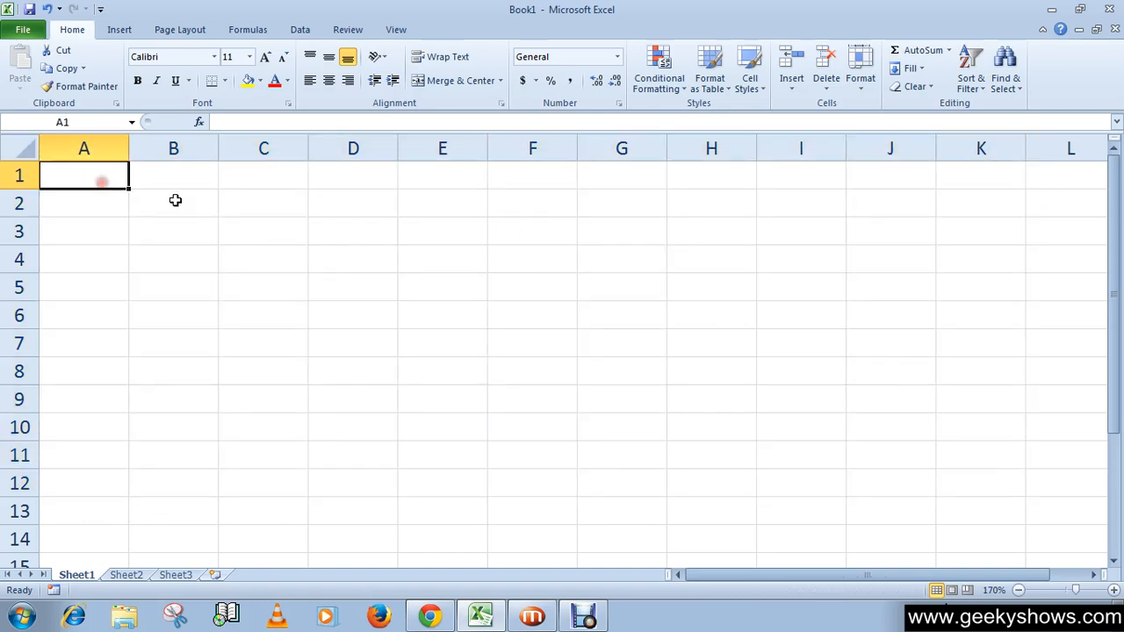
type("M")
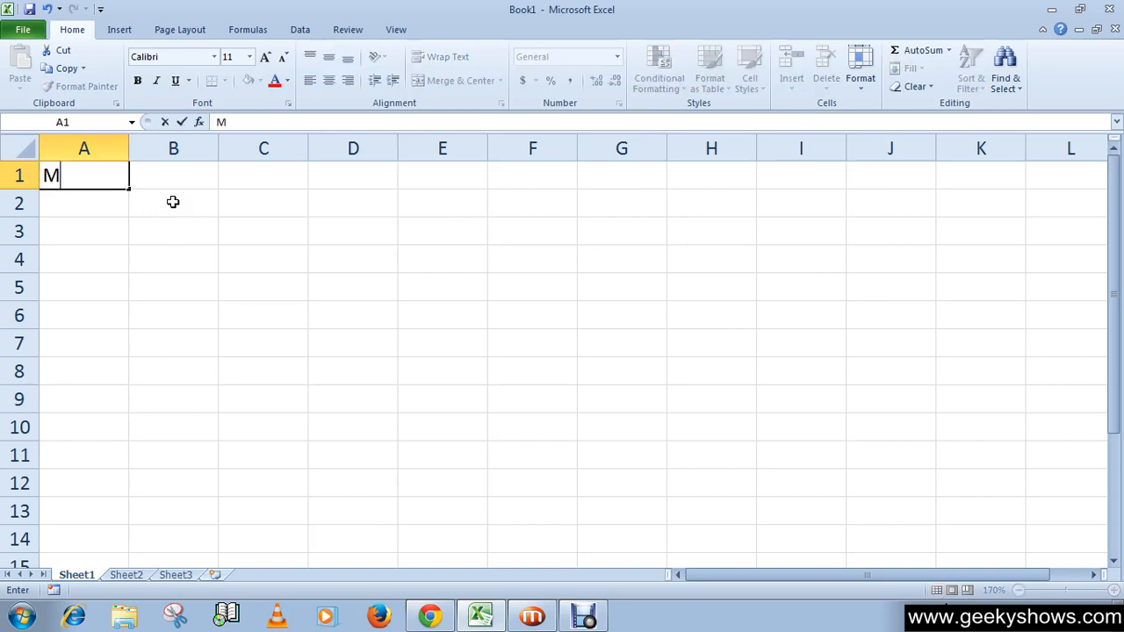
type("on")
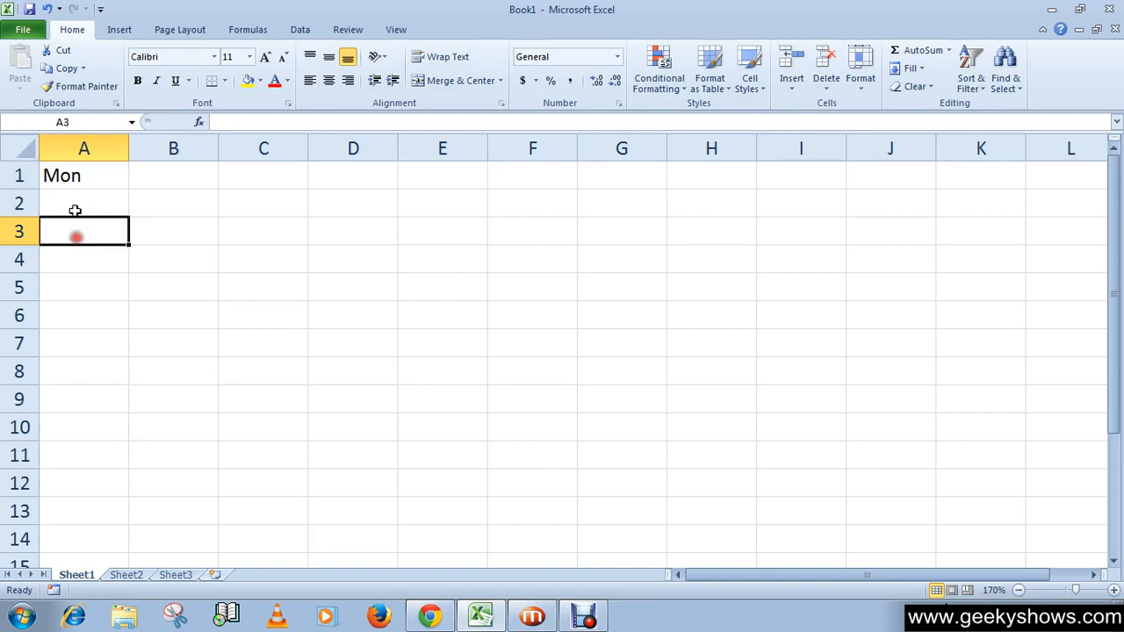
left_click(84, 176)
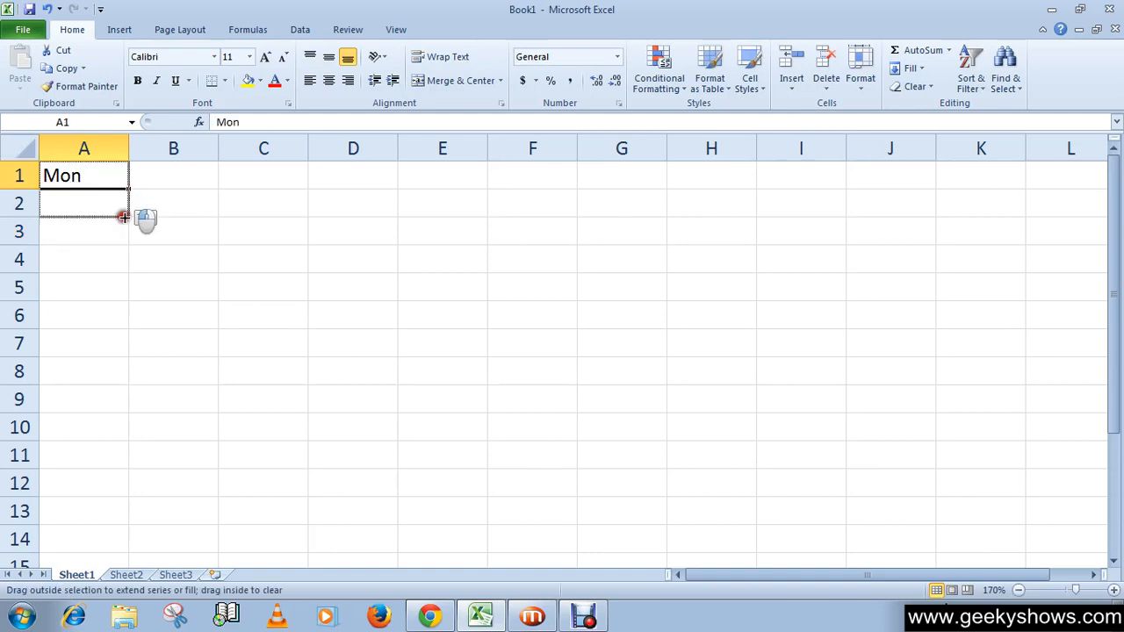
left_click_drag(123, 216, 125, 356)
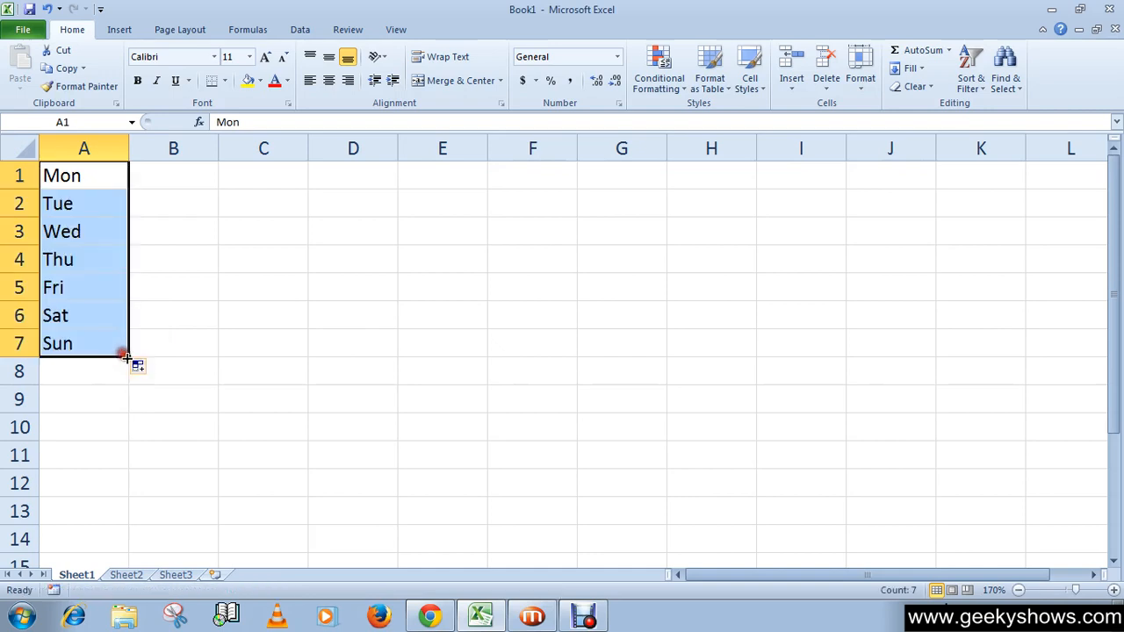
left_click(173, 175)
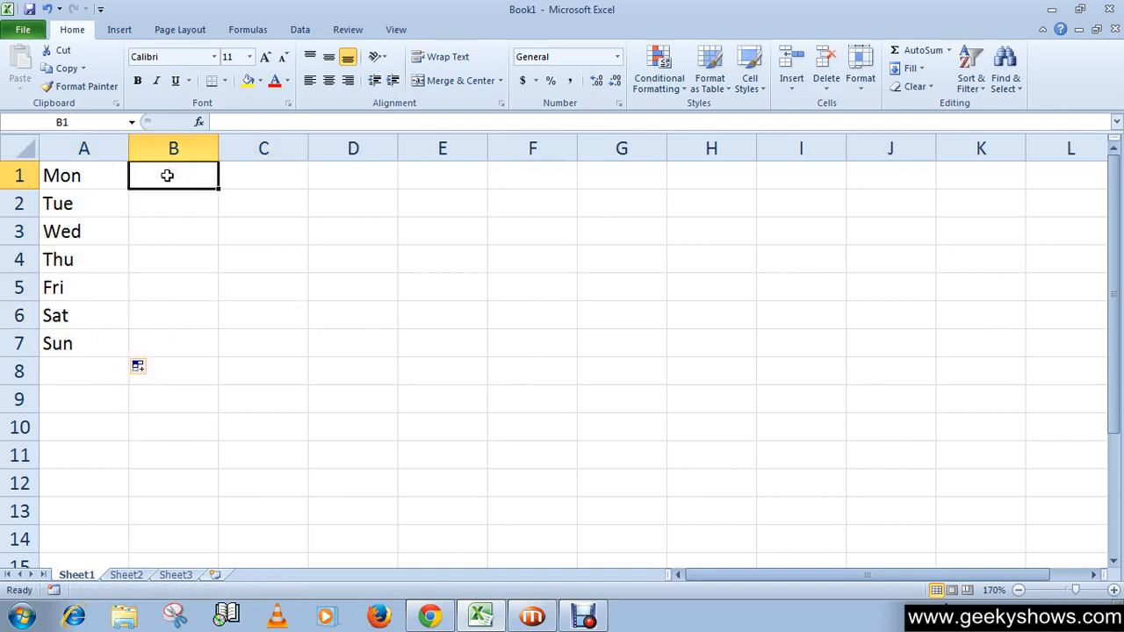
Step: Fill Monday down B1:B7 through Sunday and enter January in C1
type("Monday")
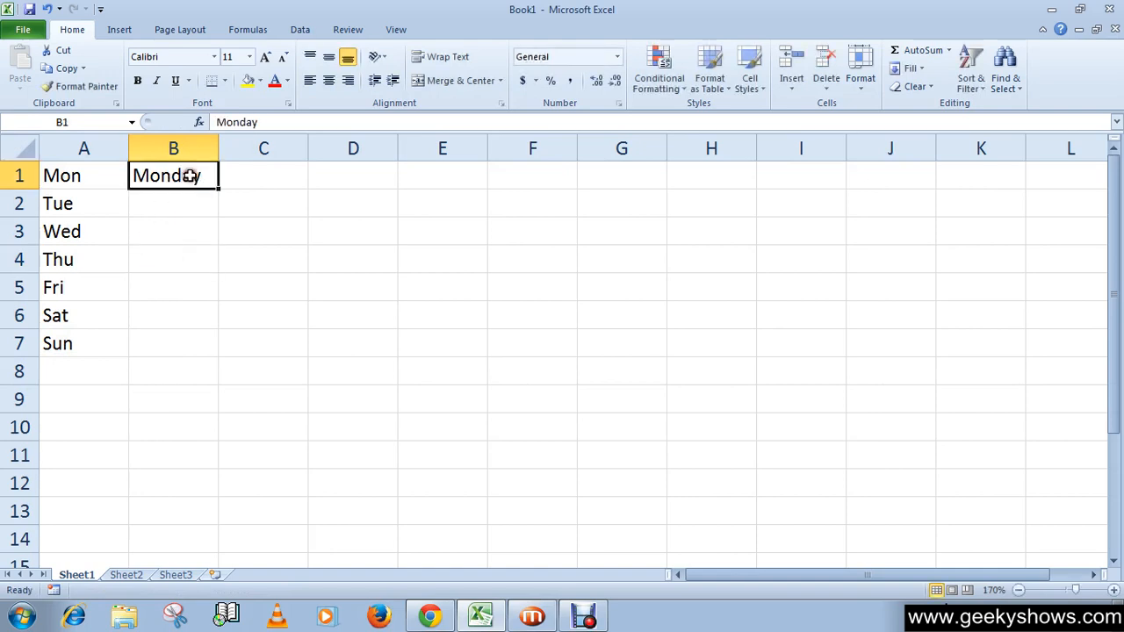
left_click_drag(215, 185, 211, 358)
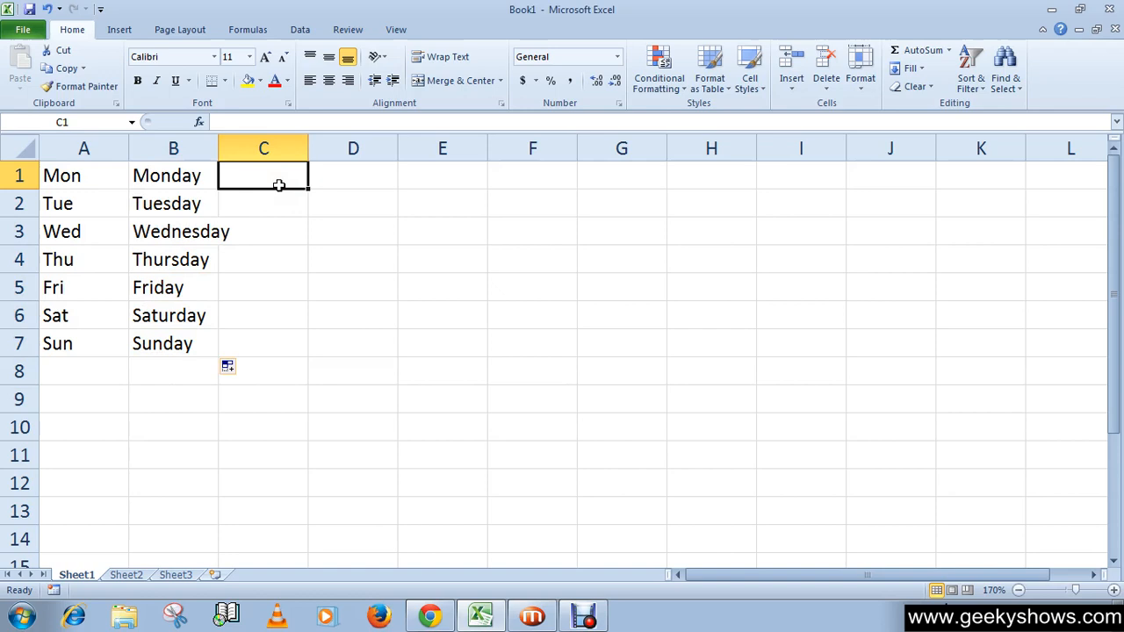
type("January")
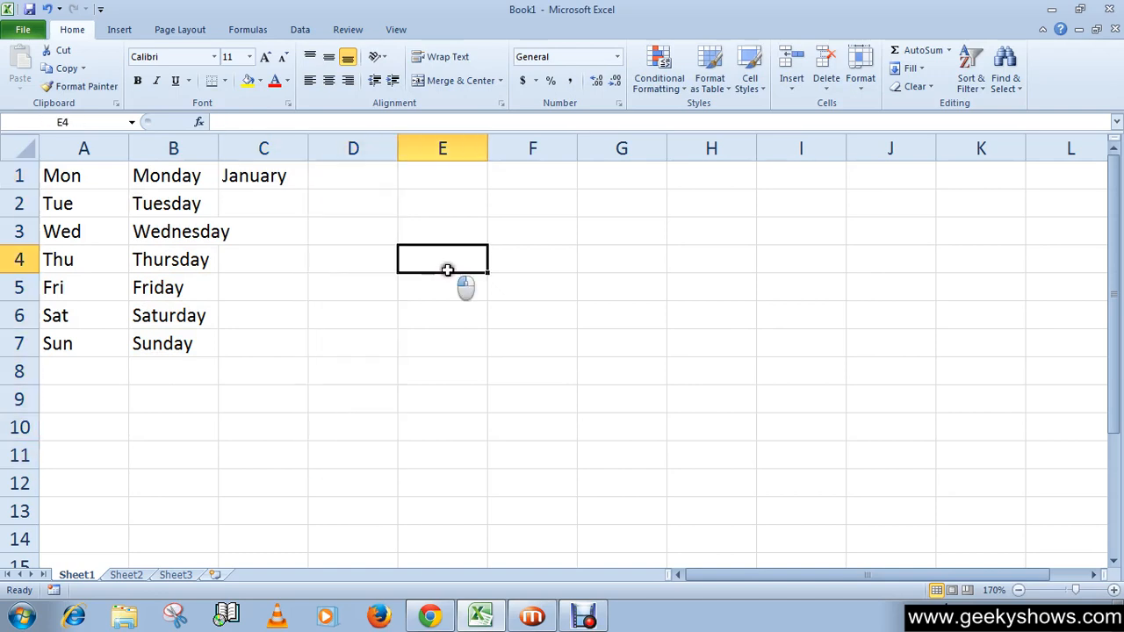
Step: AutoFill January from C1 down to C12, listing January through December
left_click(263, 175)
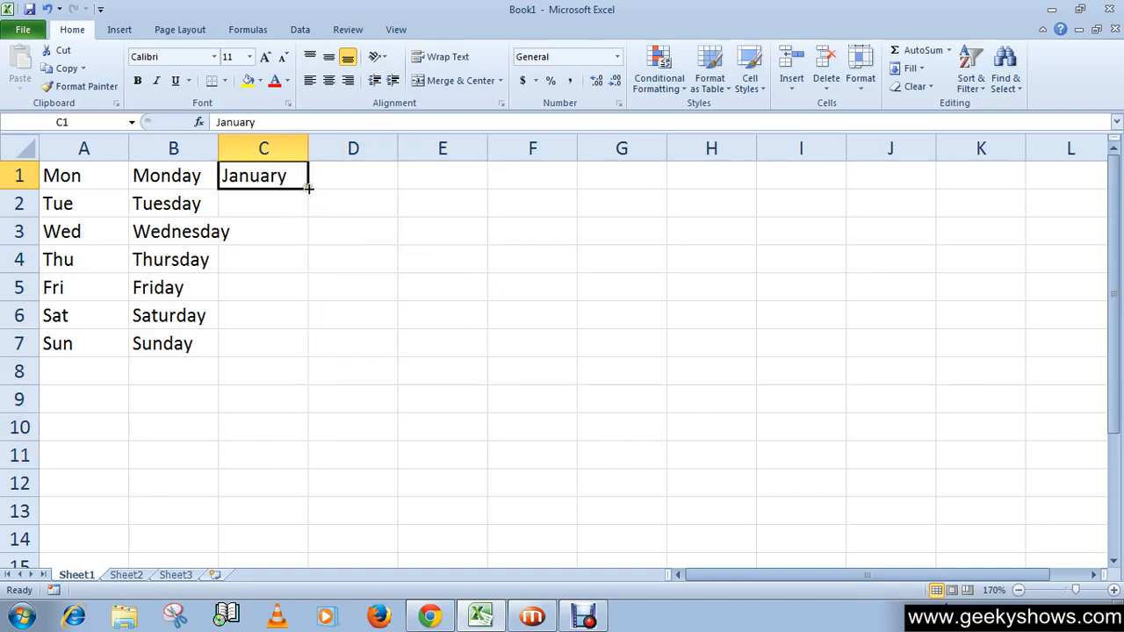
left_click_drag(307, 186, 304, 450)
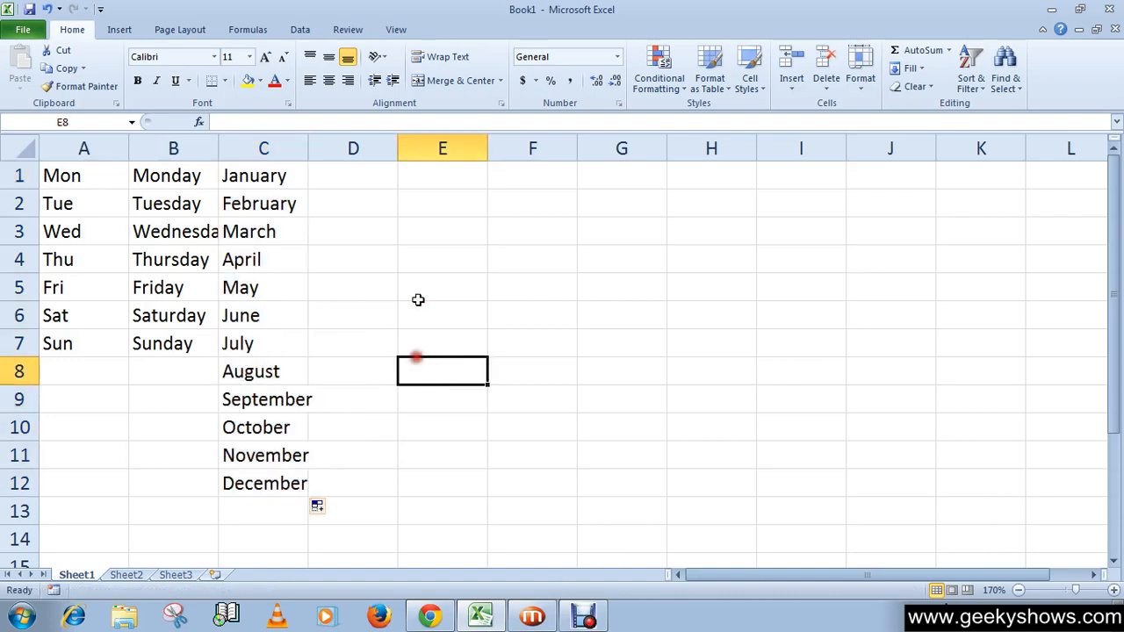
left_click(353, 175)
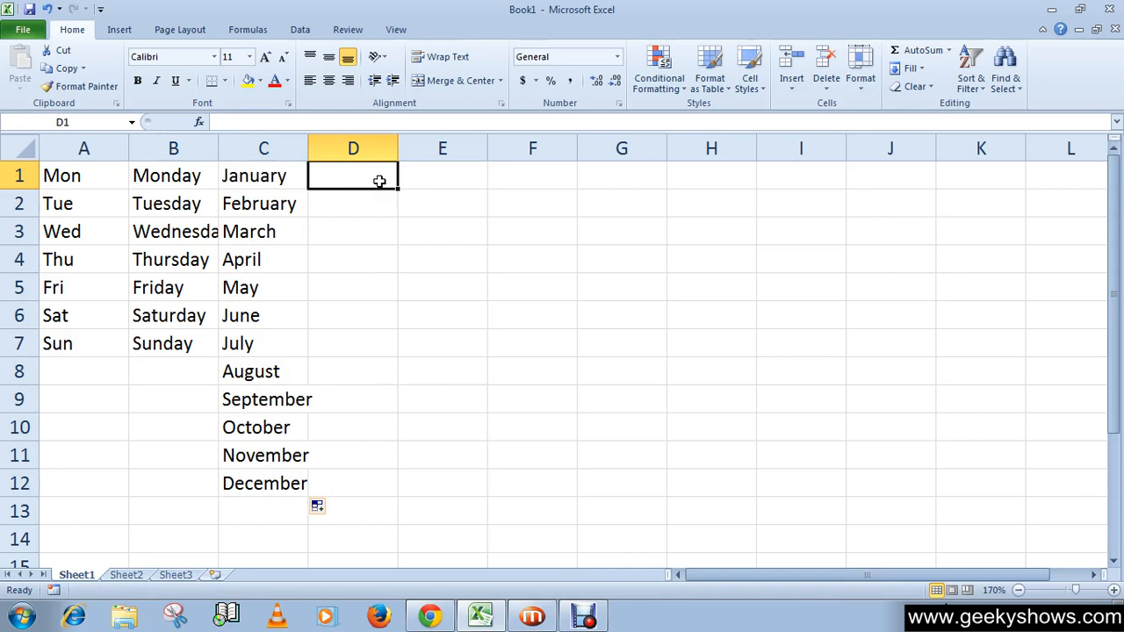
Step: Fill column D with 2–20 by twos, column E with 10–100 by tens, and start F1 with 12
type("2")
left_click(353, 203)
type("4")
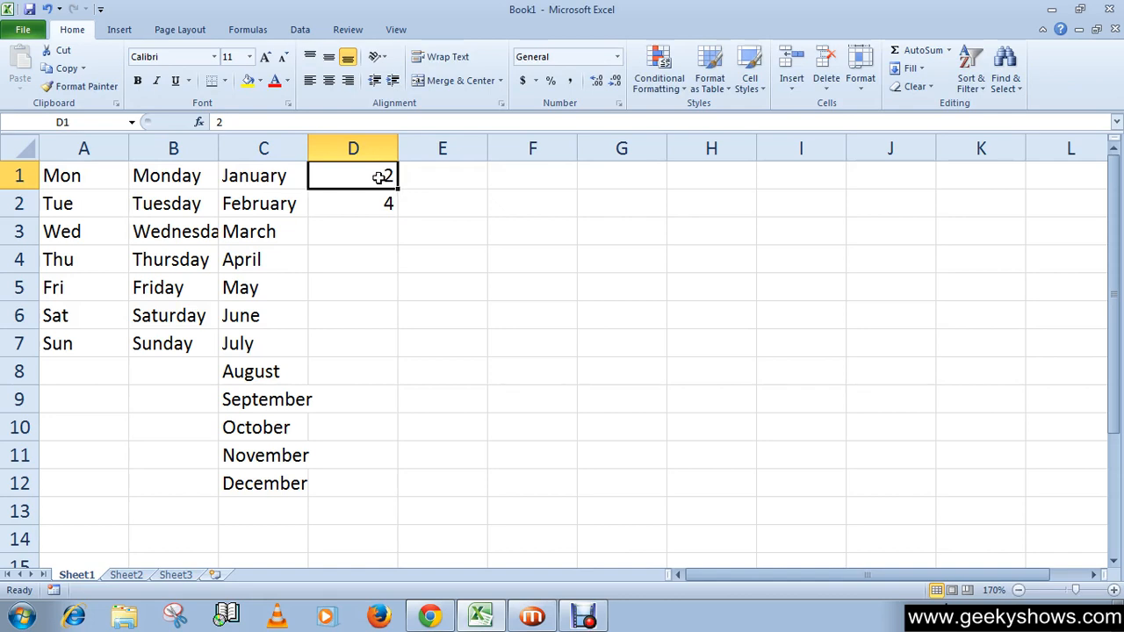
left_click_drag(352, 175, 353, 203)
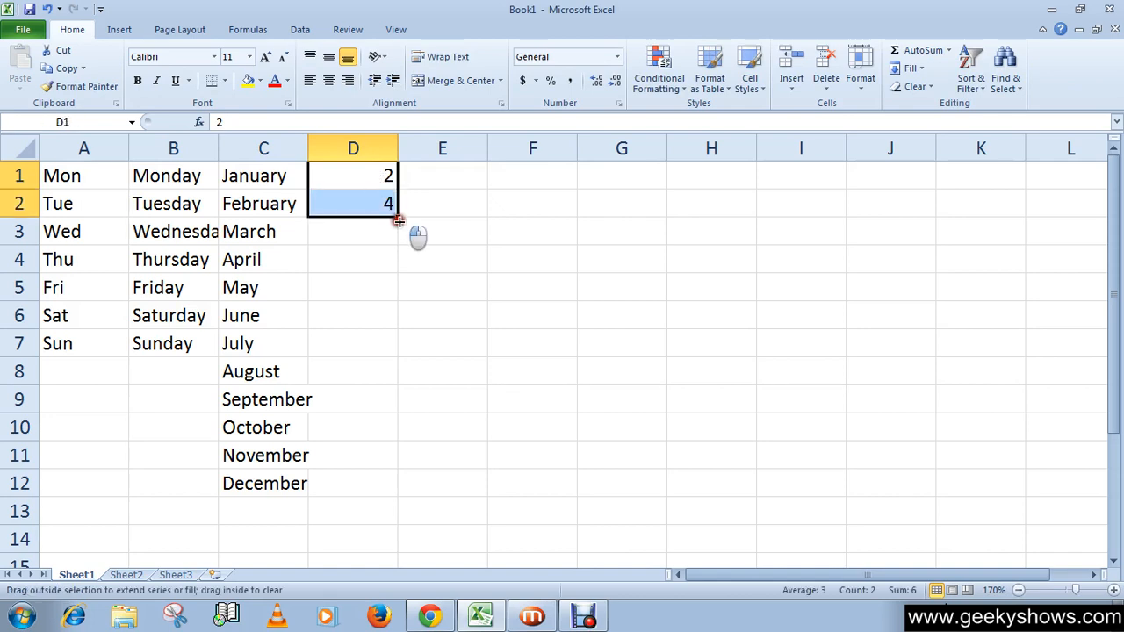
left_click_drag(400, 219, 391, 436)
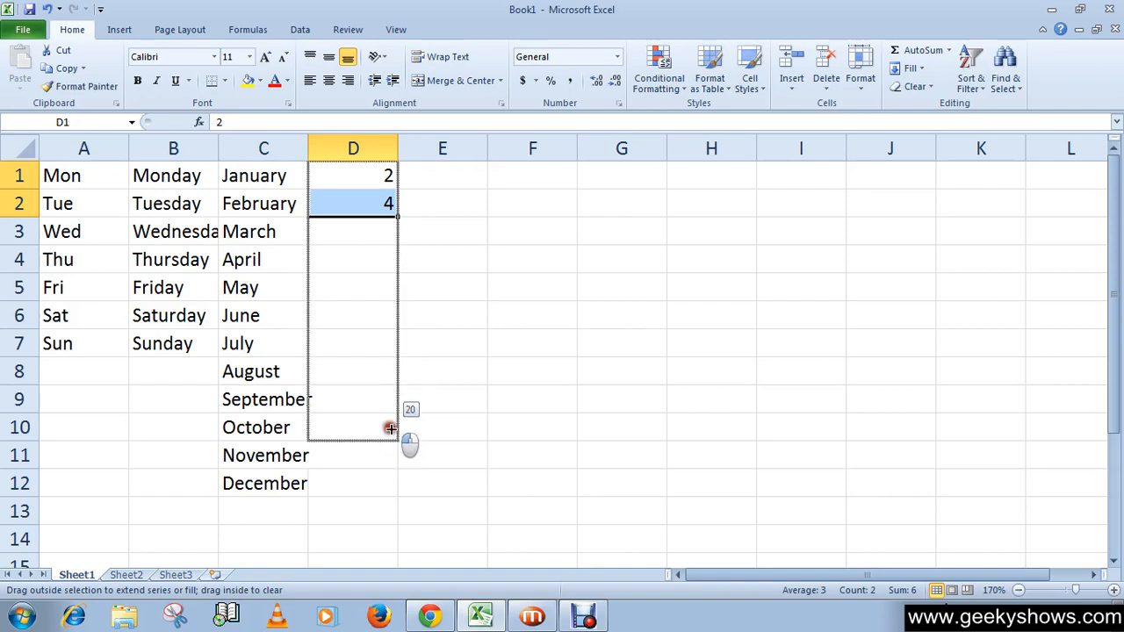
left_click_drag(391, 203, 391, 428)
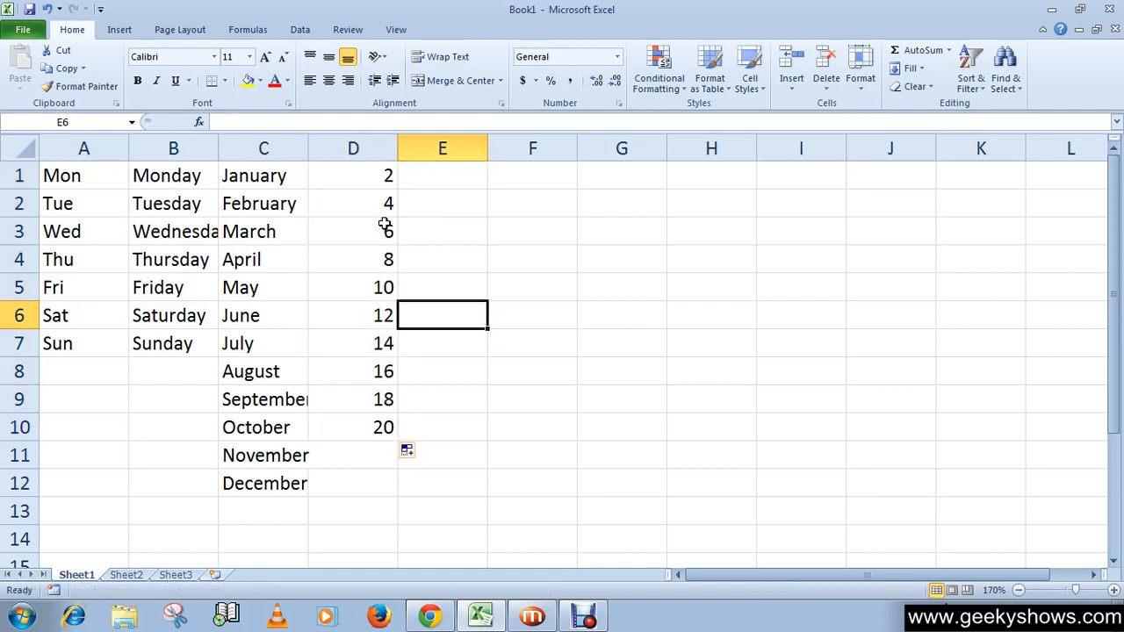
type("10")
left_click(442, 203)
type("20")
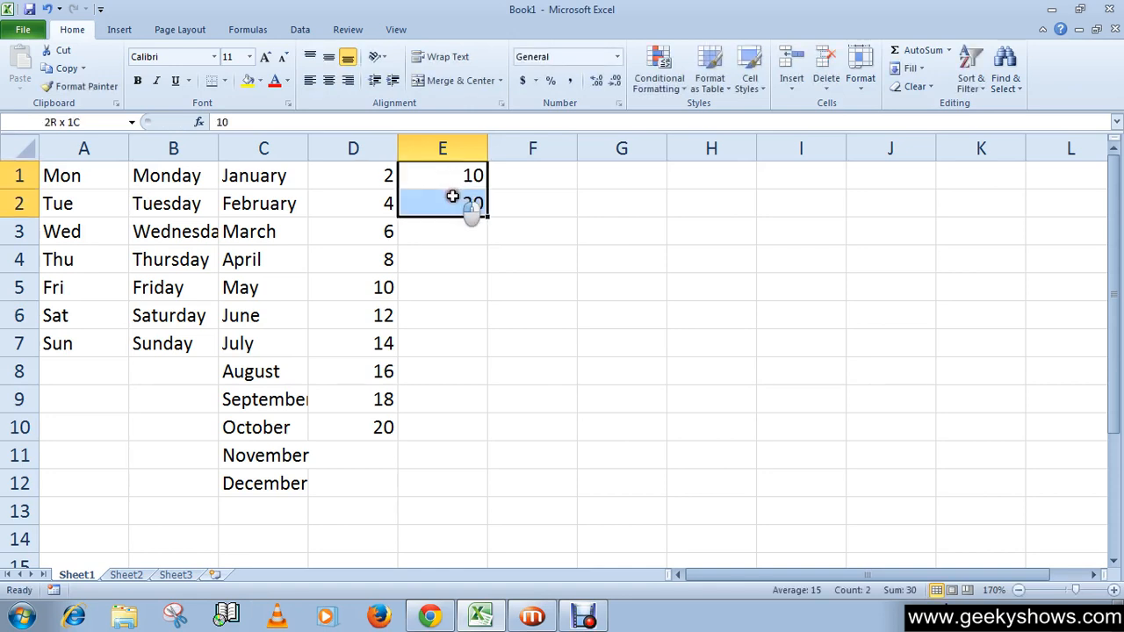
left_click_drag(474, 203, 485, 430)
type("1")
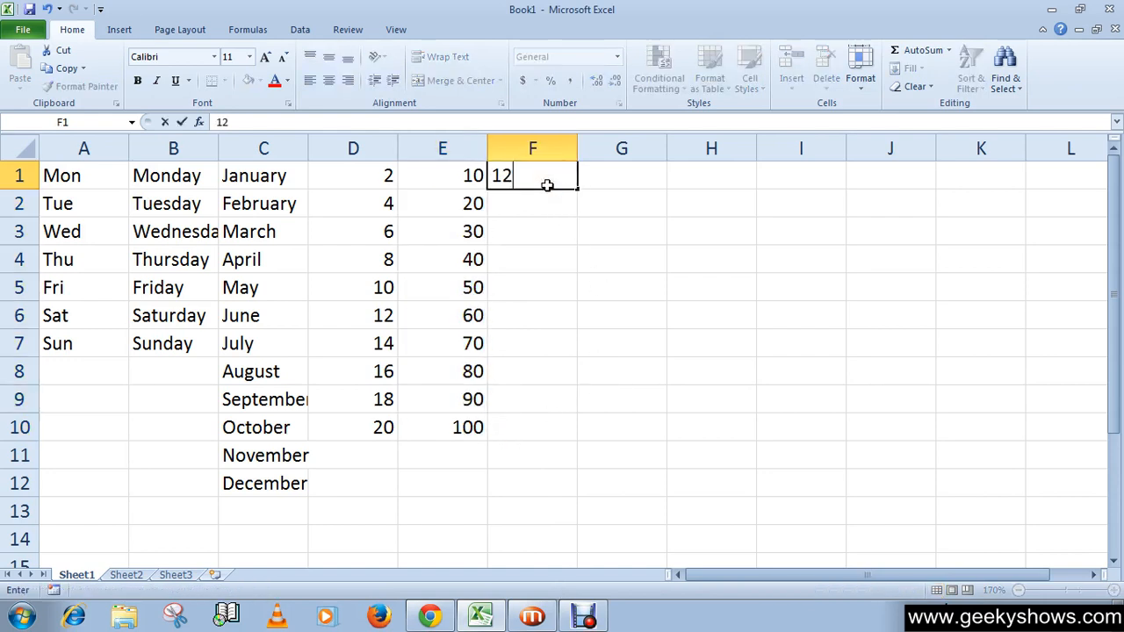
Step: Enter 24 in F2 and AutoFill F1:F2 down to F10, counting 12 to 120
type("24")
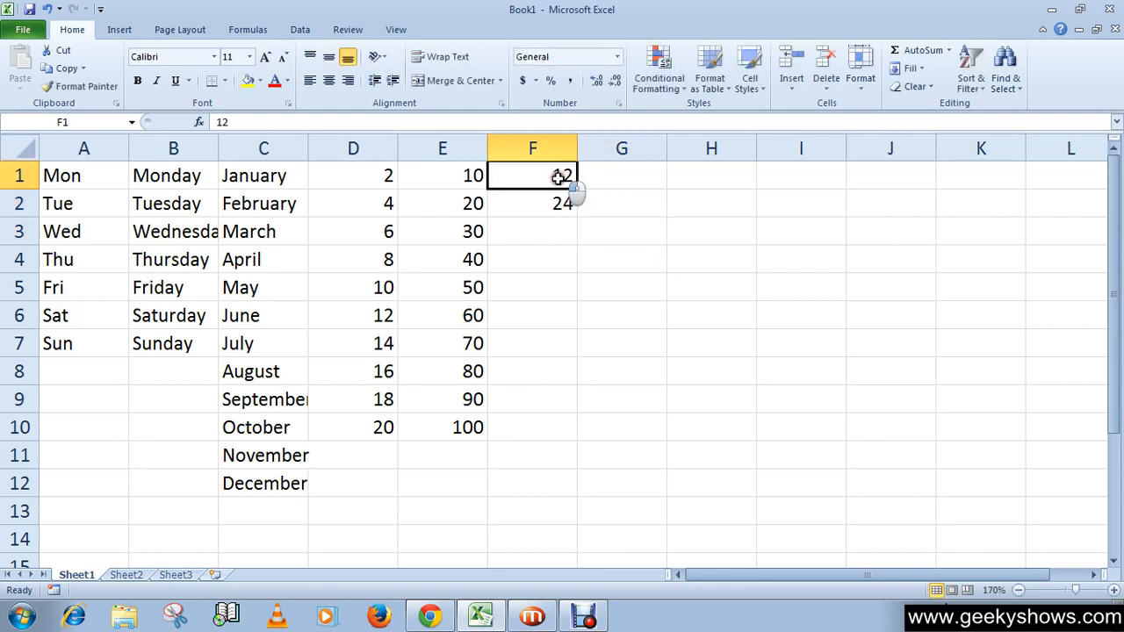
left_click(621, 202)
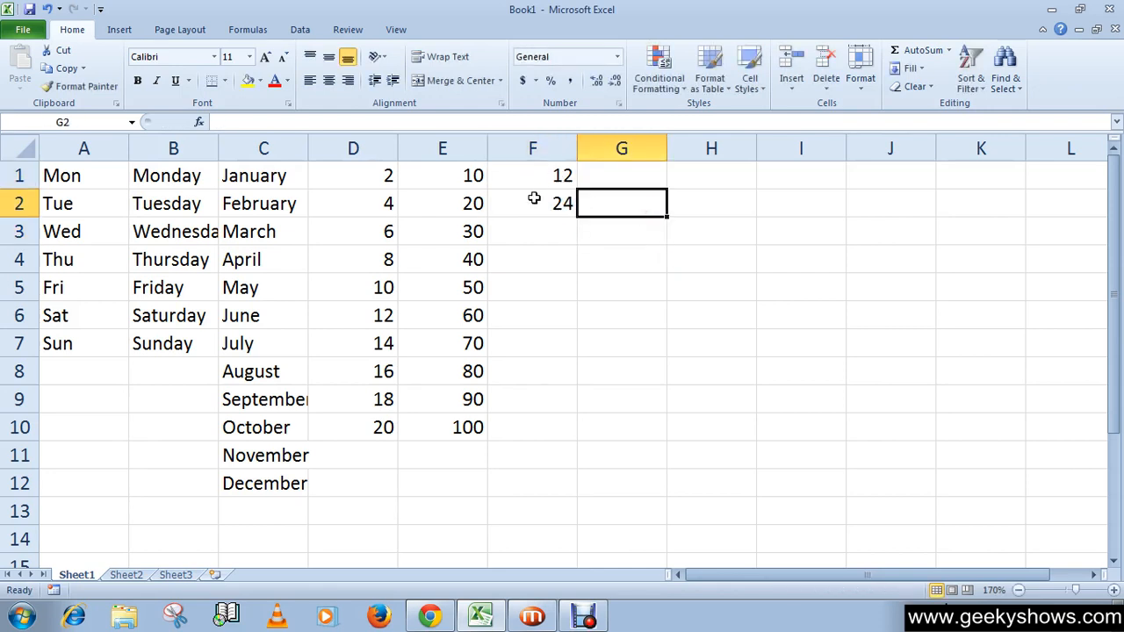
left_click(532, 175)
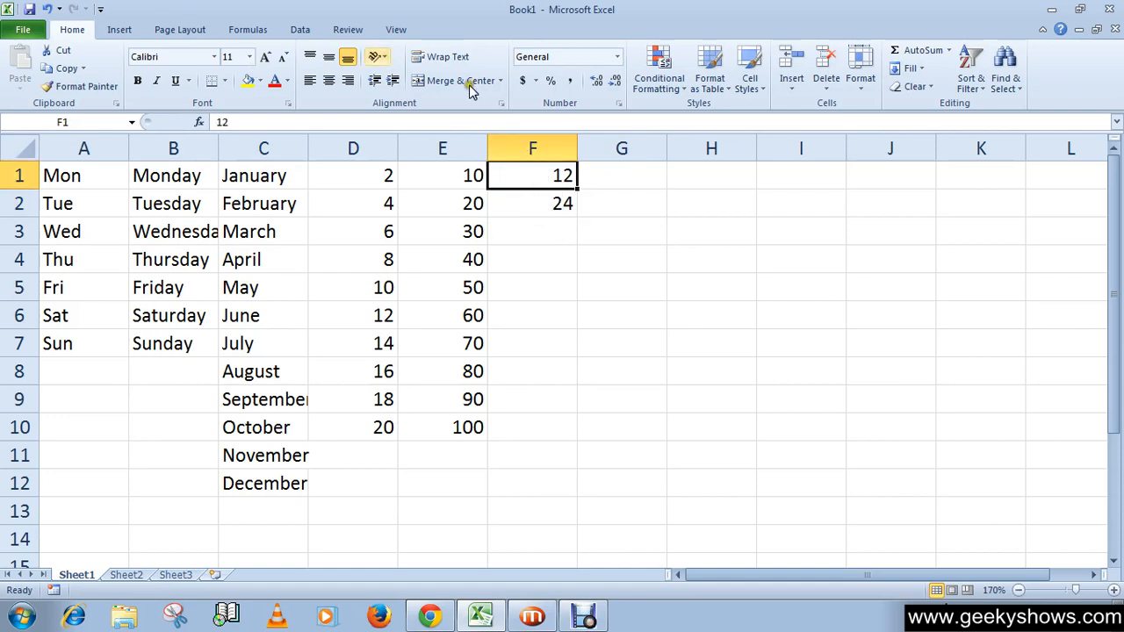
left_click_drag(532, 174, 532, 203)
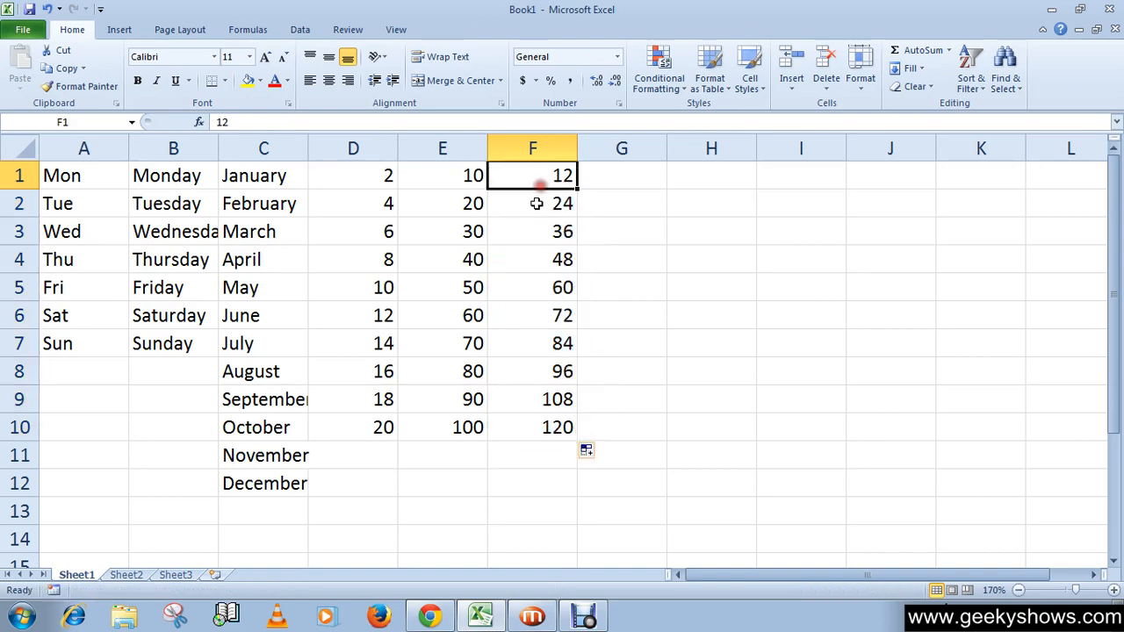
left_click(532, 203)
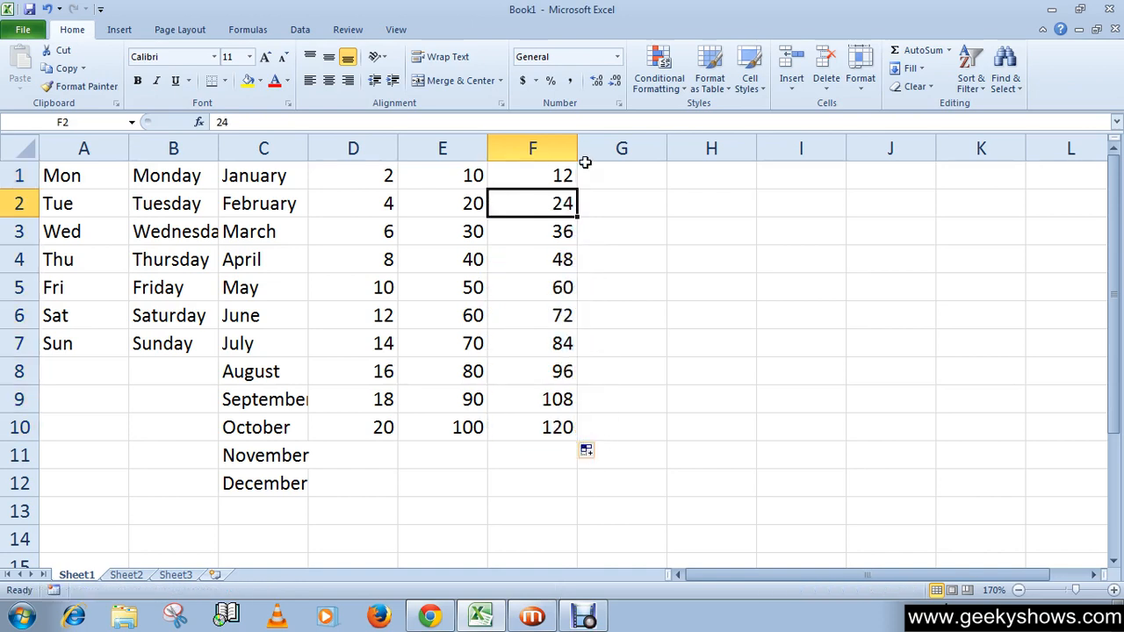
mouse_move(580, 147)
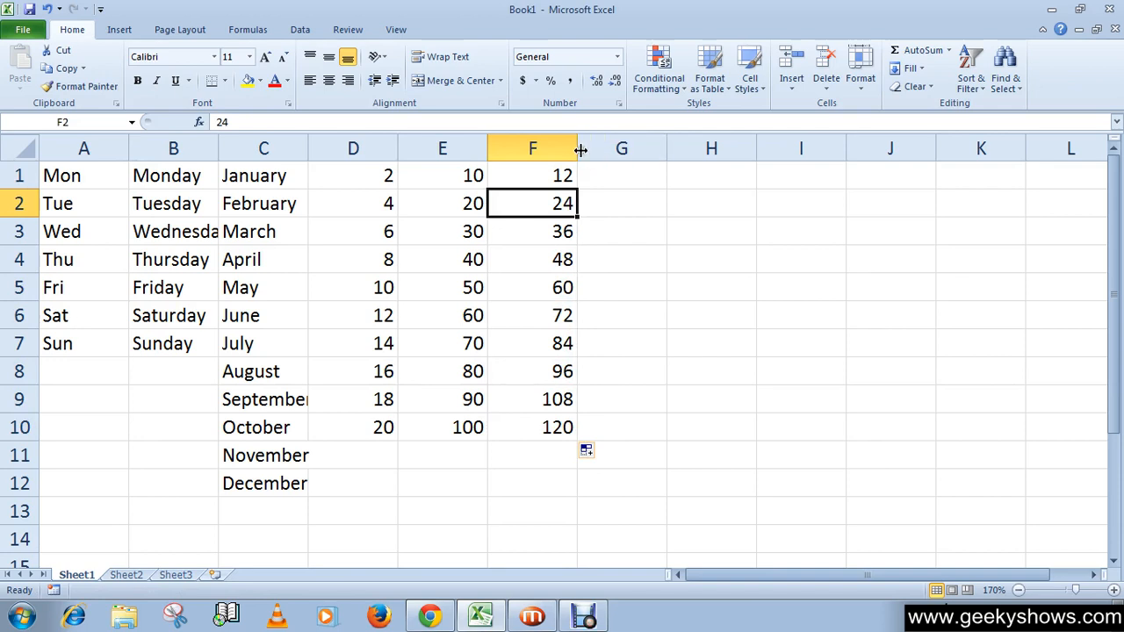
mouse_move(562, 16)
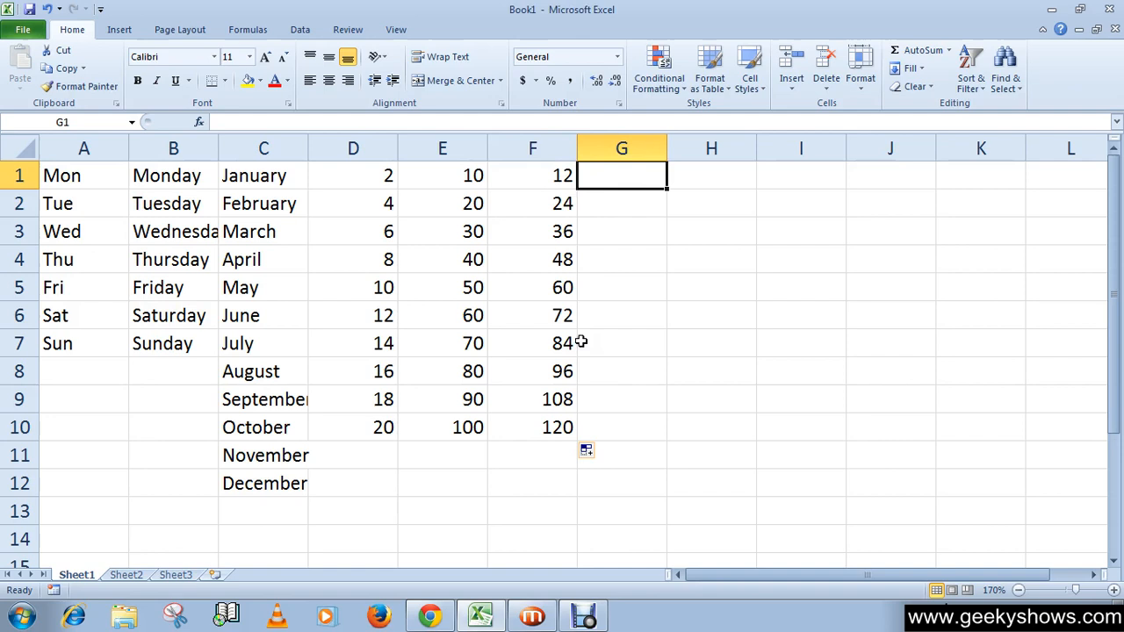
mouse_move(612, 309)
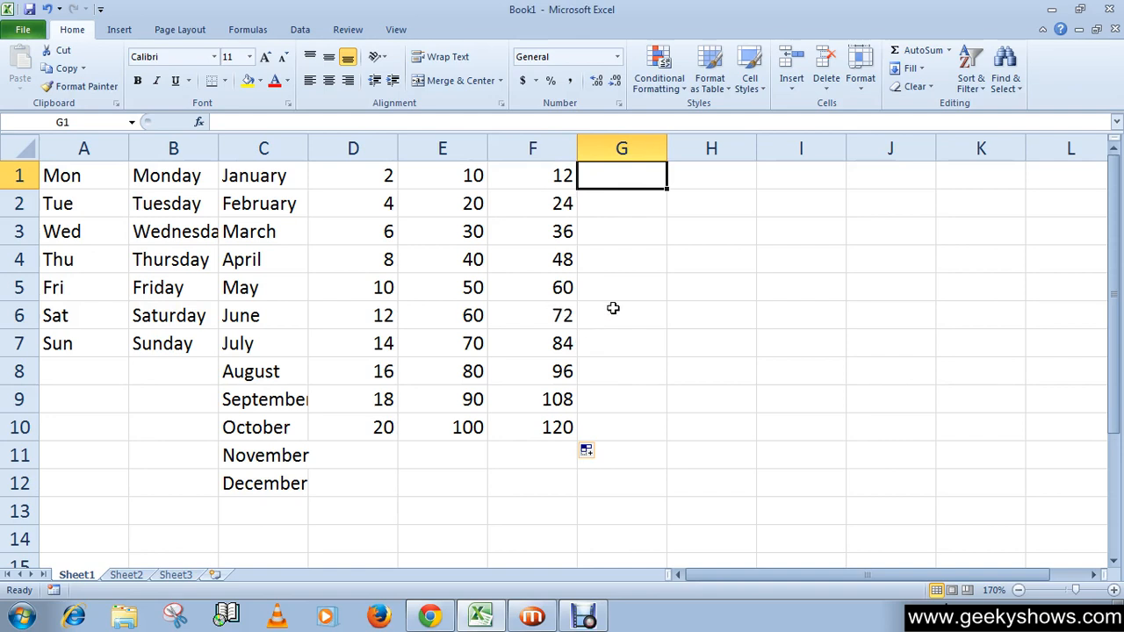
mouse_move(455, 188)
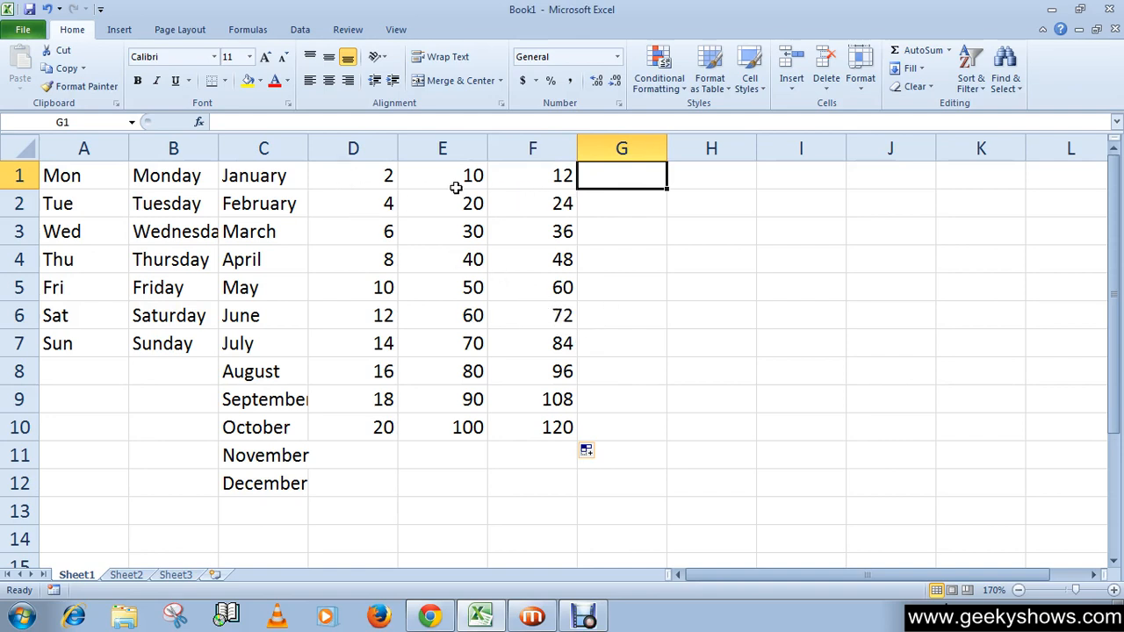
mouse_move(443, 185)
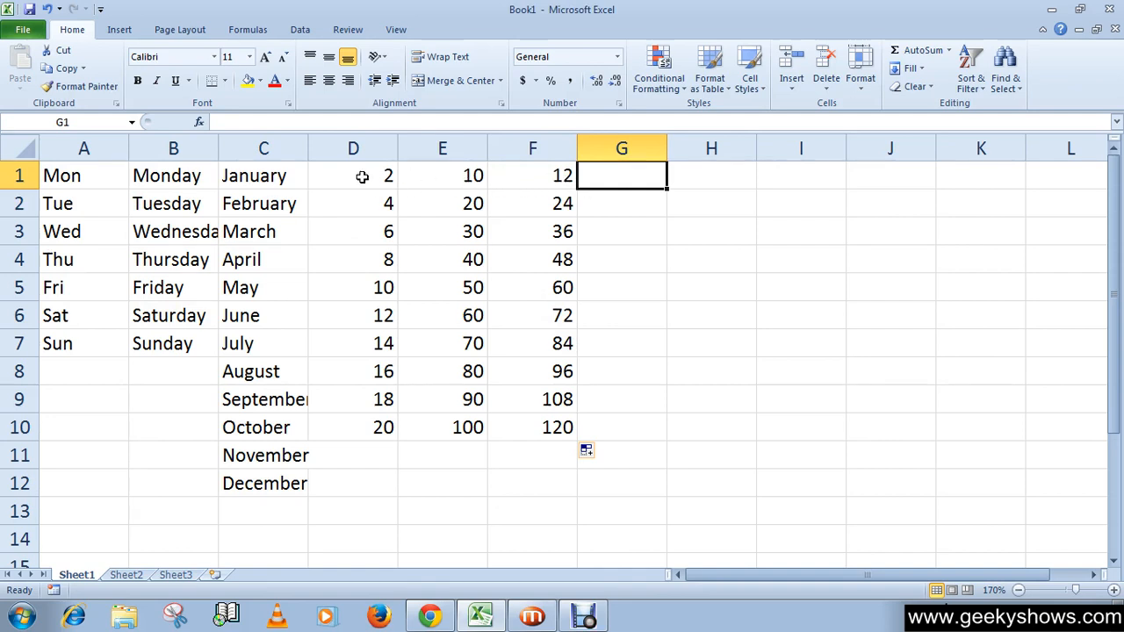
type("=")
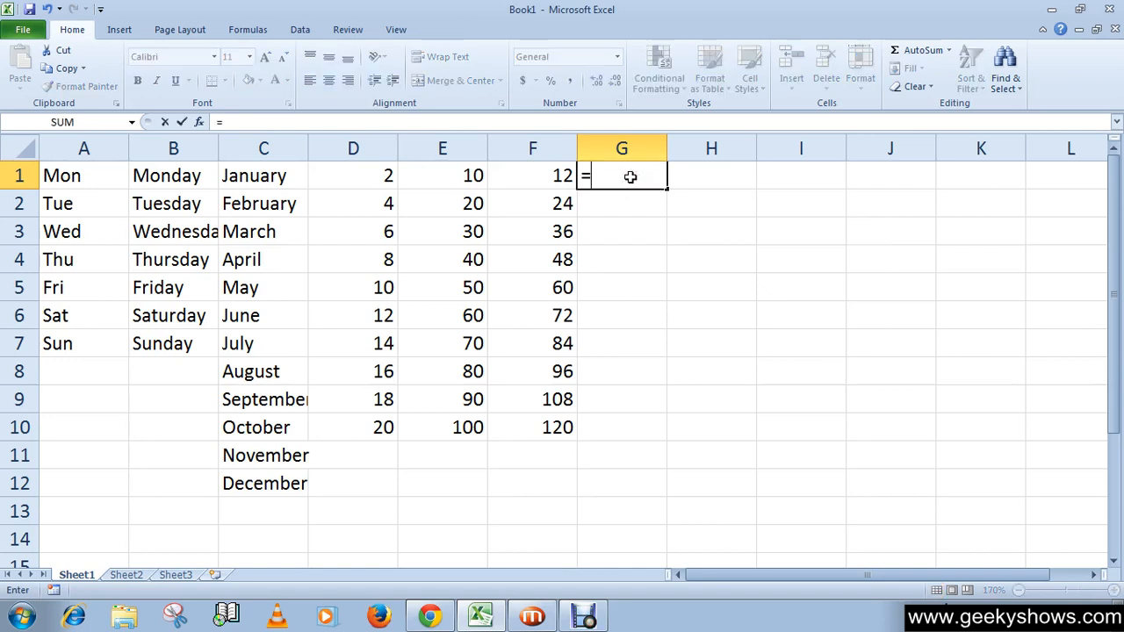
mouse_move(619, 183)
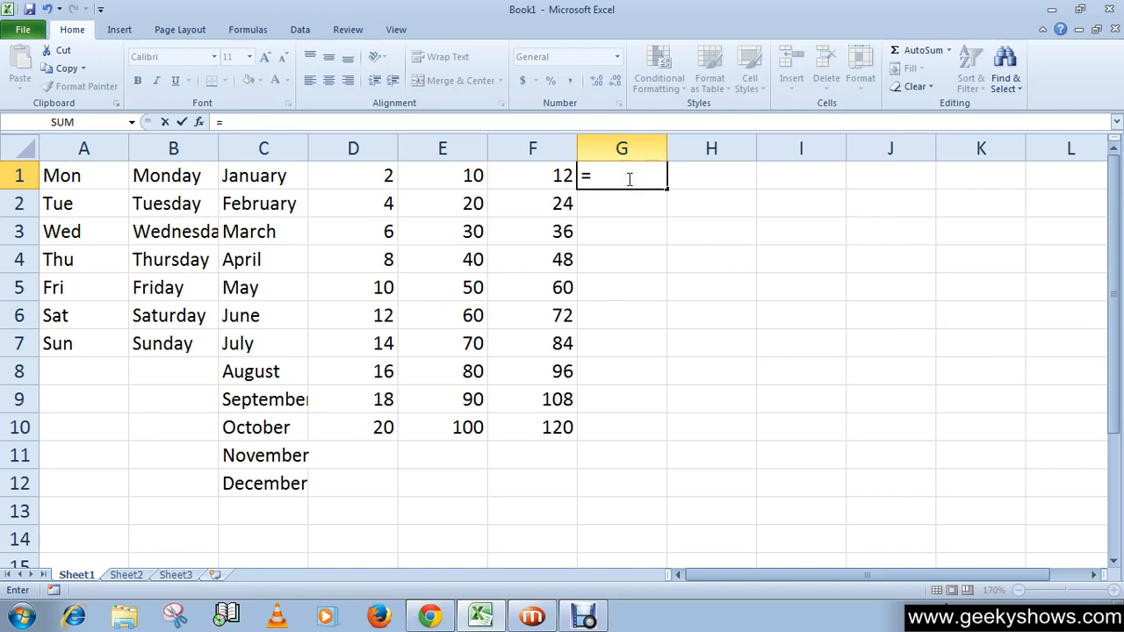
type("d1")
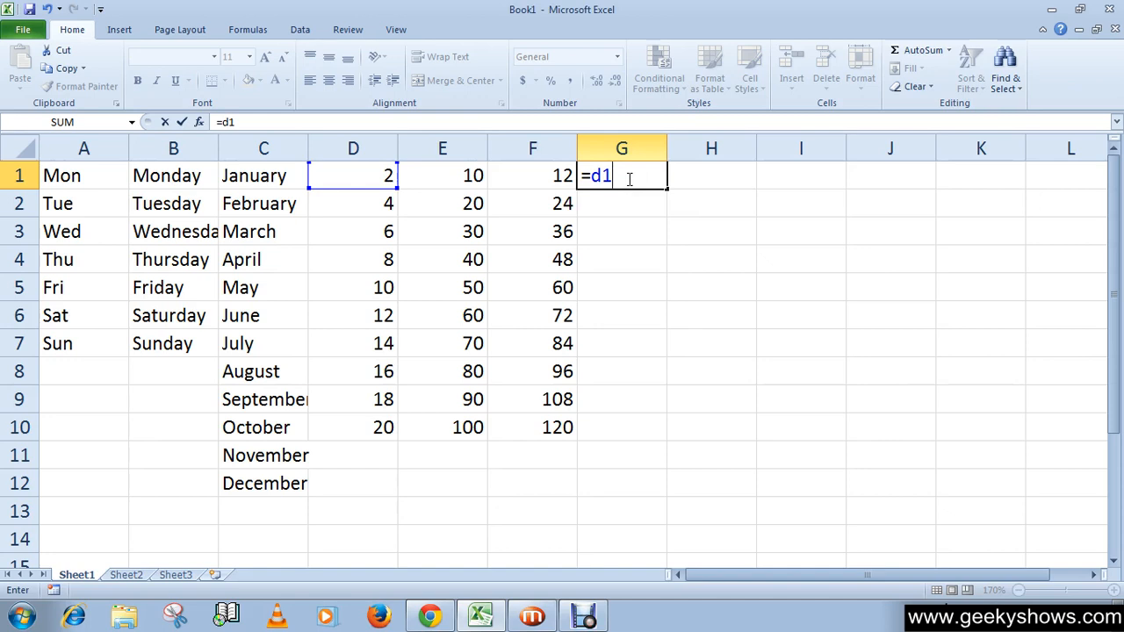
left_click(441, 175)
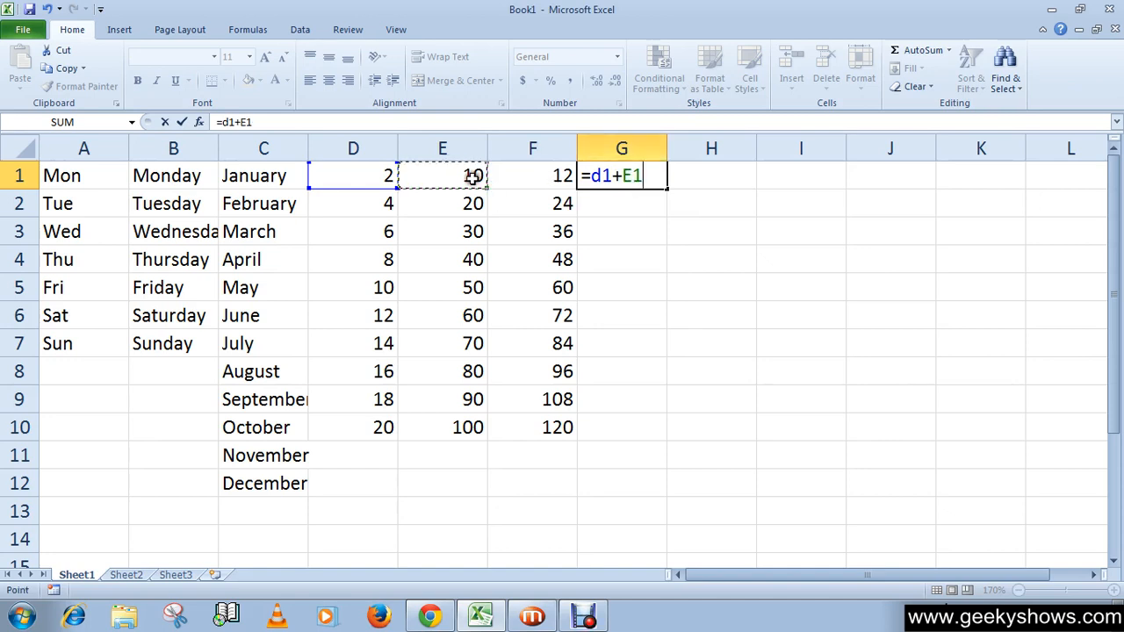
left_click(532, 174)
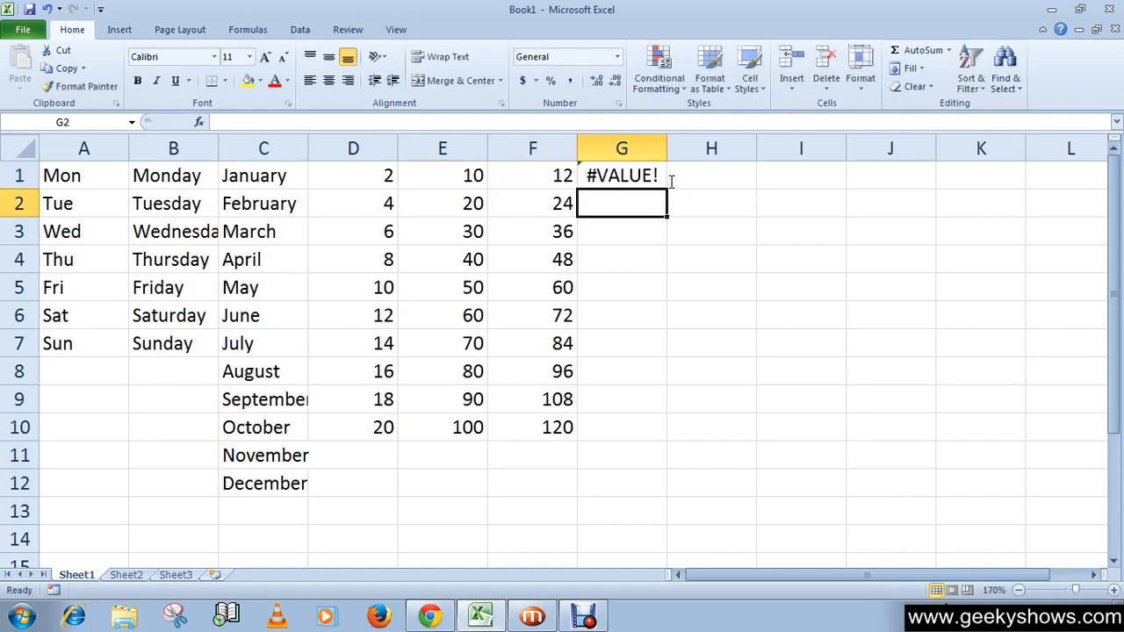
left_click(621, 175)
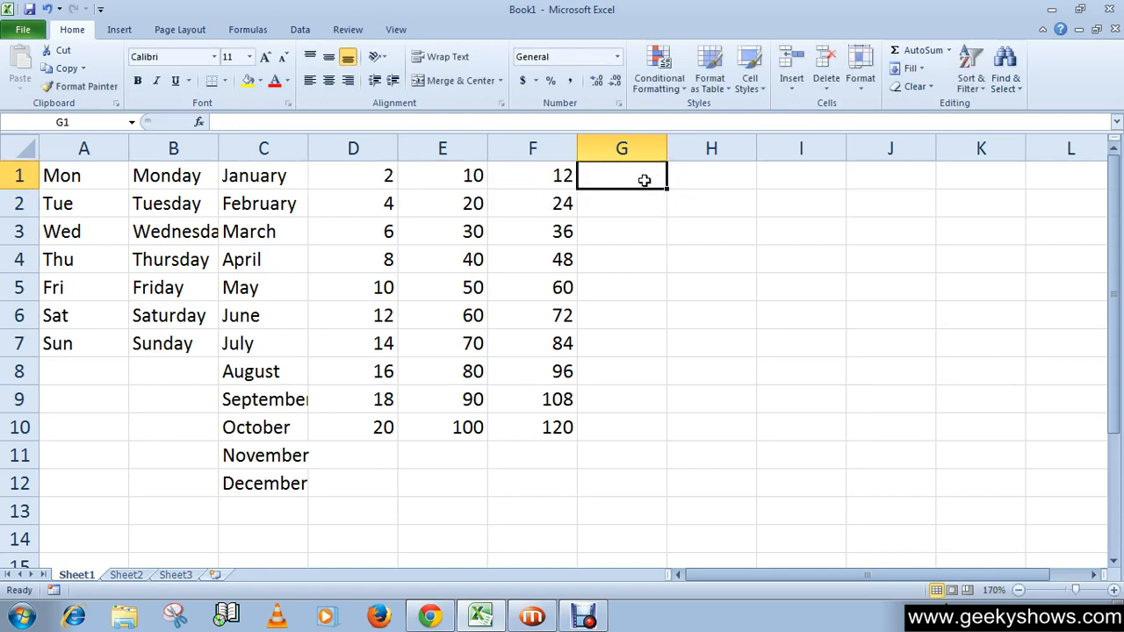
Step: Enter the formula =D1+E1+F1 in G1 so it shows 24
type("=")
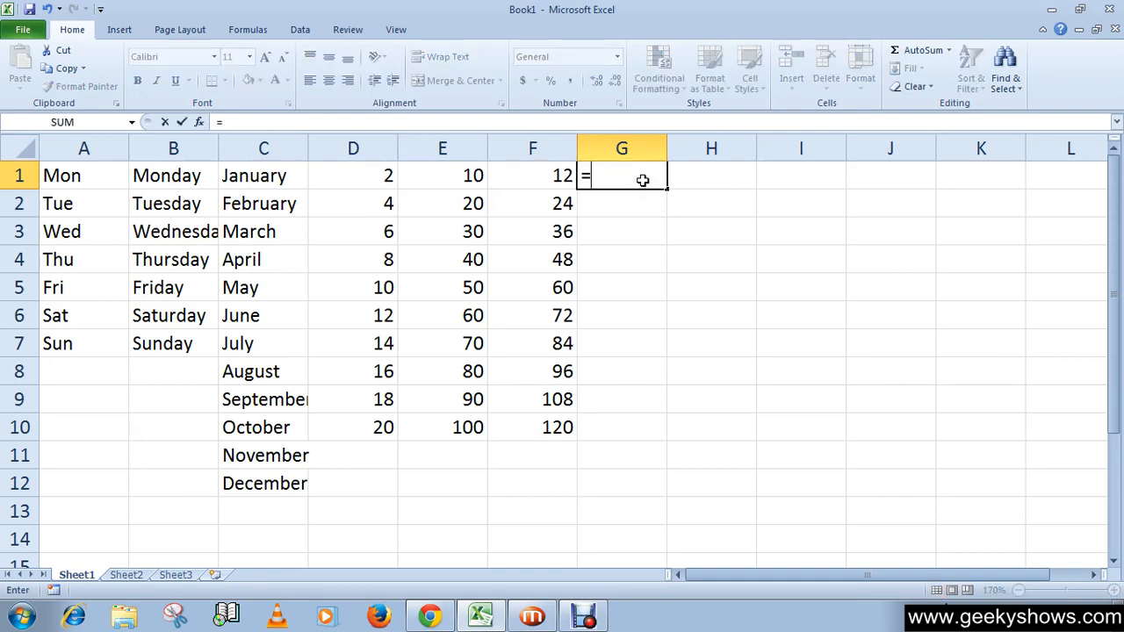
type("d")
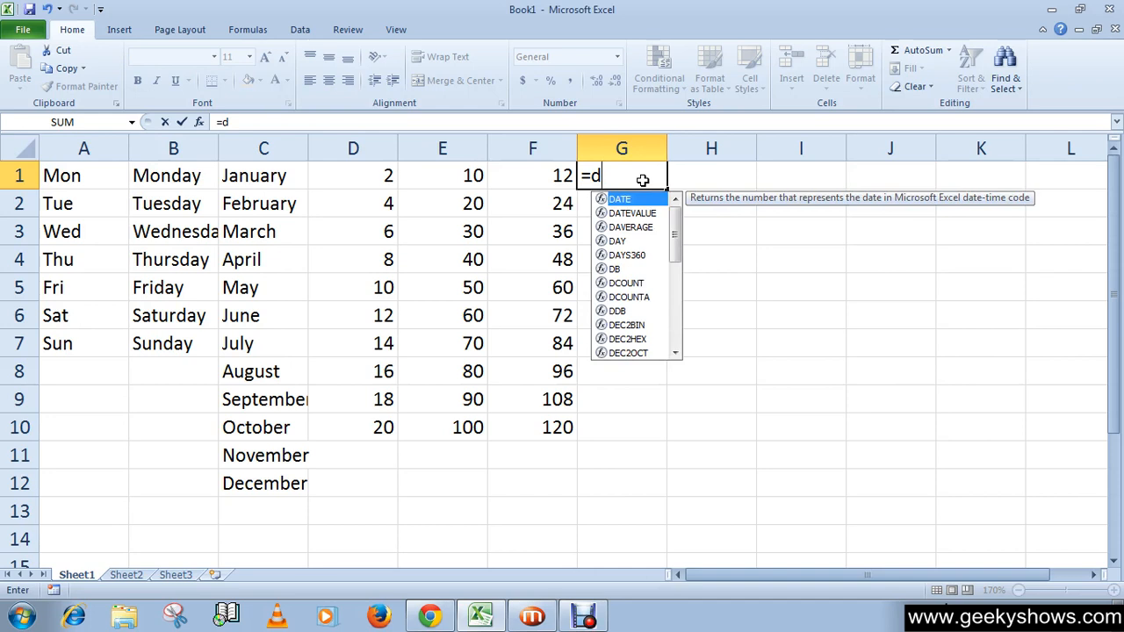
type("1")
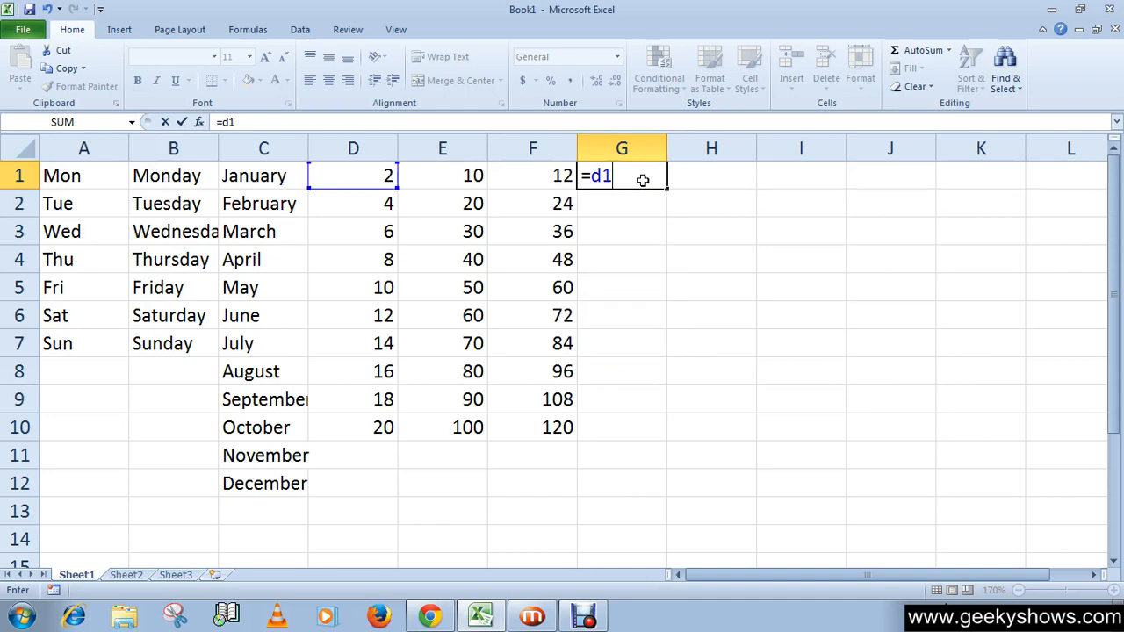
type("+")
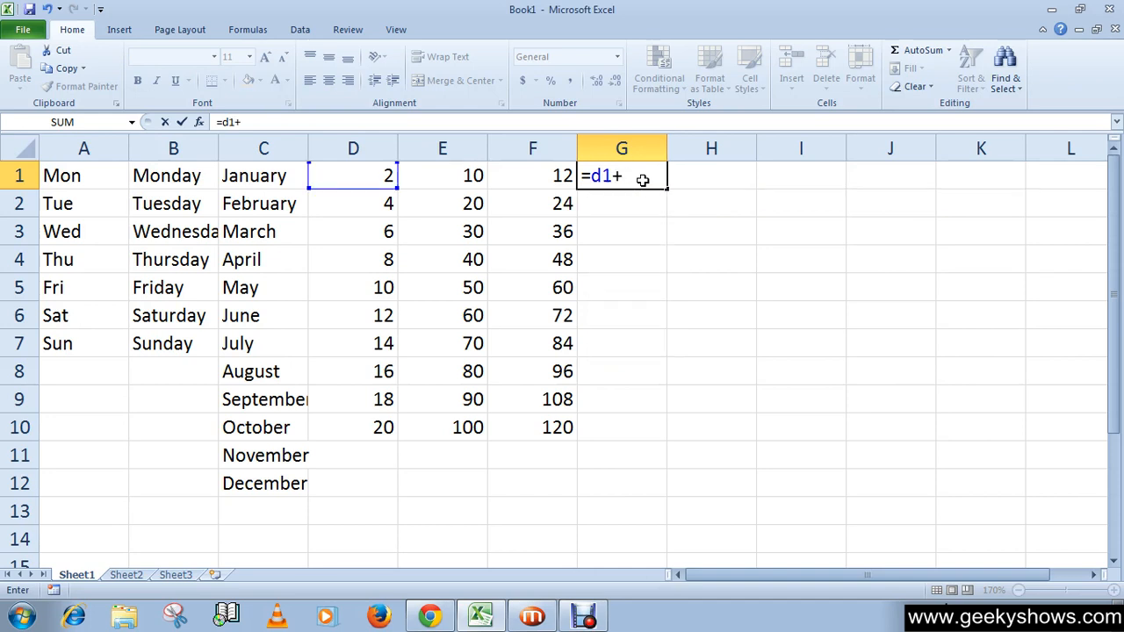
type("e1+")
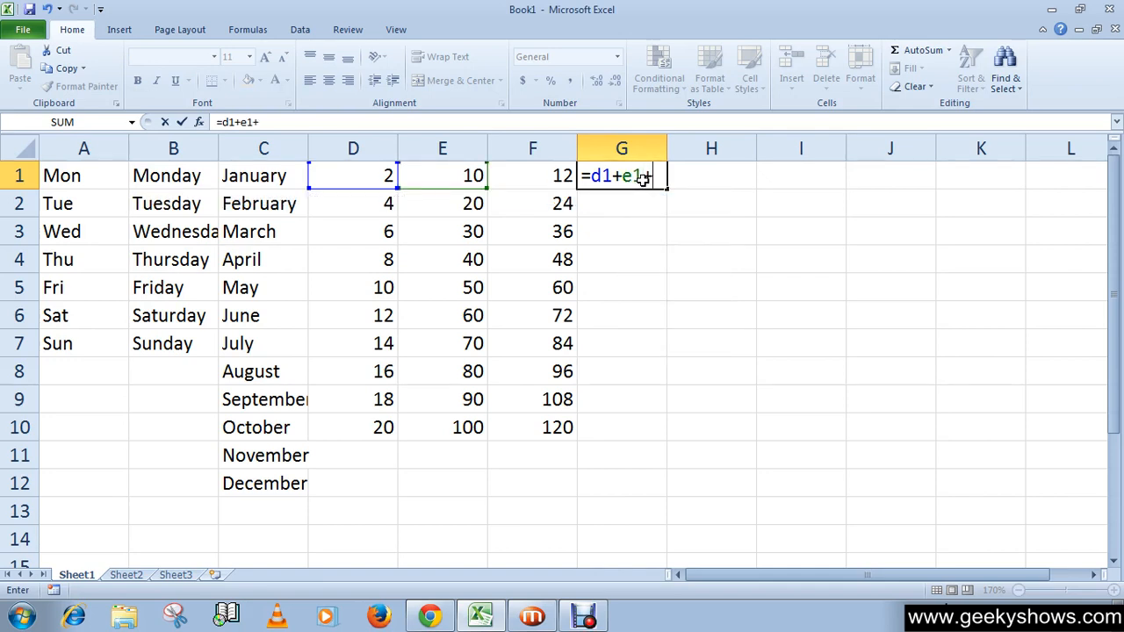
left_click(532, 175)
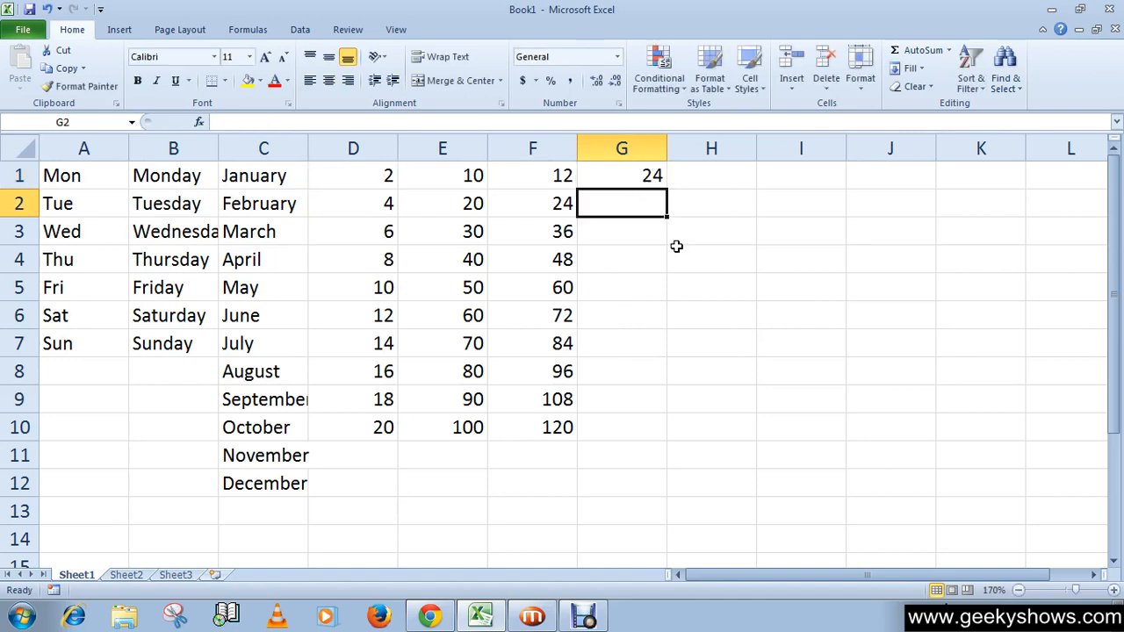
left_click(621, 176)
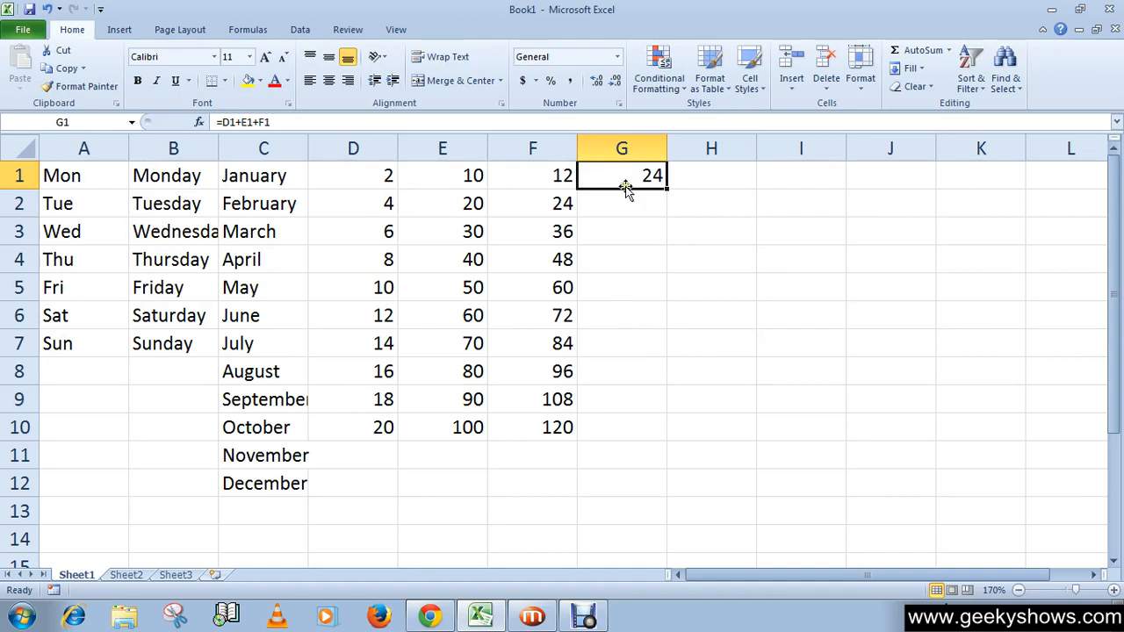
mouse_move(634, 199)
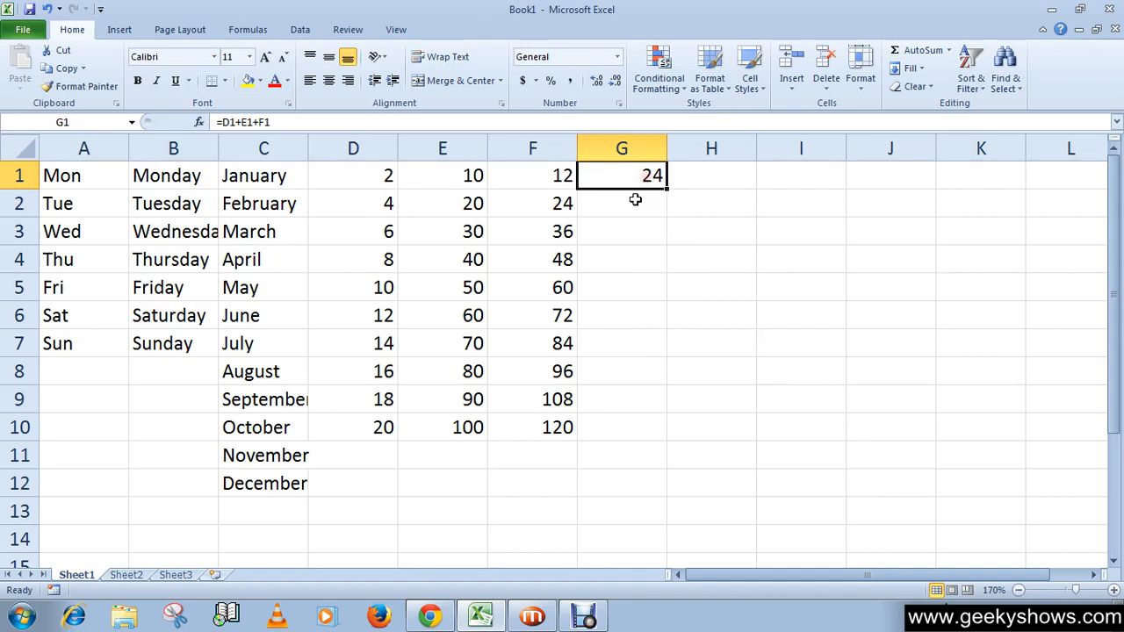
left_click(621, 203)
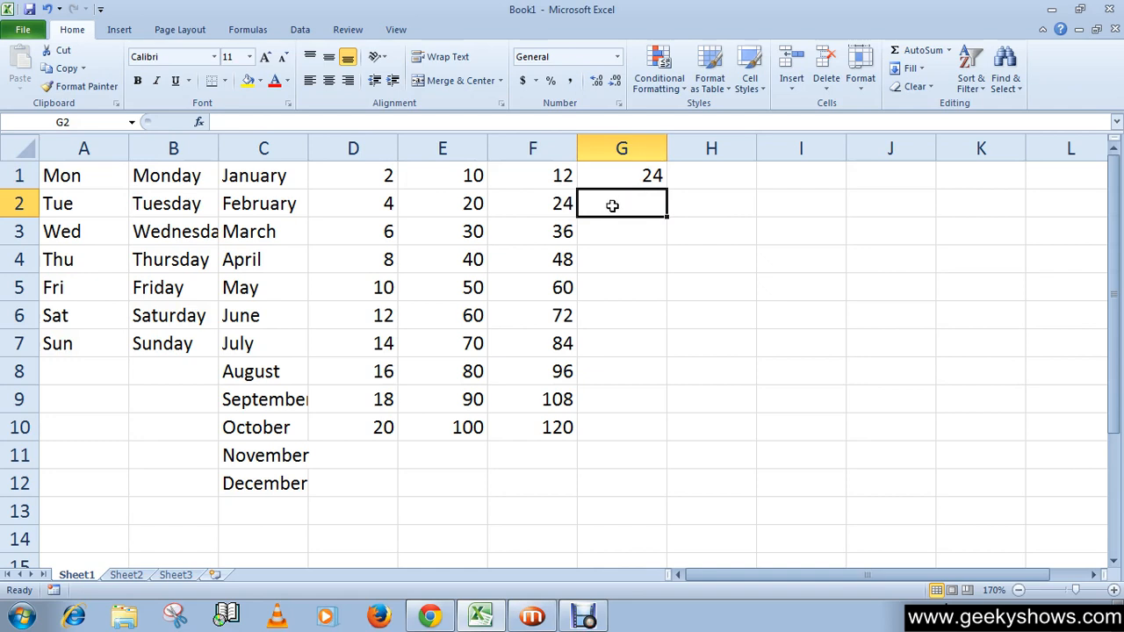
mouse_move(579, 202)
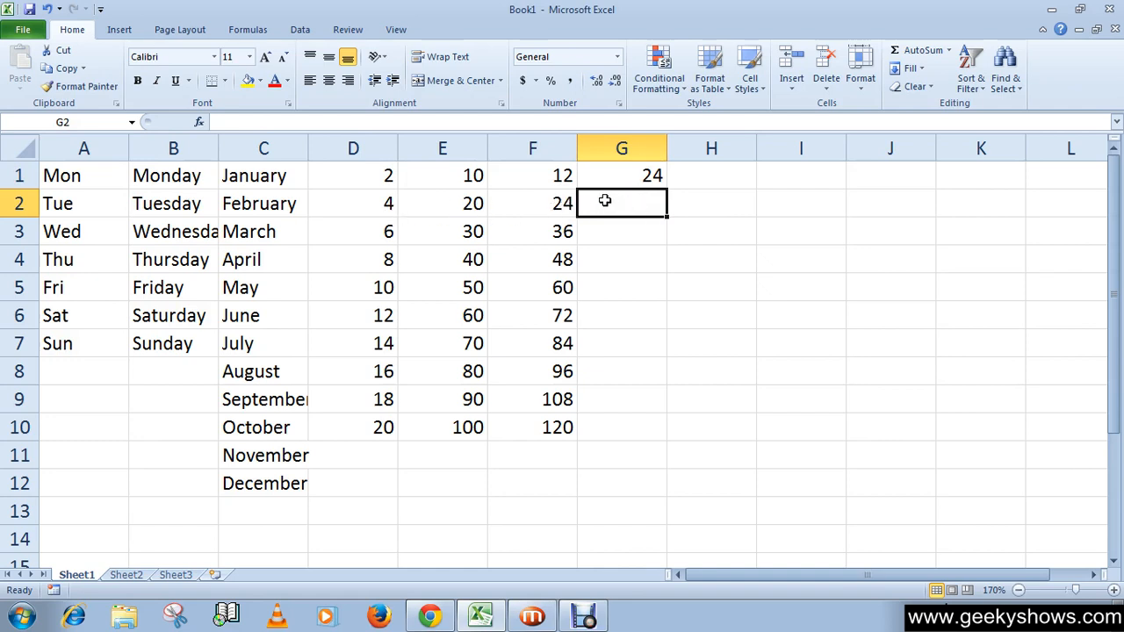
Step: Fill G1's sum formula down to G10, then verify the adjusted totals in G2, G4 and G8
left_click(621, 175)
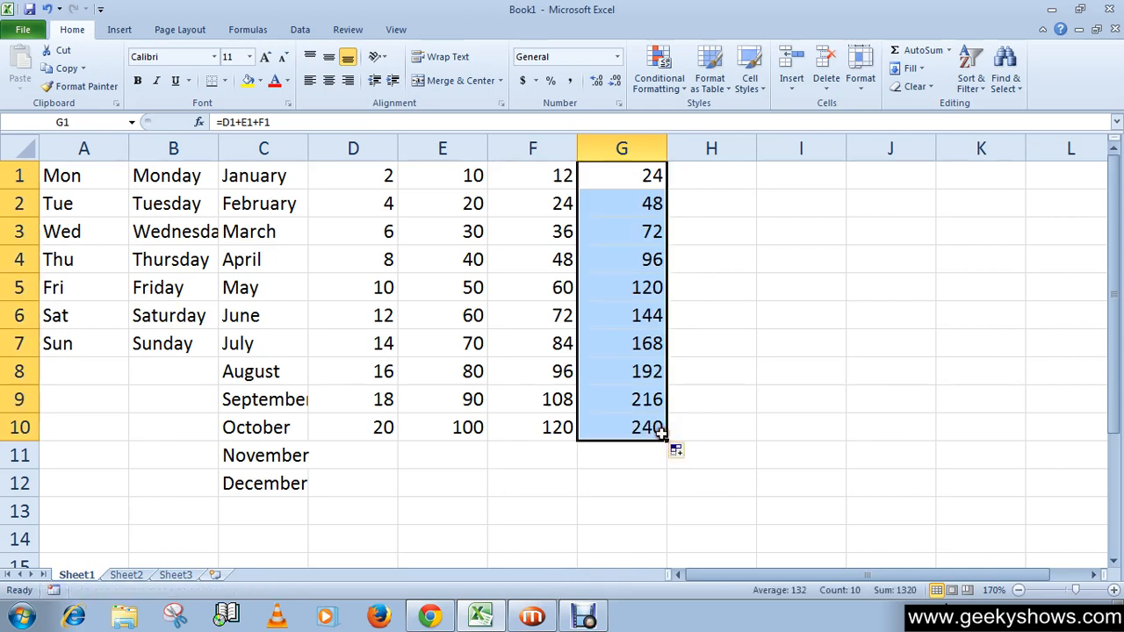
left_click(620, 203)
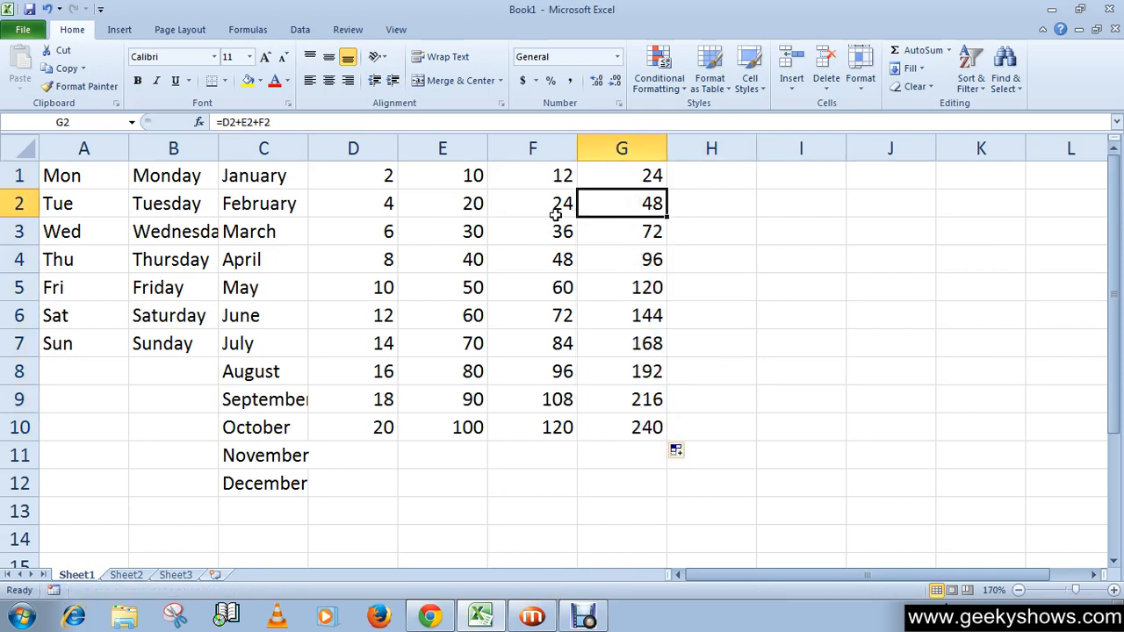
left_click_drag(353, 174, 532, 426)
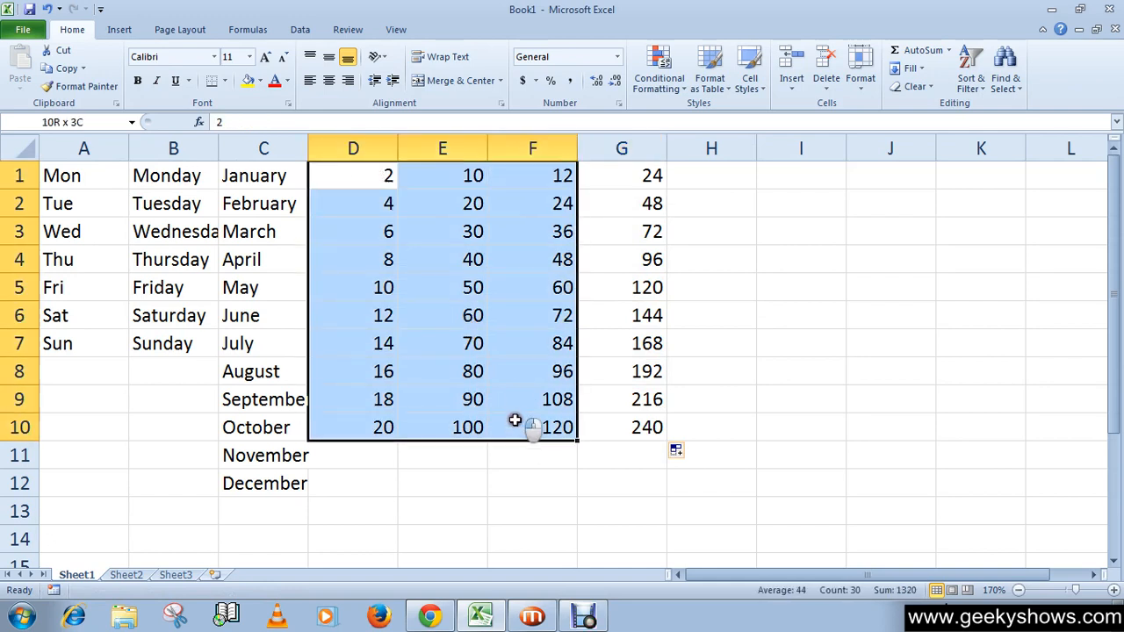
left_click(622, 259)
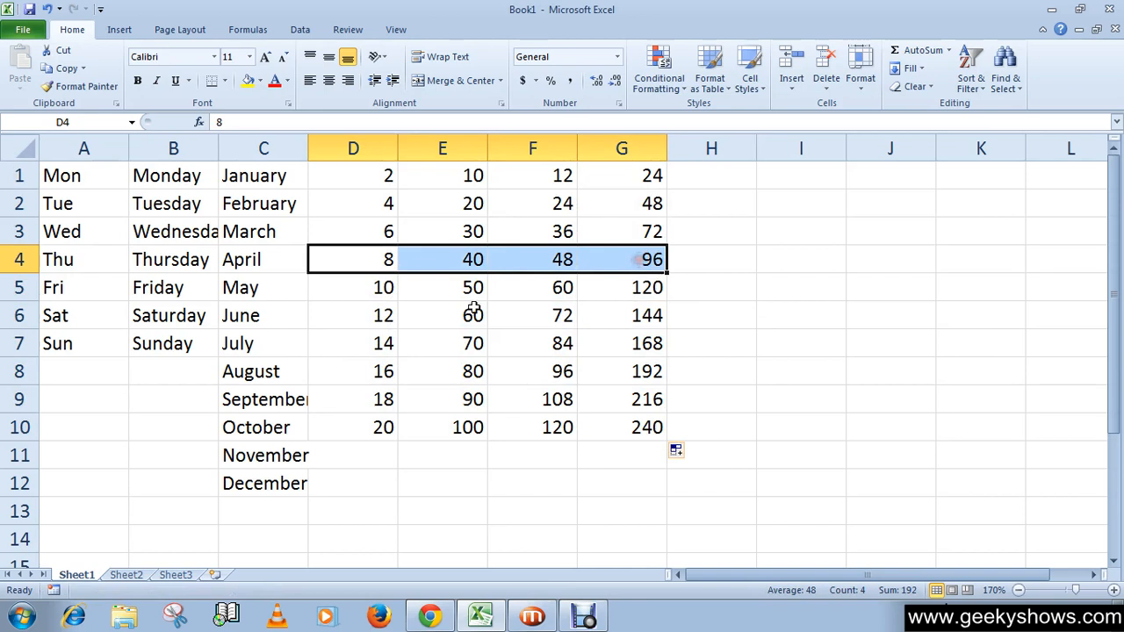
left_click(353, 287)
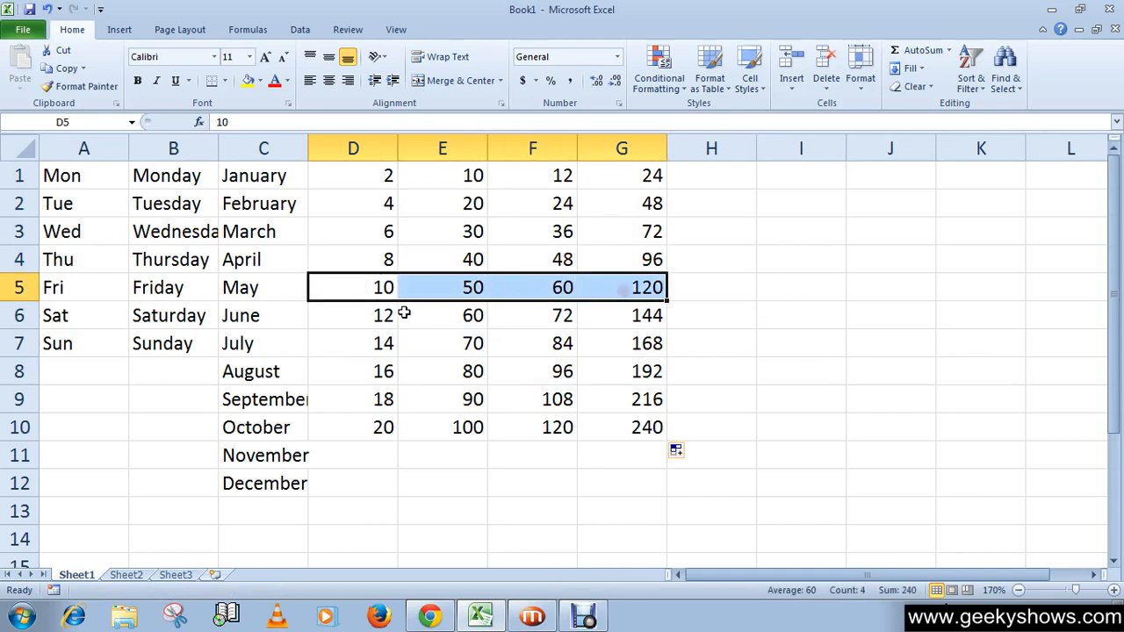
left_click(620, 370)
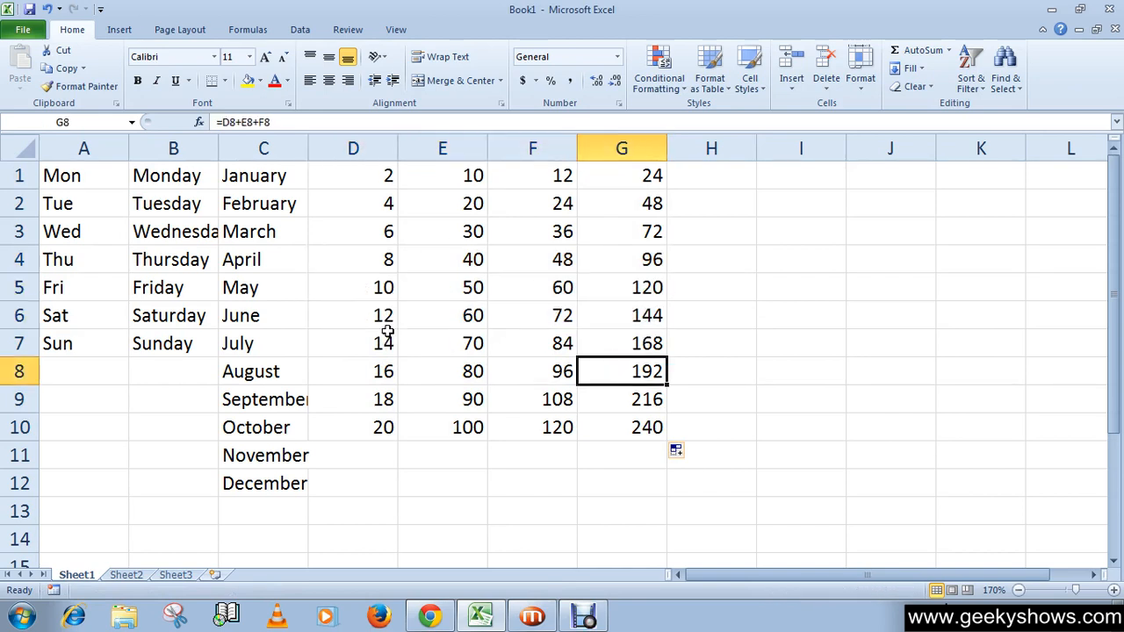
mouse_move(132, 554)
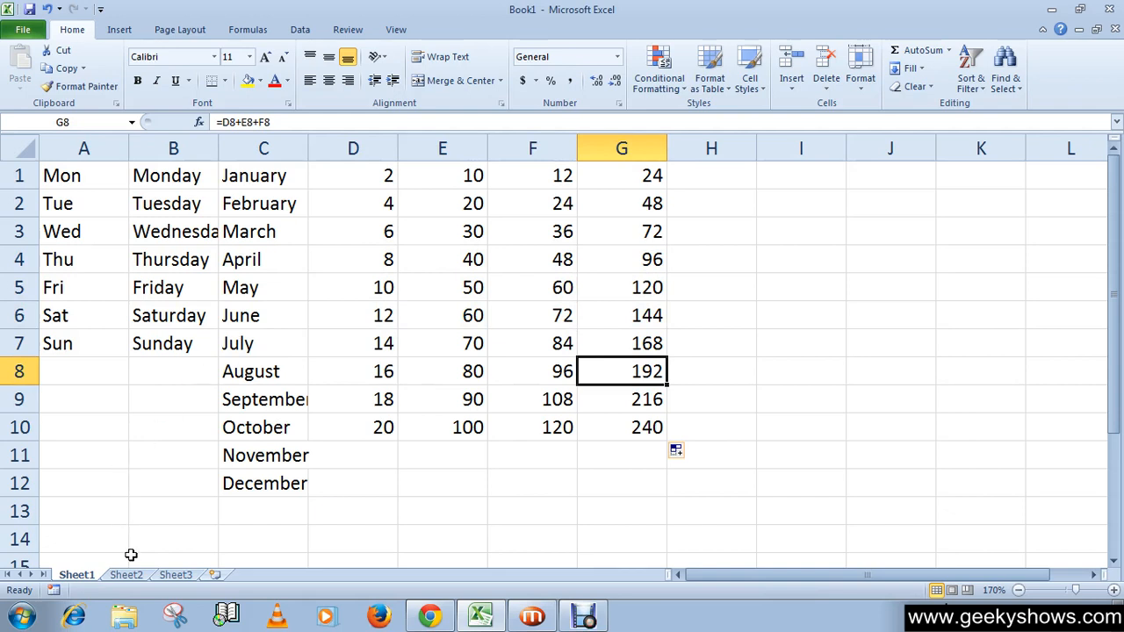
Step: On Sheet2, enter =B2+C2+D2 in E2 to total John's three marks
left_click(125, 574)
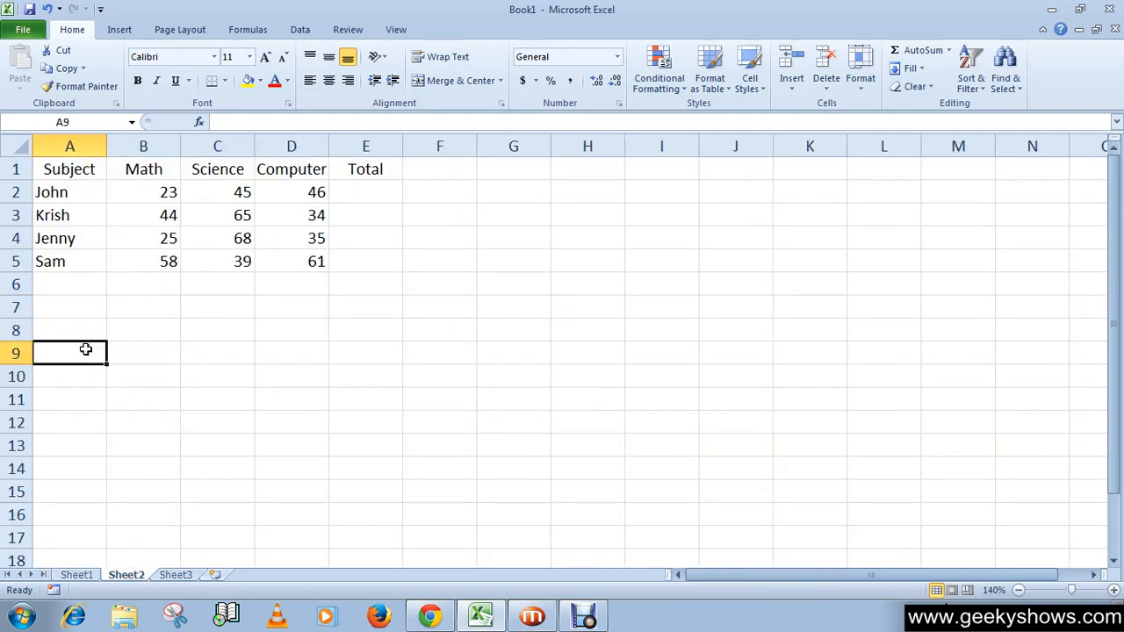
mouse_move(331, 209)
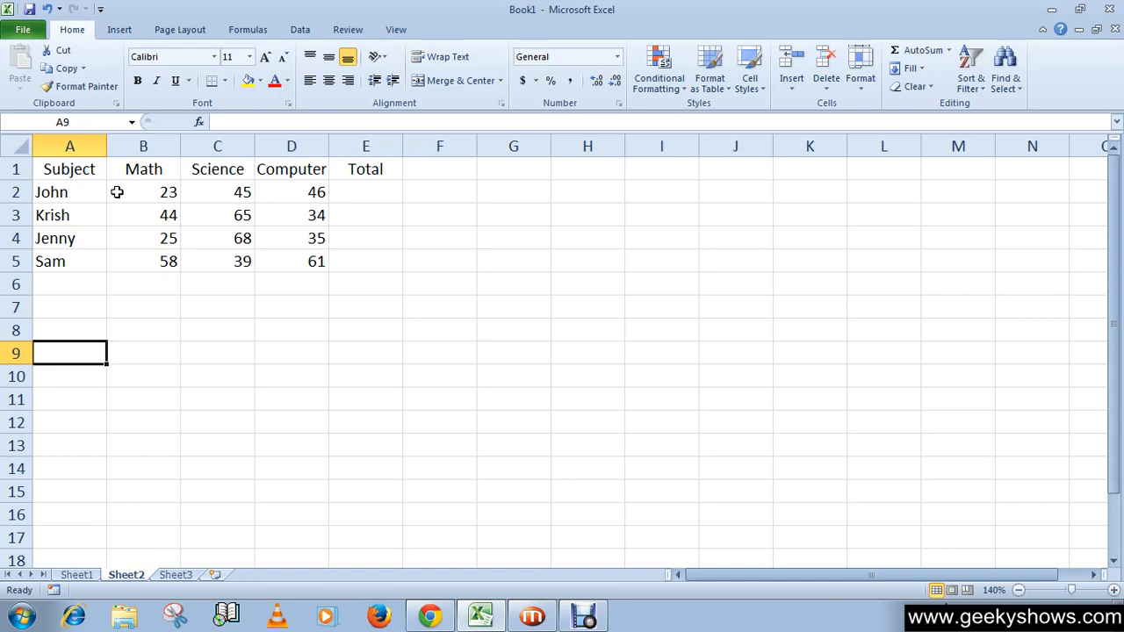
mouse_move(233, 192)
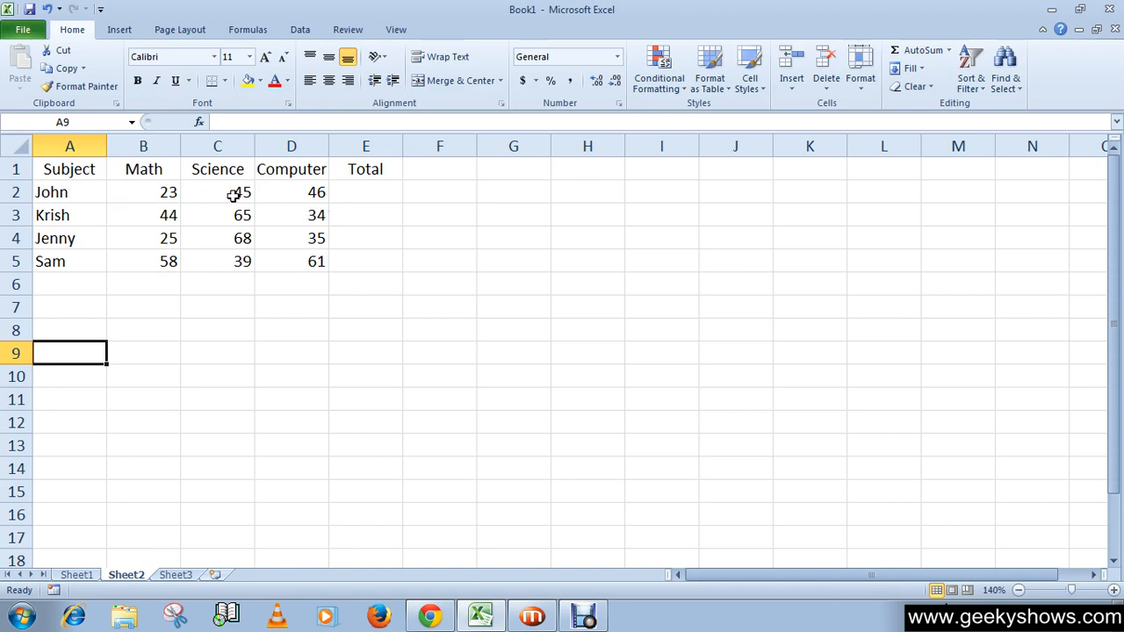
left_click(365, 192)
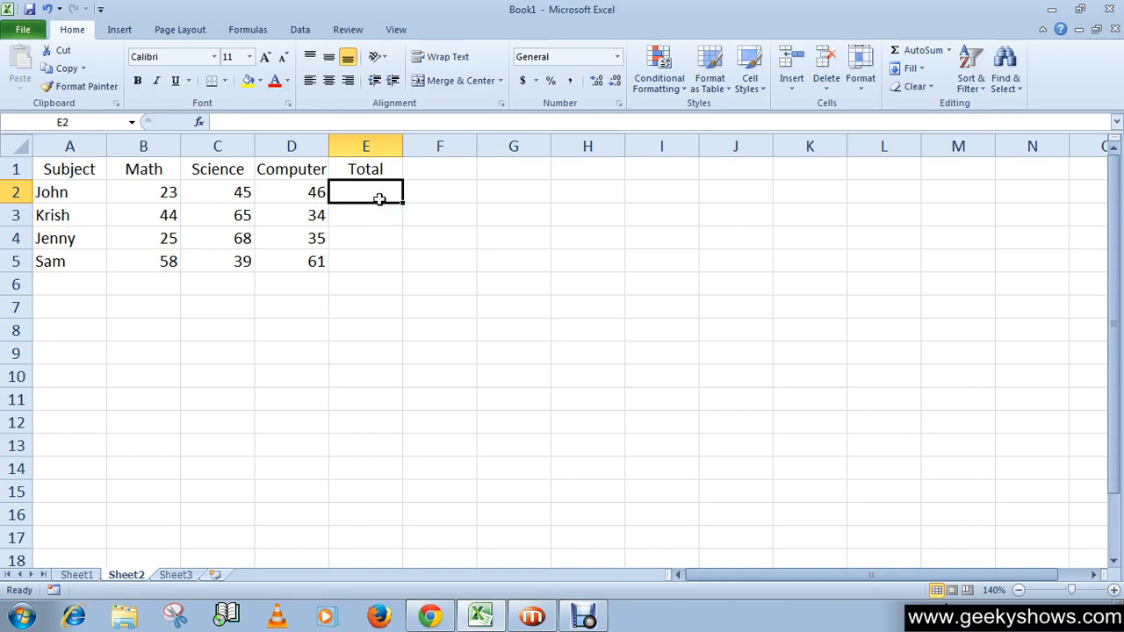
type("=")
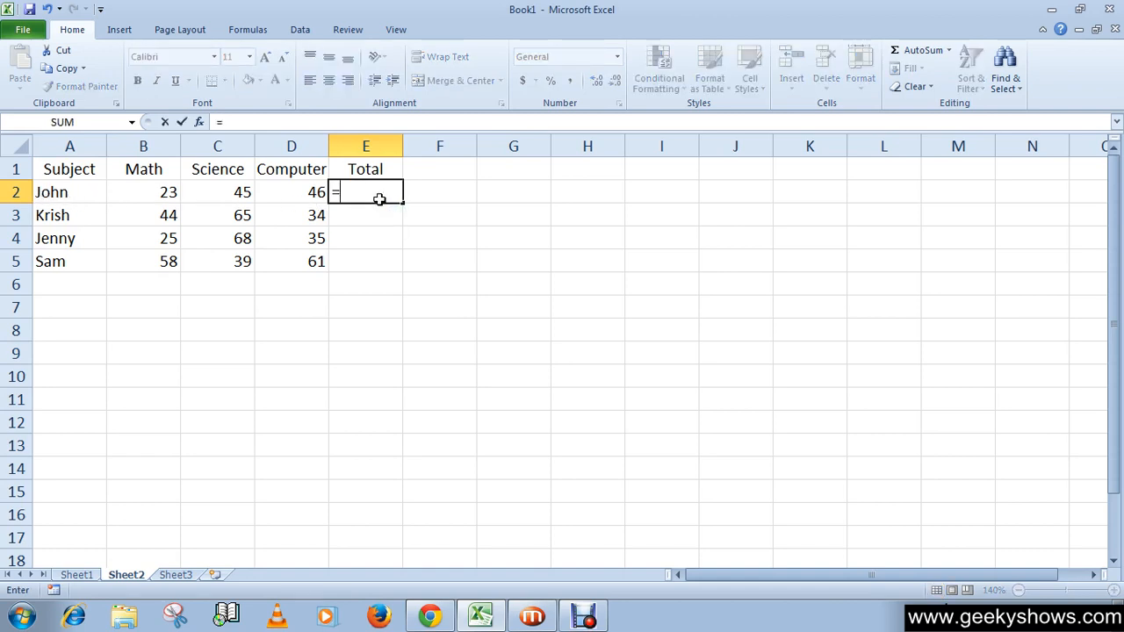
type("b2+")
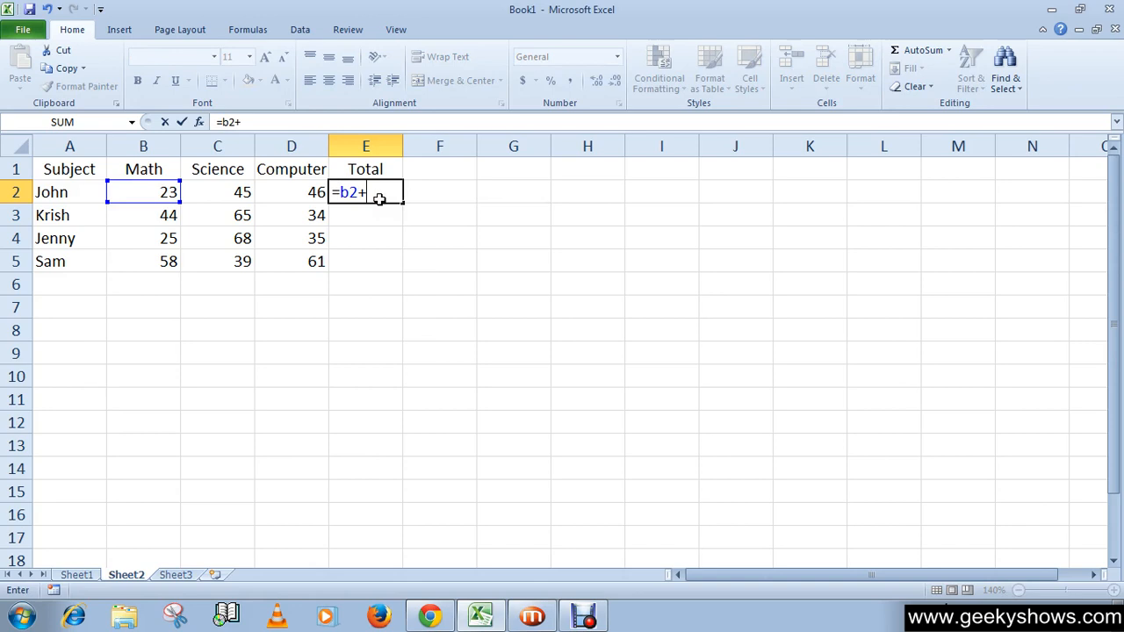
left_click(217, 191)
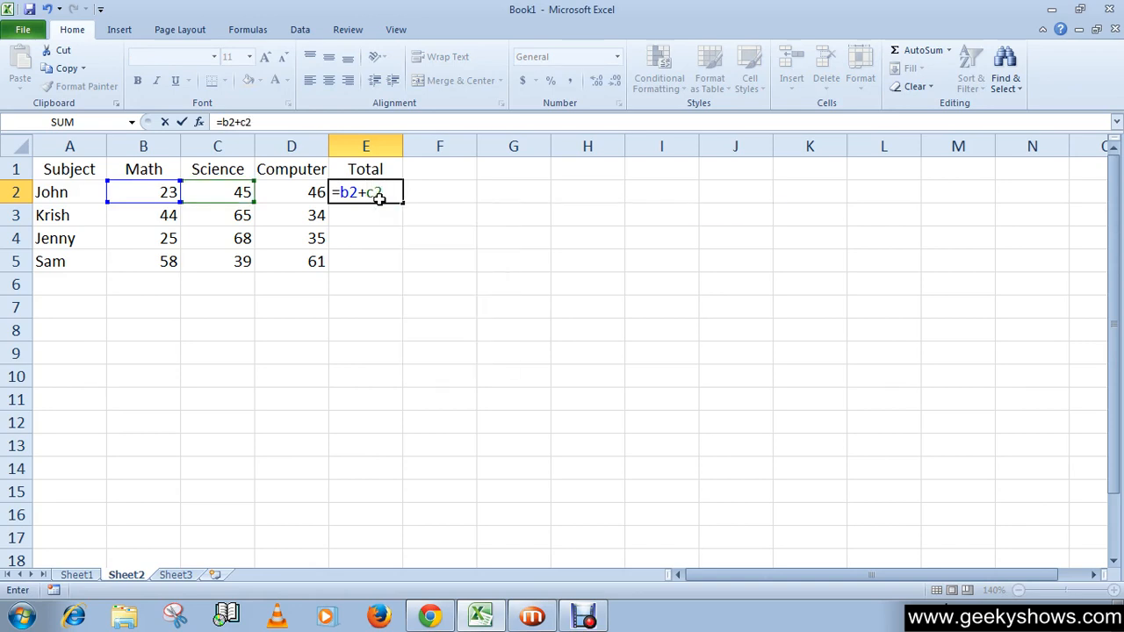
type("+")
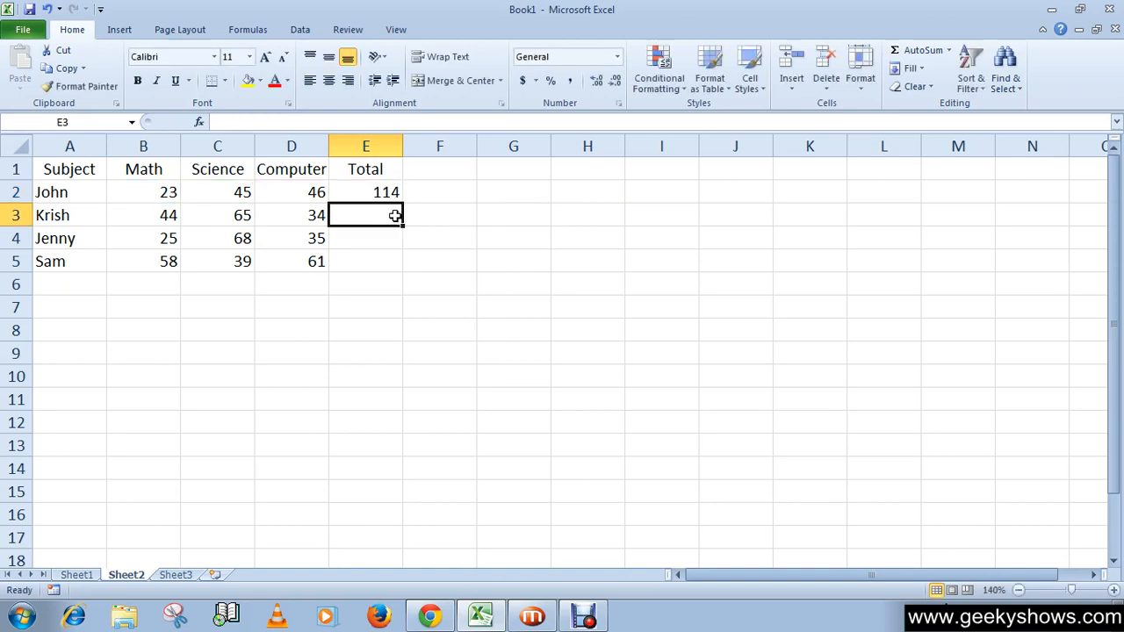
Step: AutoFill E2's total formula down to E5 for Krish, Jenny and Sam
left_click(365, 191)
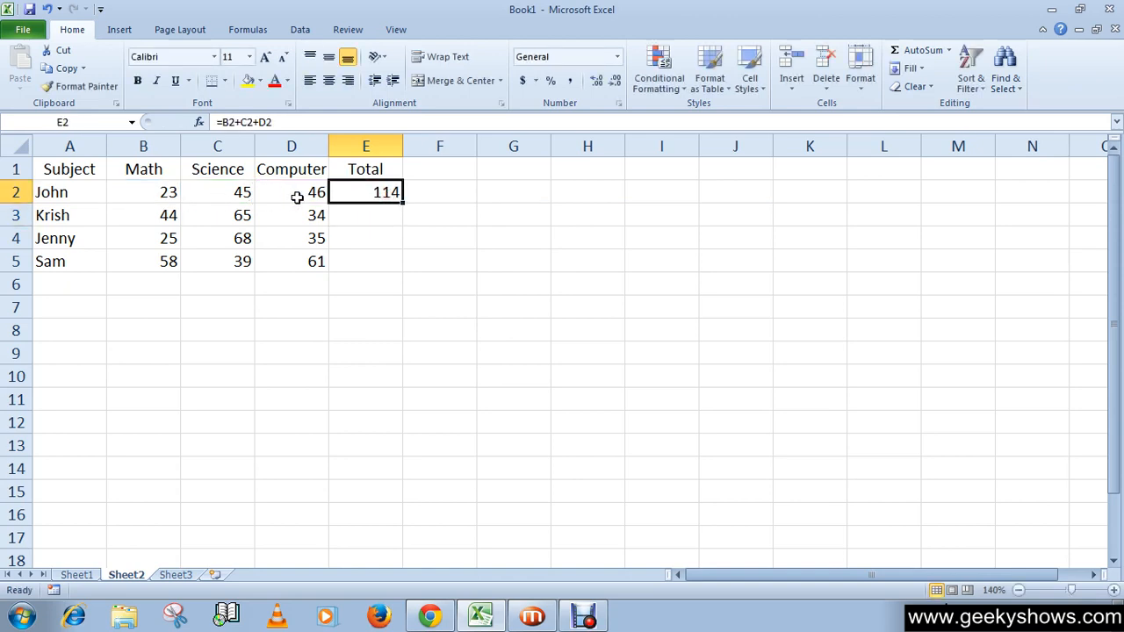
mouse_move(194, 191)
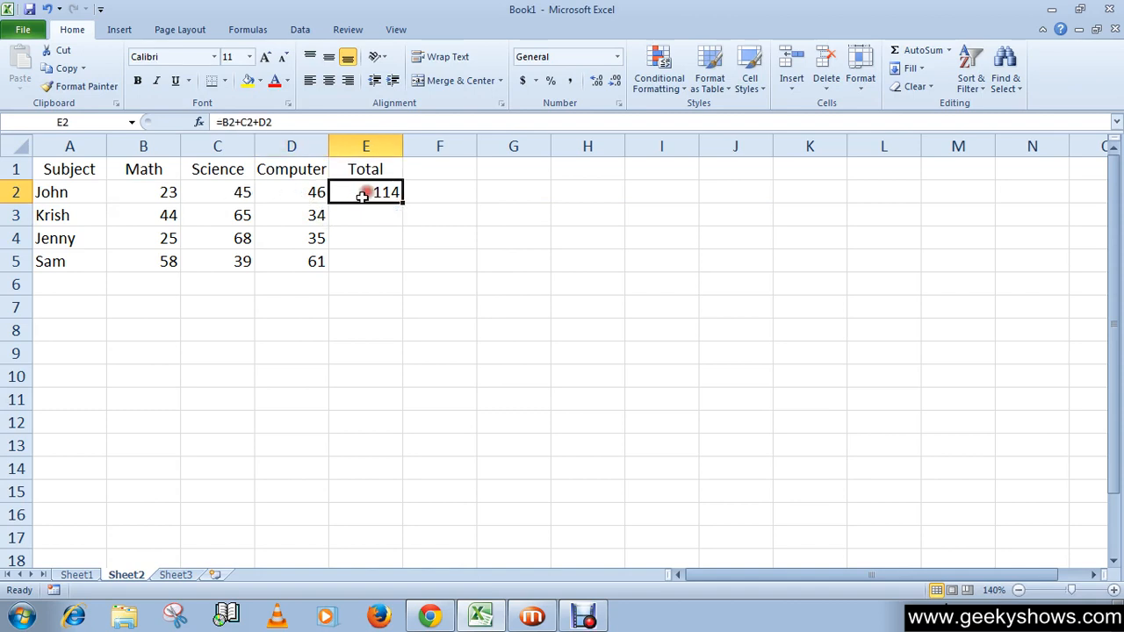
mouse_move(61, 261)
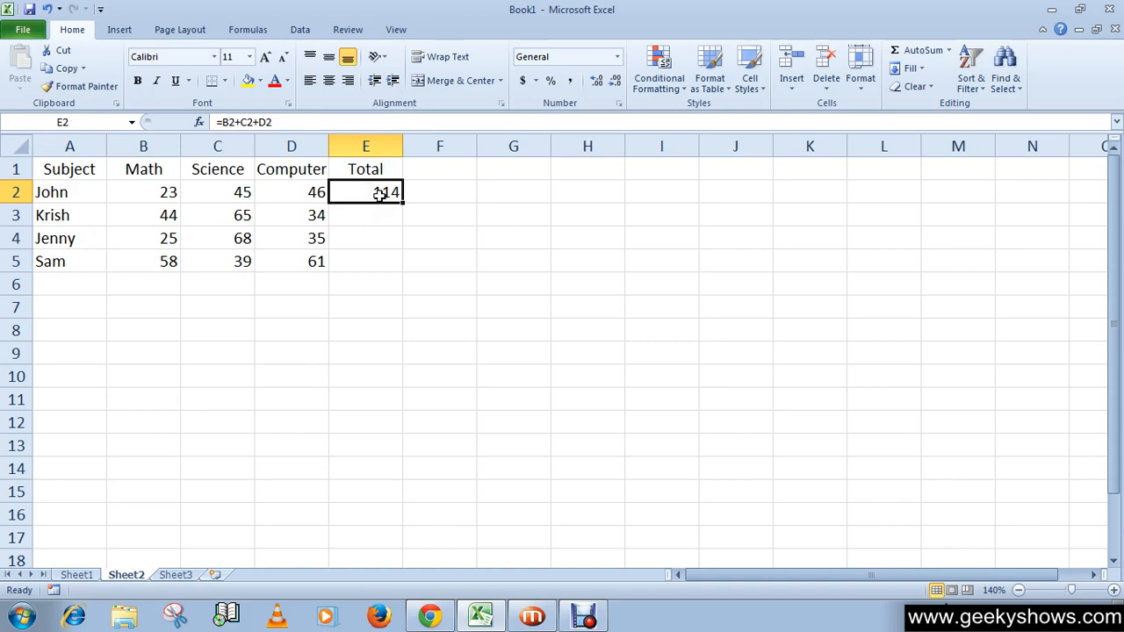
left_click(365, 261)
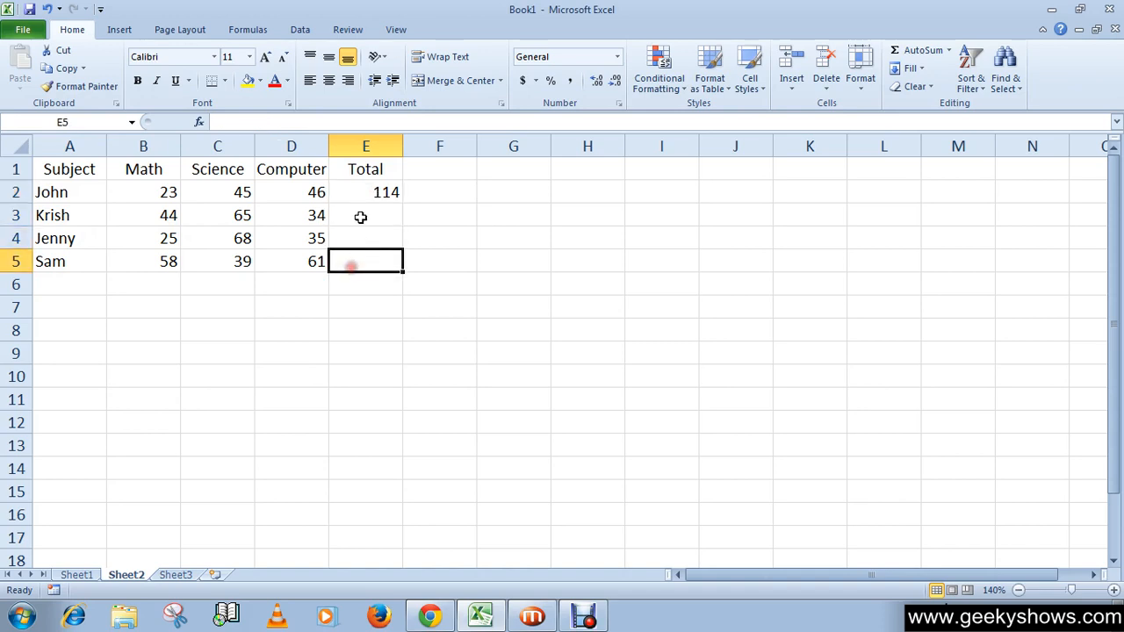
left_click(365, 191)
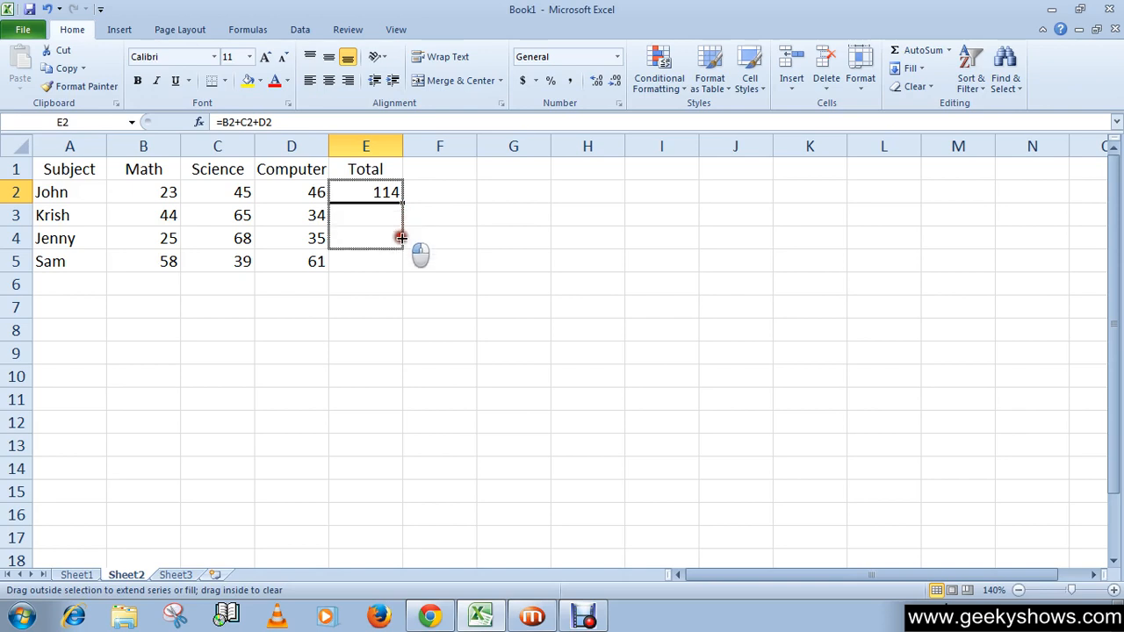
left_click_drag(401, 197, 401, 261)
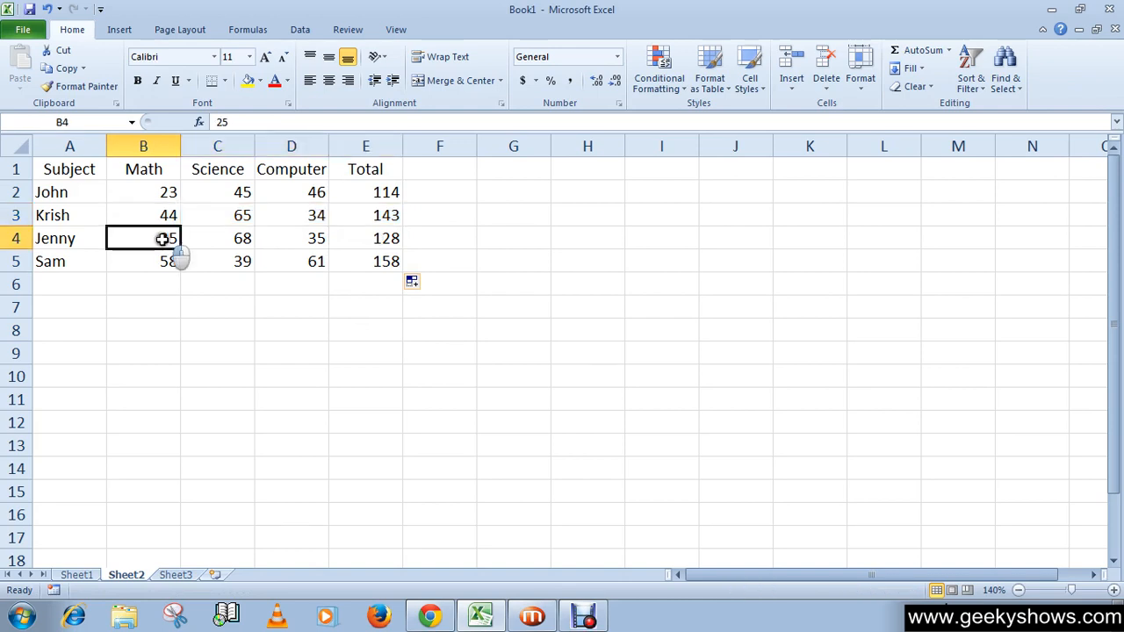
left_click_drag(143, 238, 291, 238)
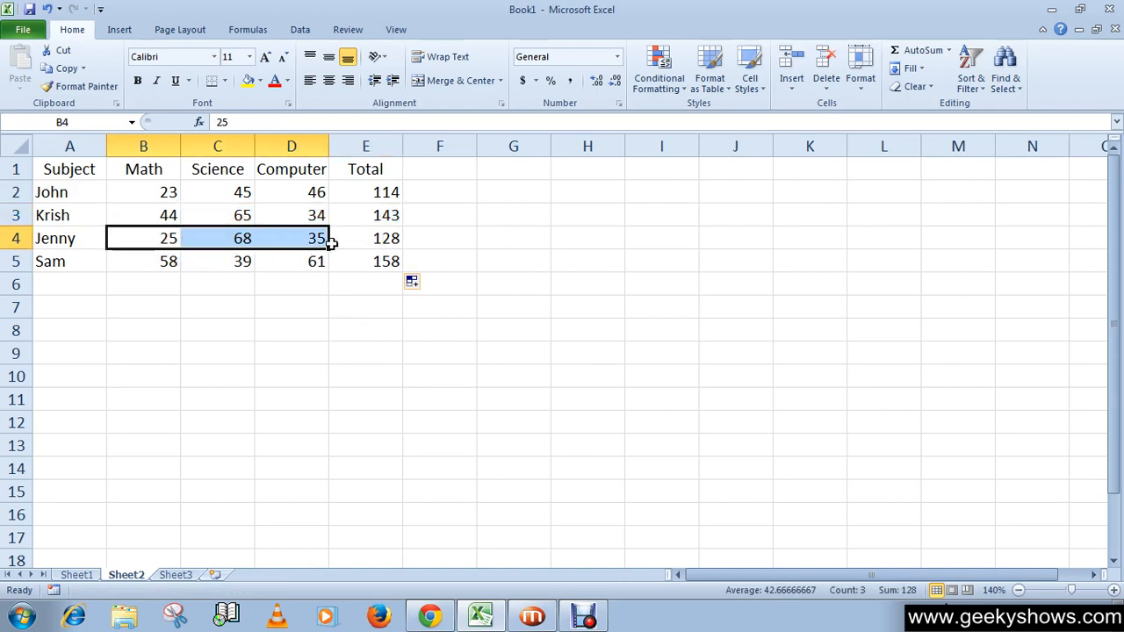
left_click(513, 238)
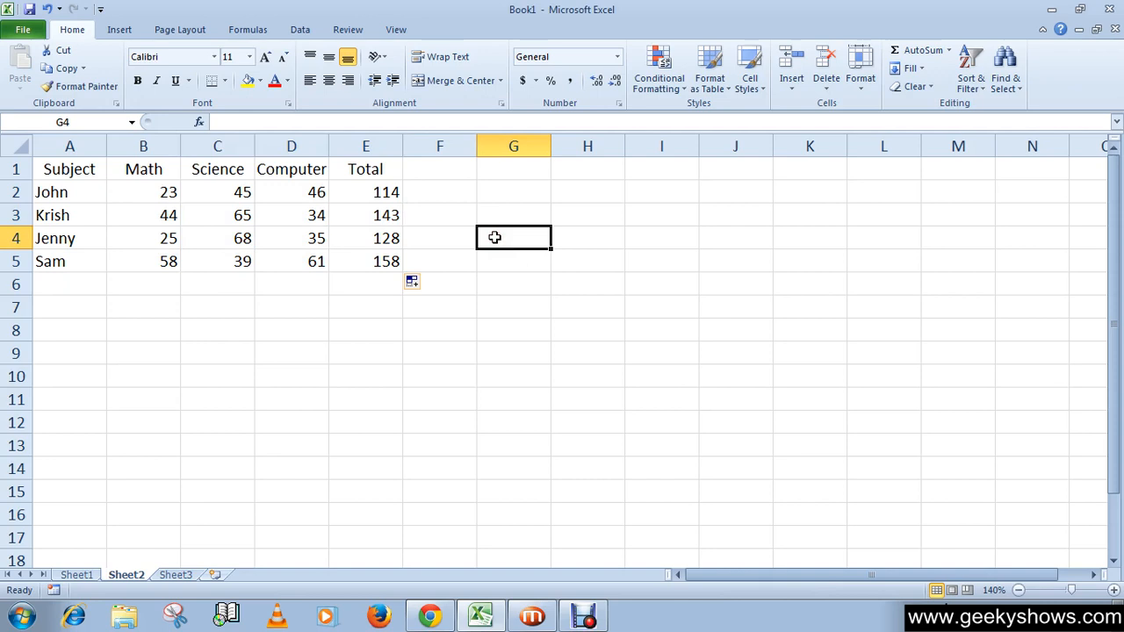
mouse_move(446, 171)
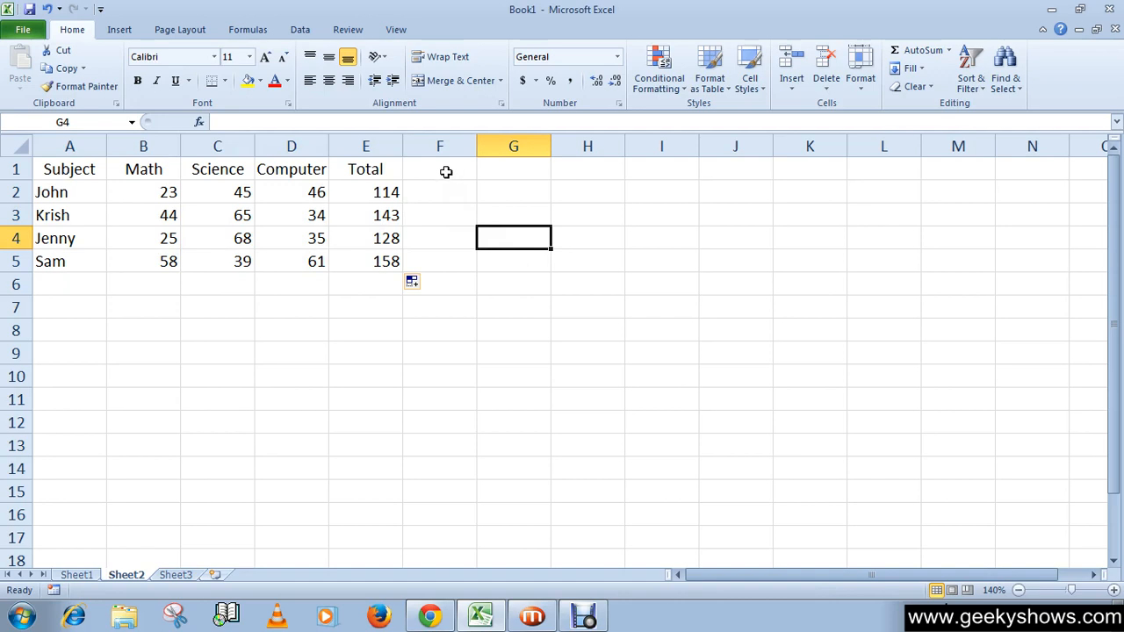